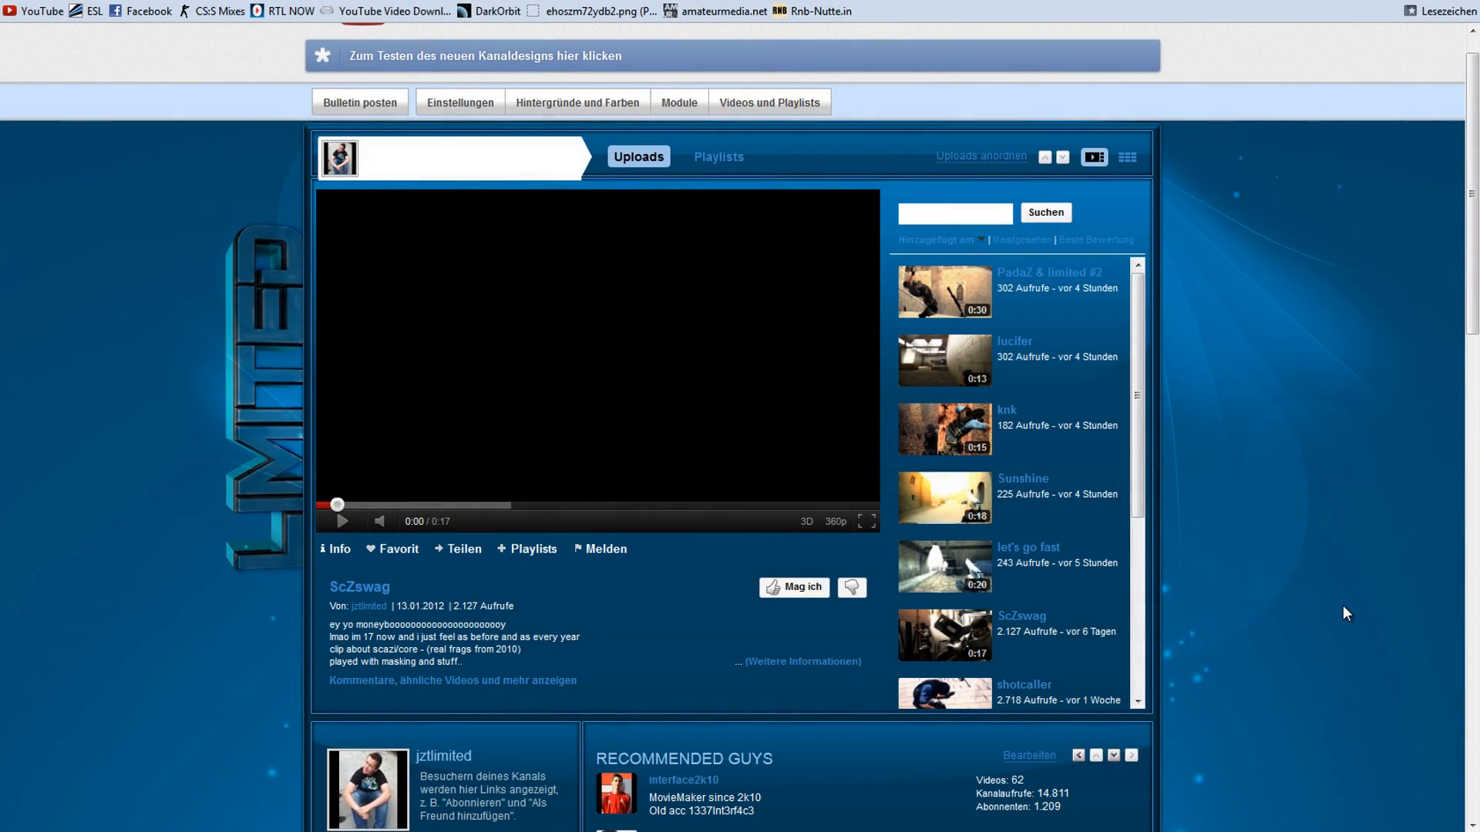
Step: Scroll down the YouTube channel page to see the uploads and recommended channels
scroll(down, 3)
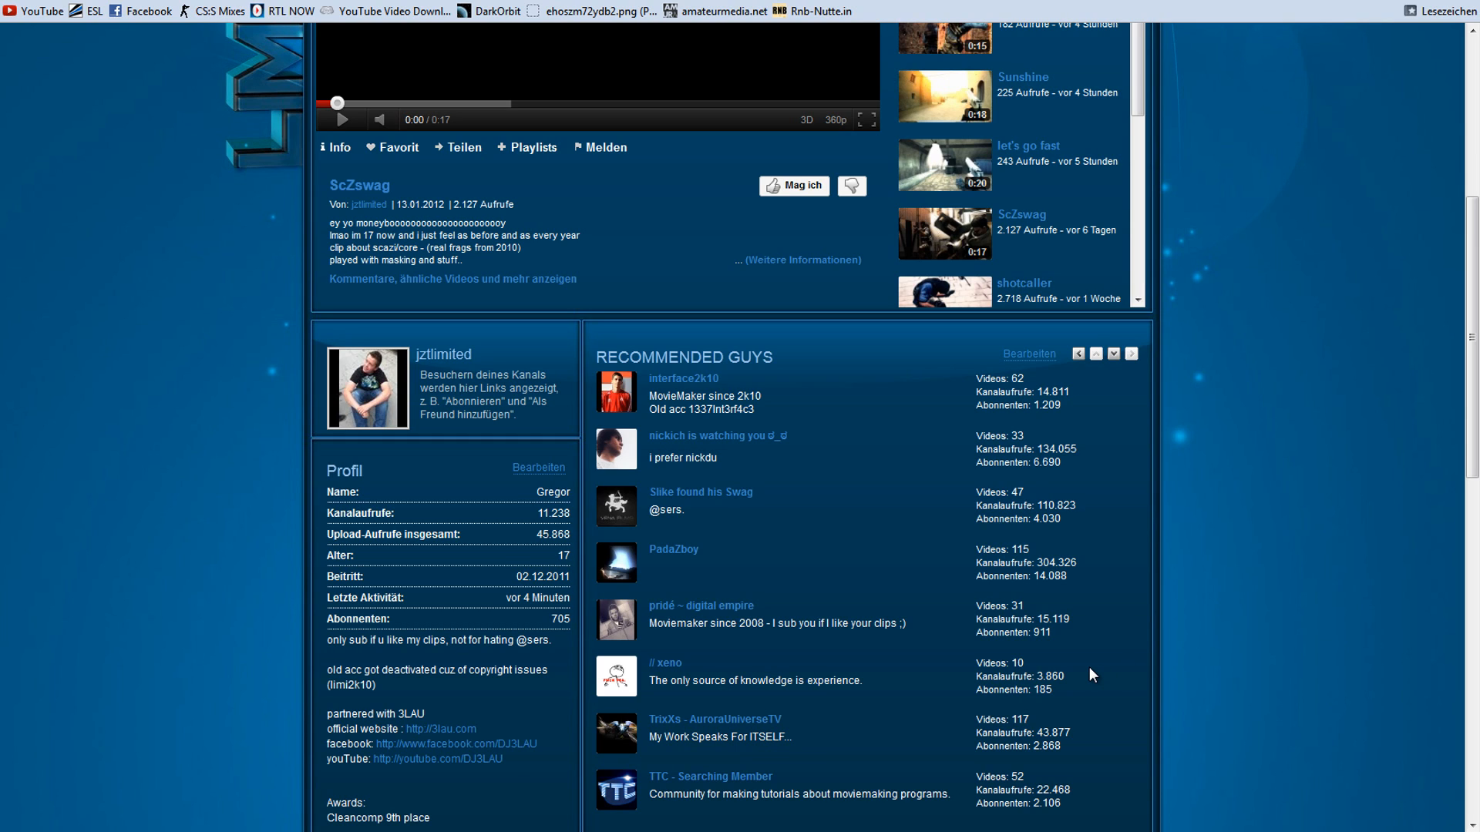
mouse_move(666, 620)
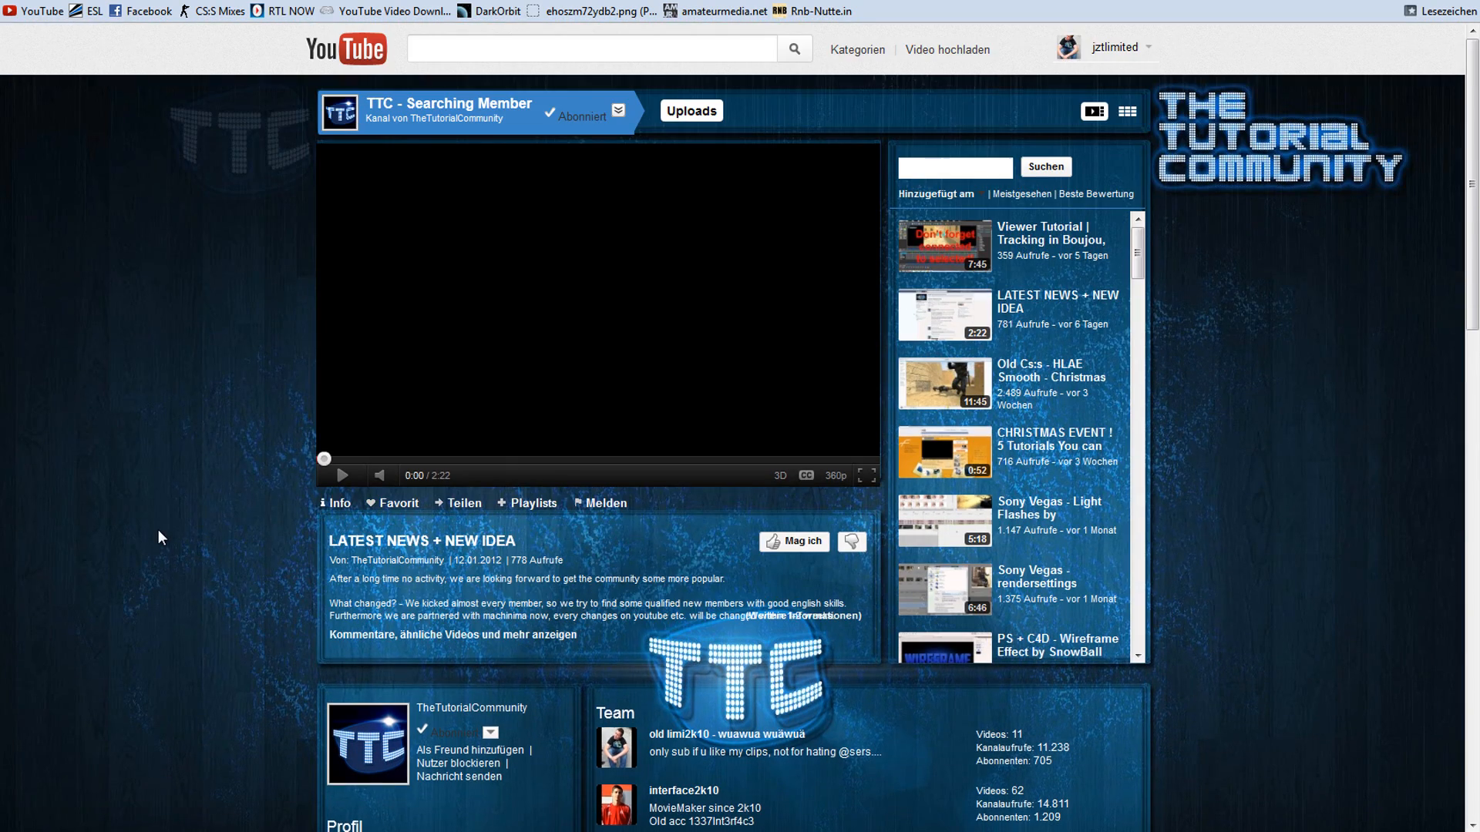
mouse_move(148, 524)
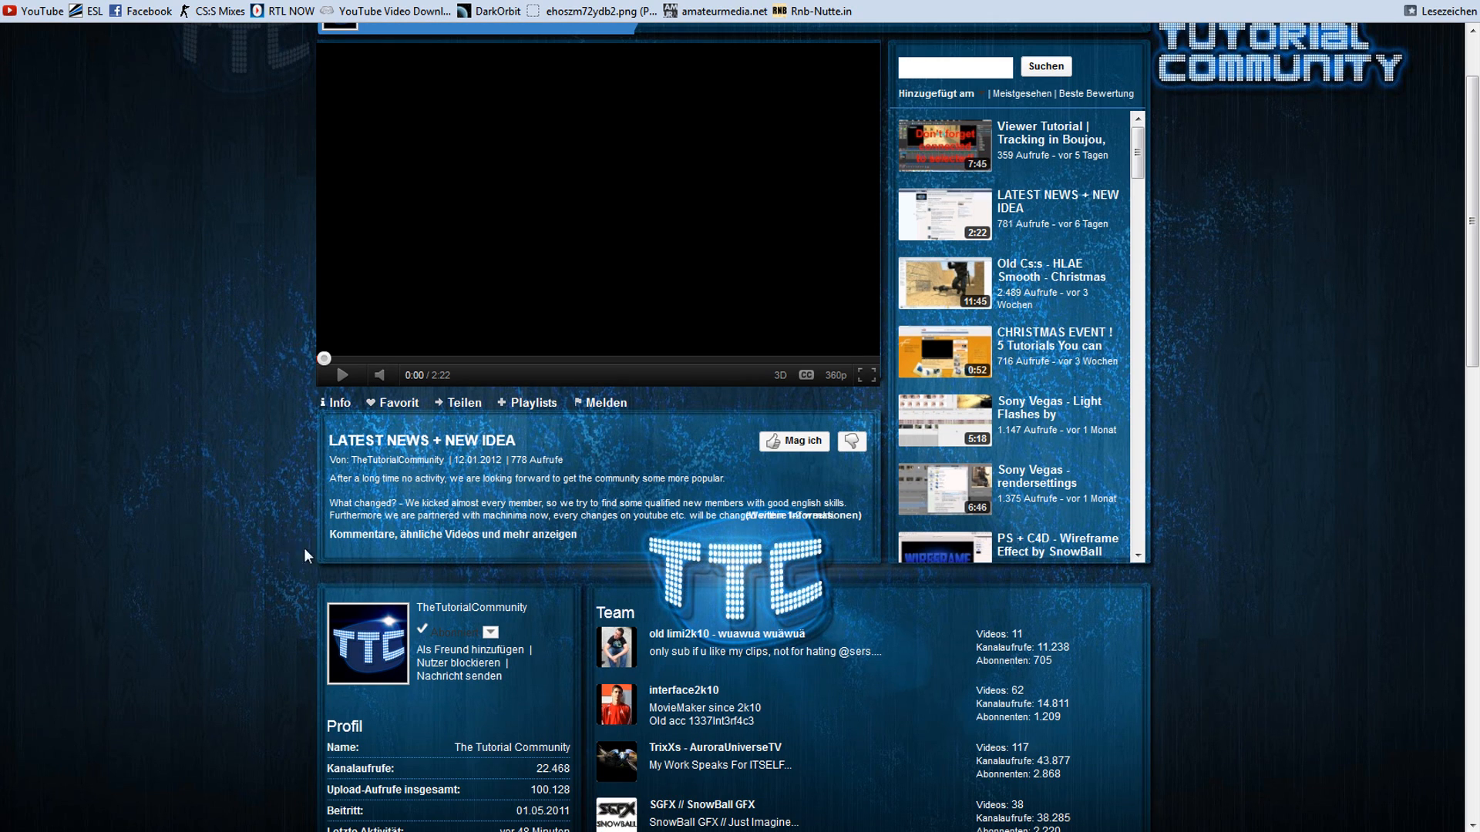
mouse_move(460, 726)
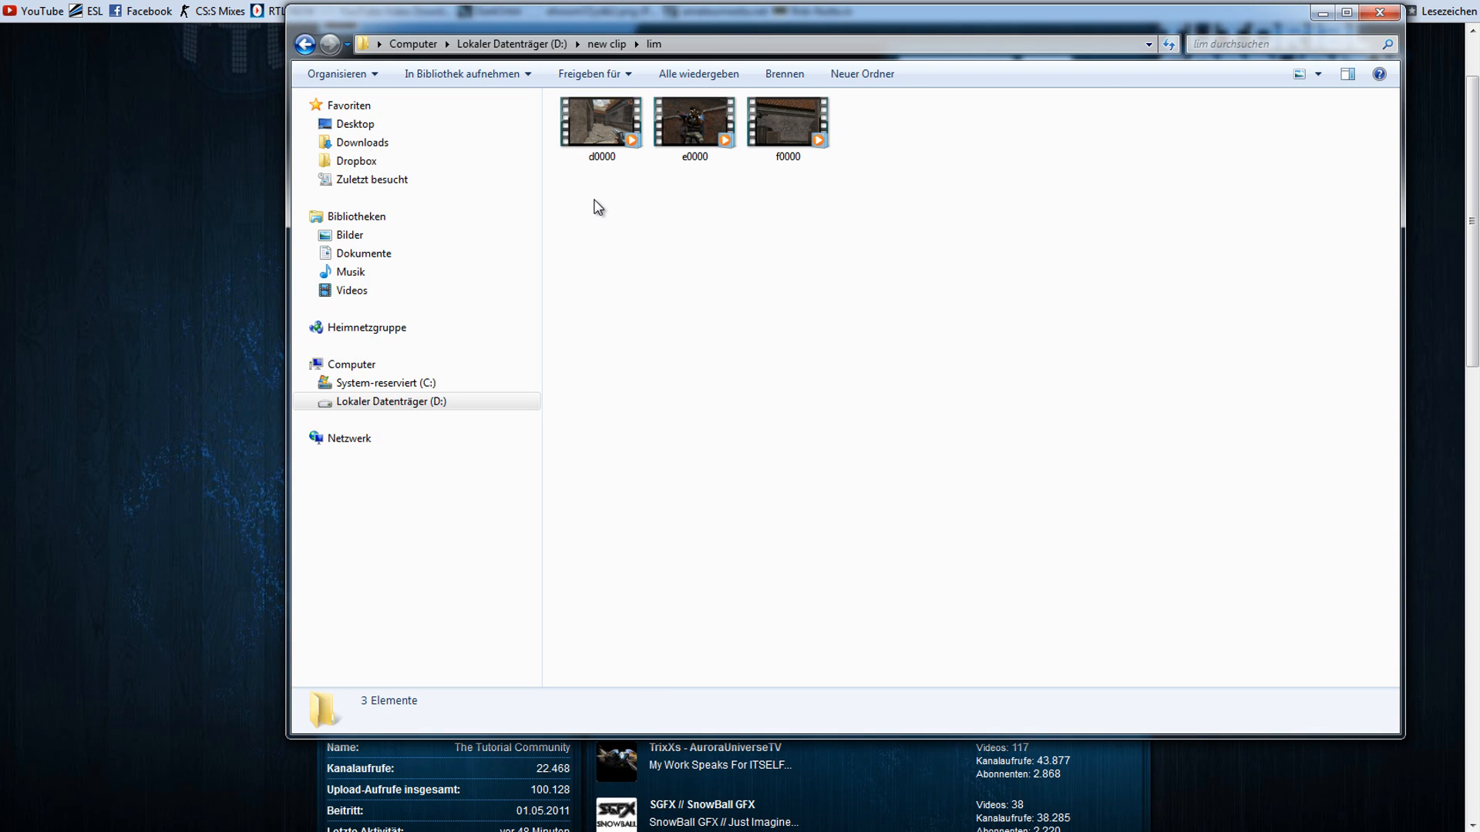
mouse_move(581, 191)
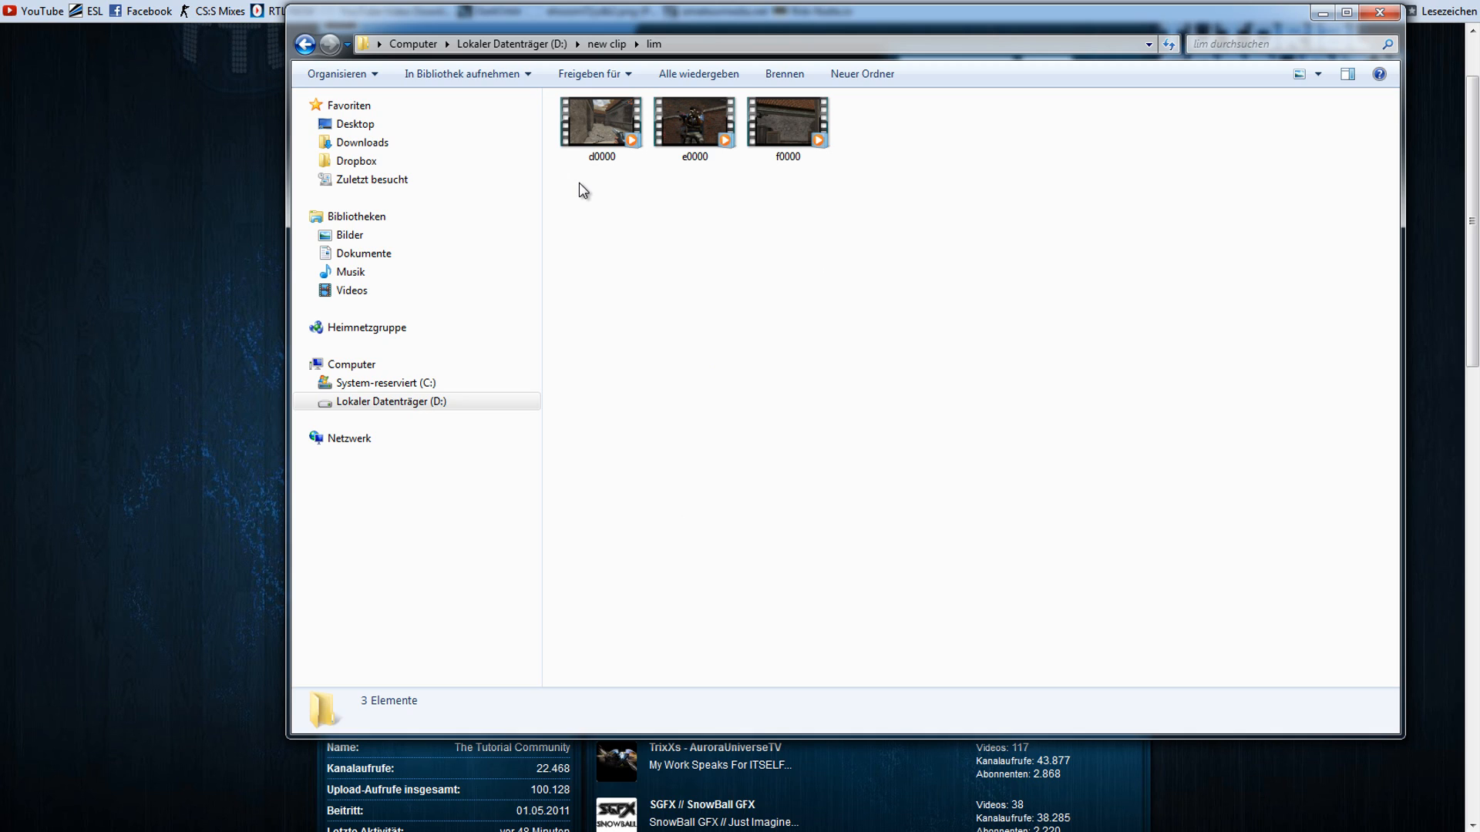
Step: Navigate Explorer into D:\new clip\lim holding clips d0000, e0000 and f0000
click(601, 123)
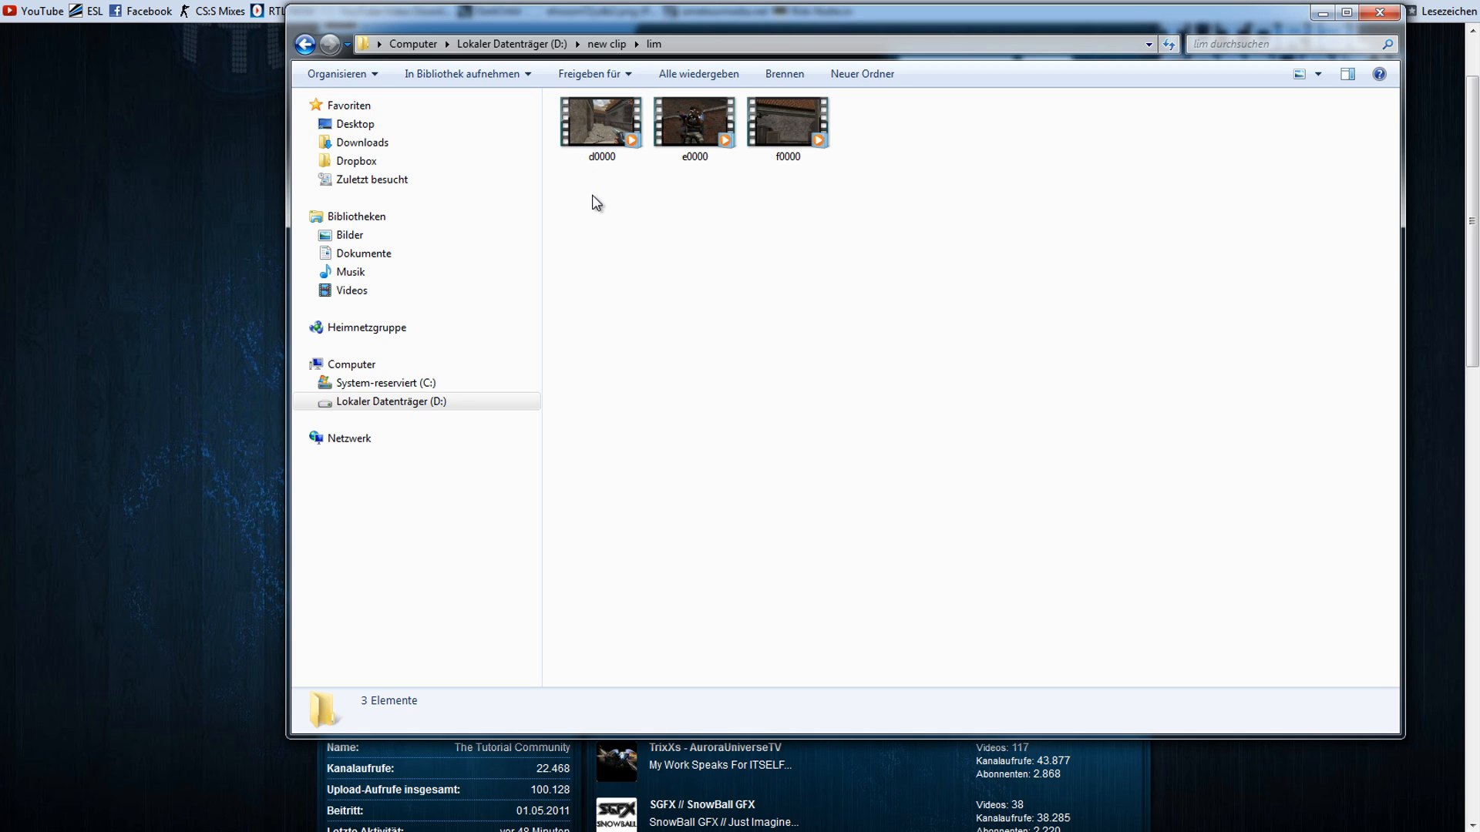
mouse_move(674, 335)
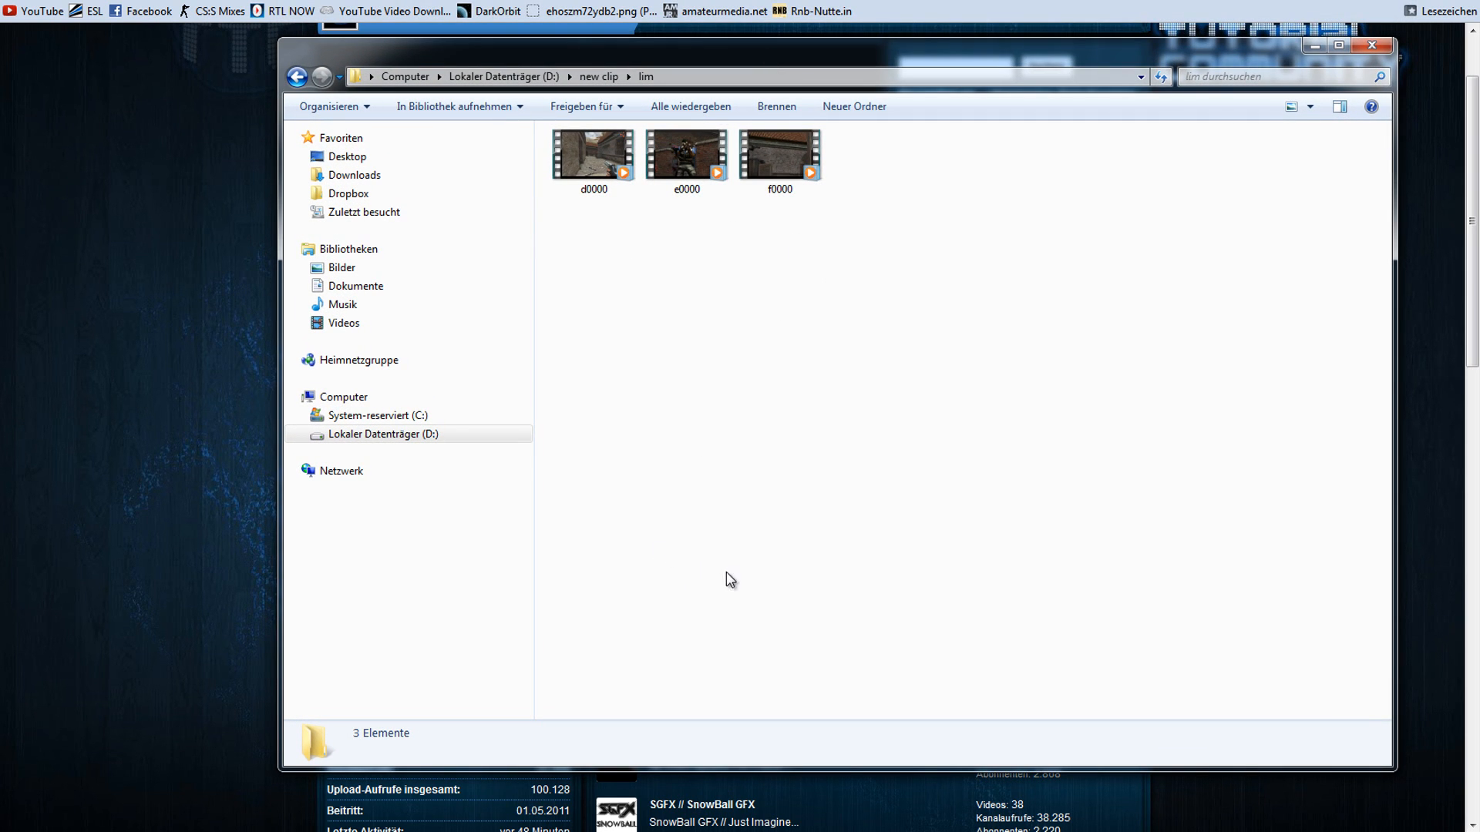
mouse_move(563, 229)
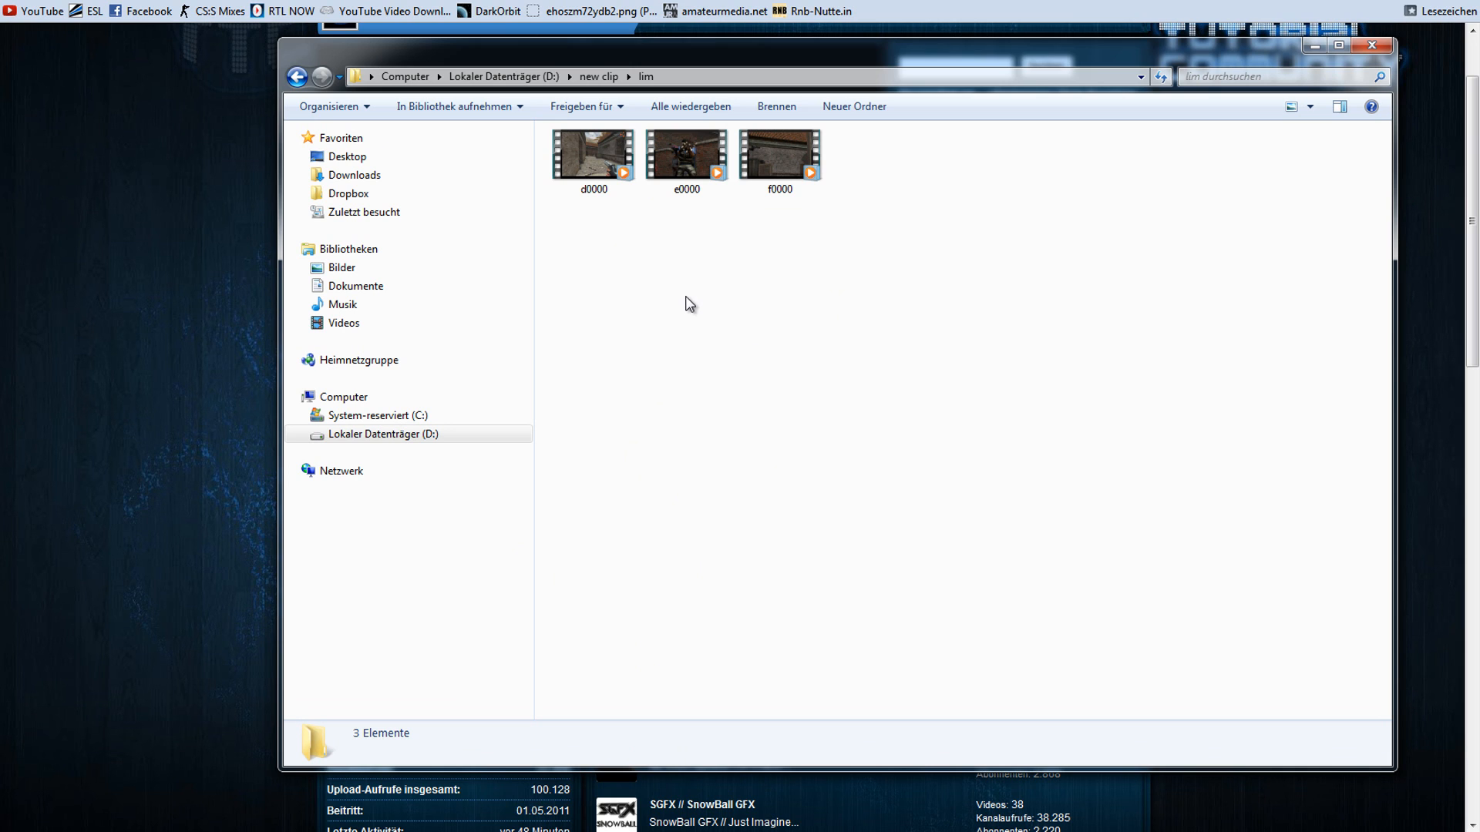
mouse_move(714, 298)
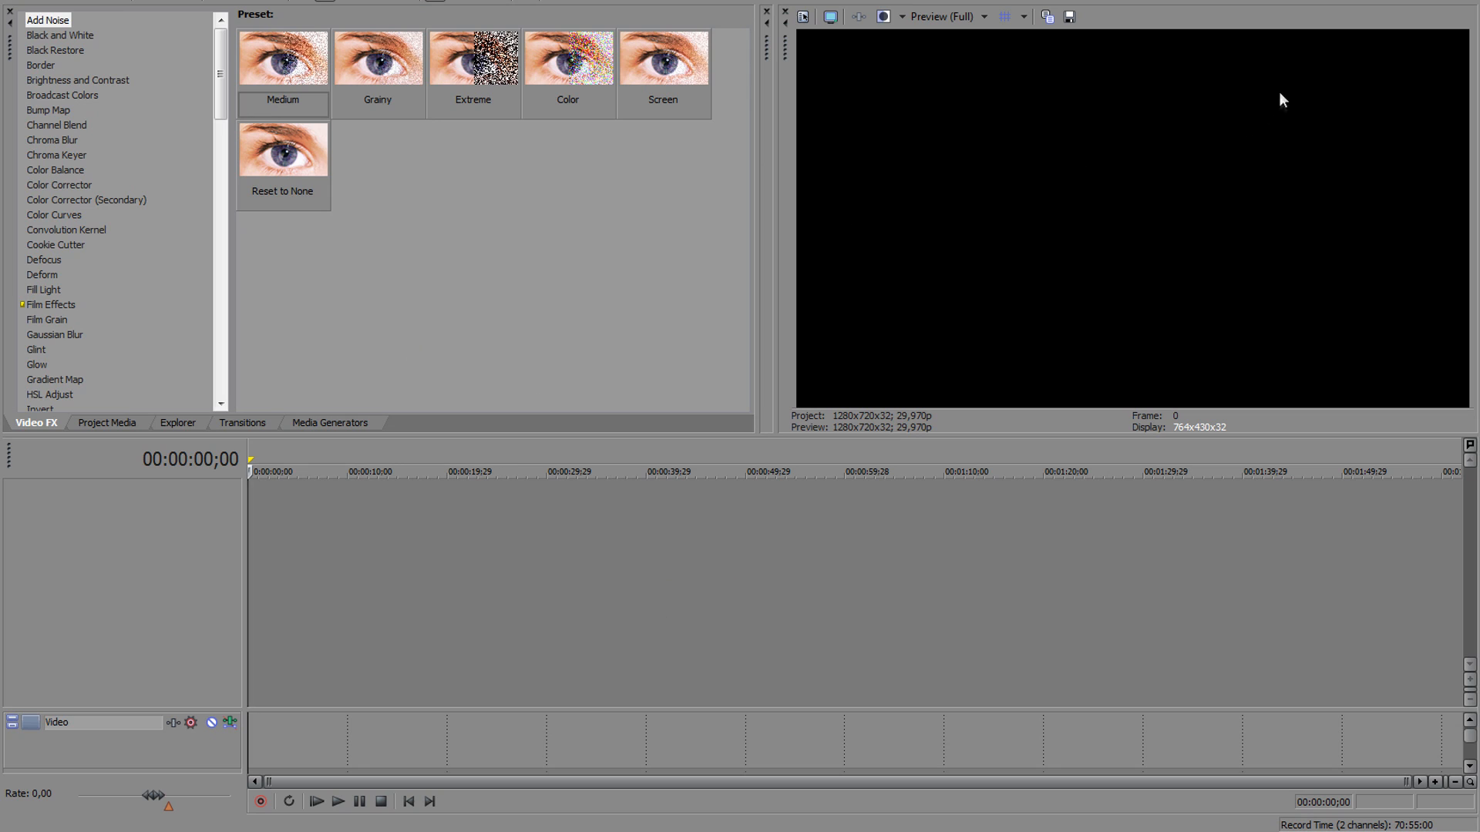
mouse_move(510, 26)
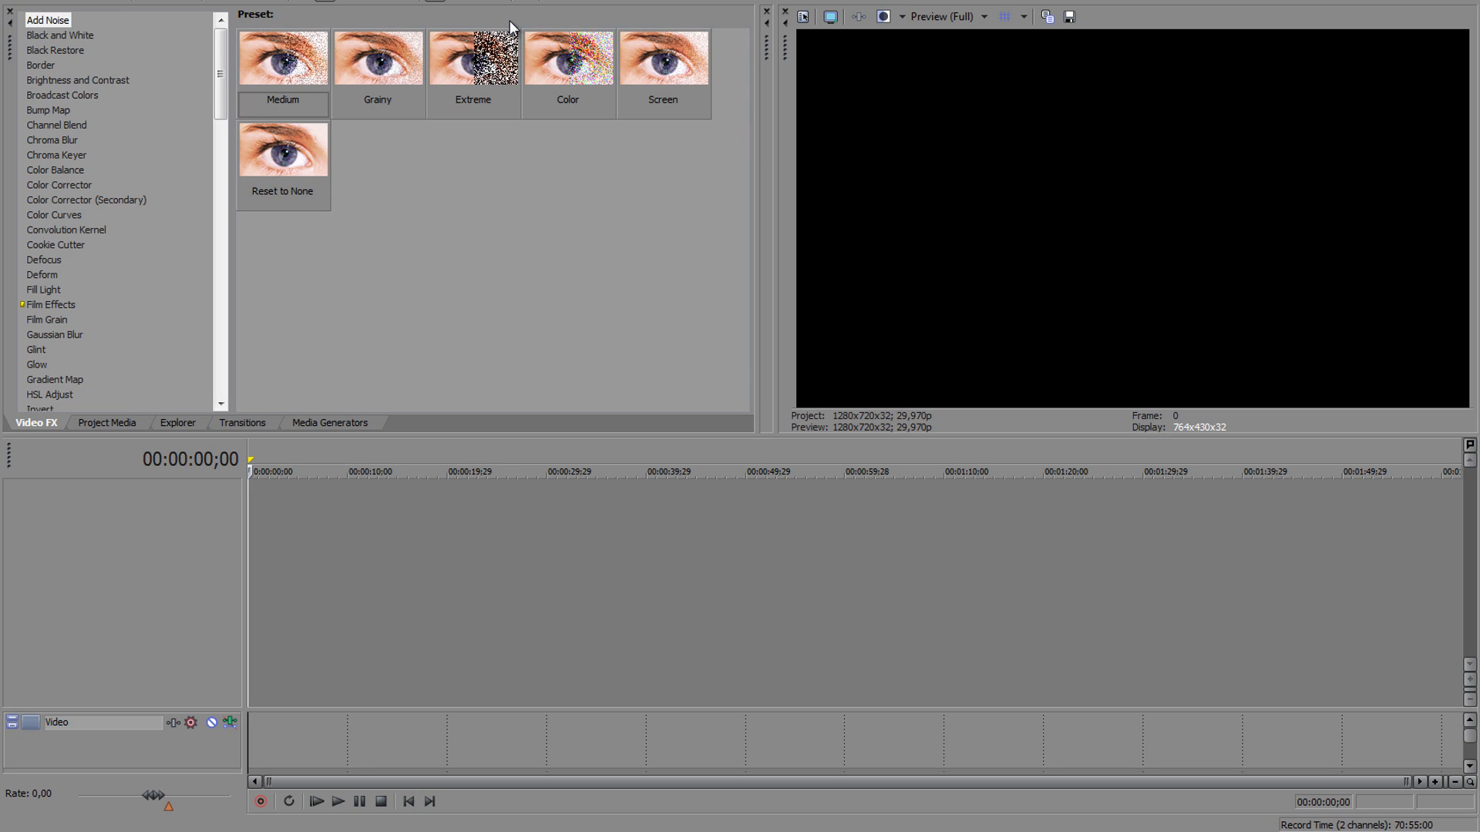
mouse_move(70, 430)
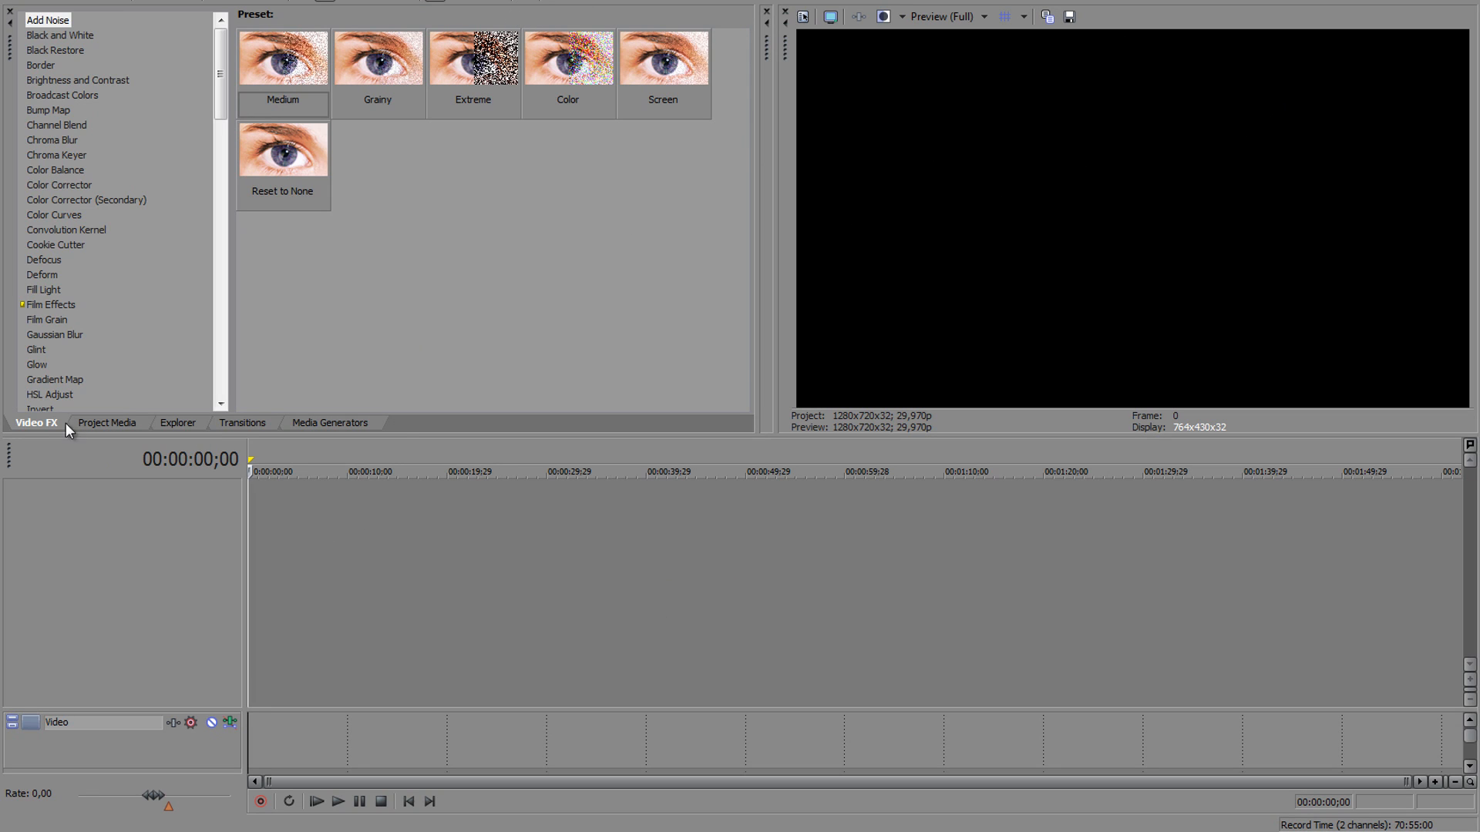
mouse_move(299, 427)
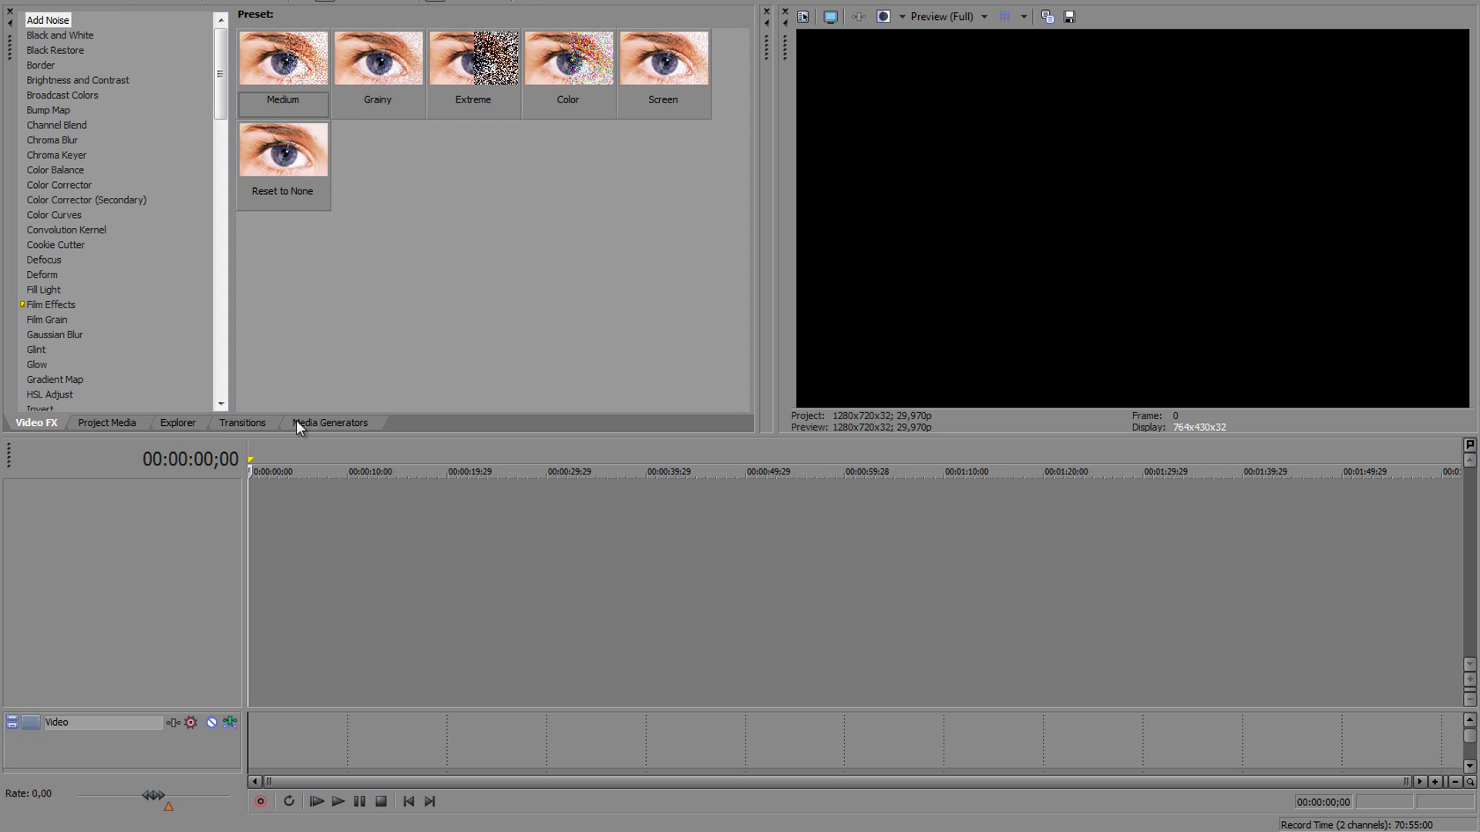
mouse_move(188, 158)
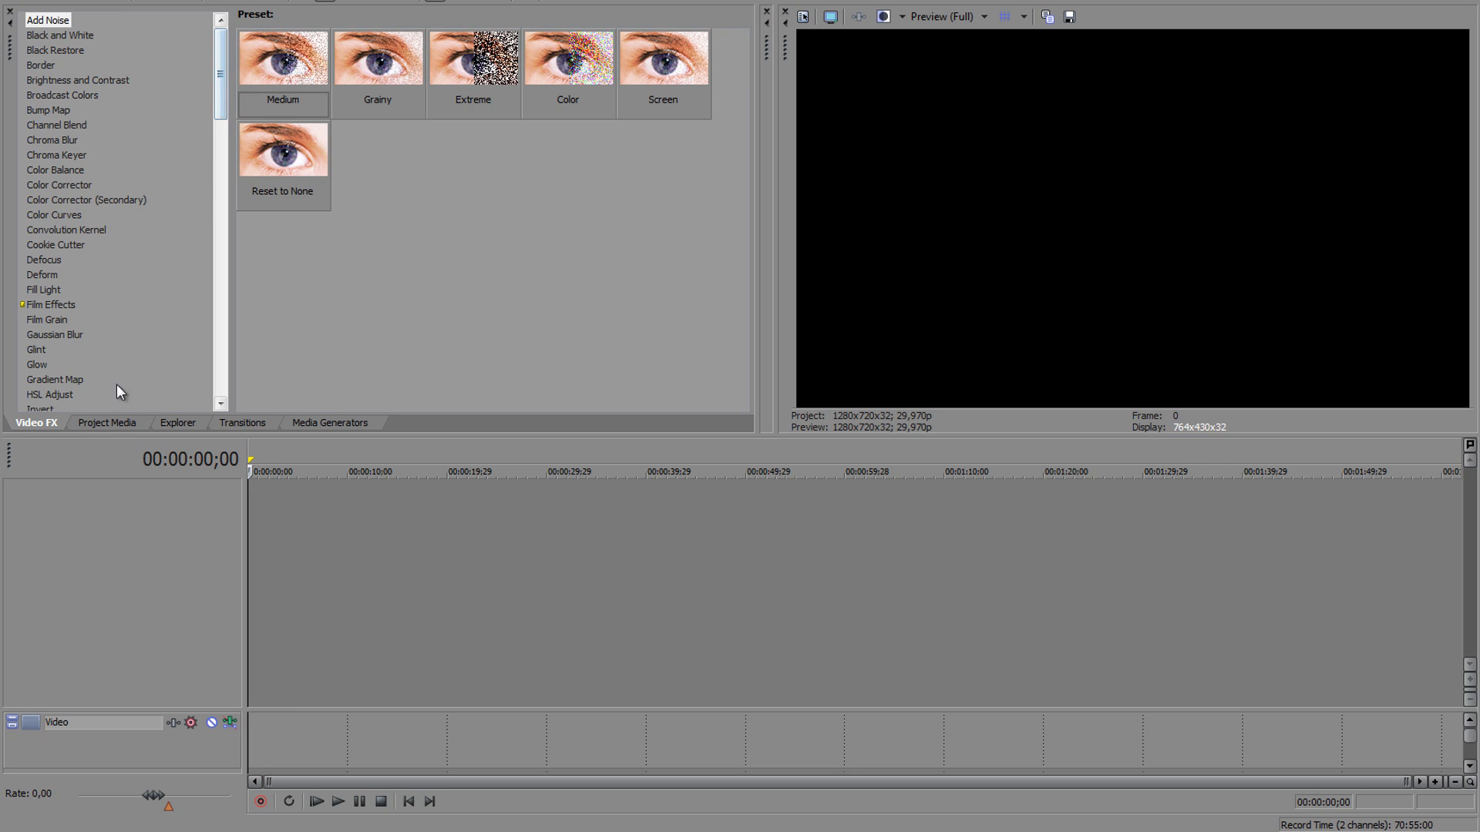
Step: Switch the docking area to the empty Project Media collection
click(106, 422)
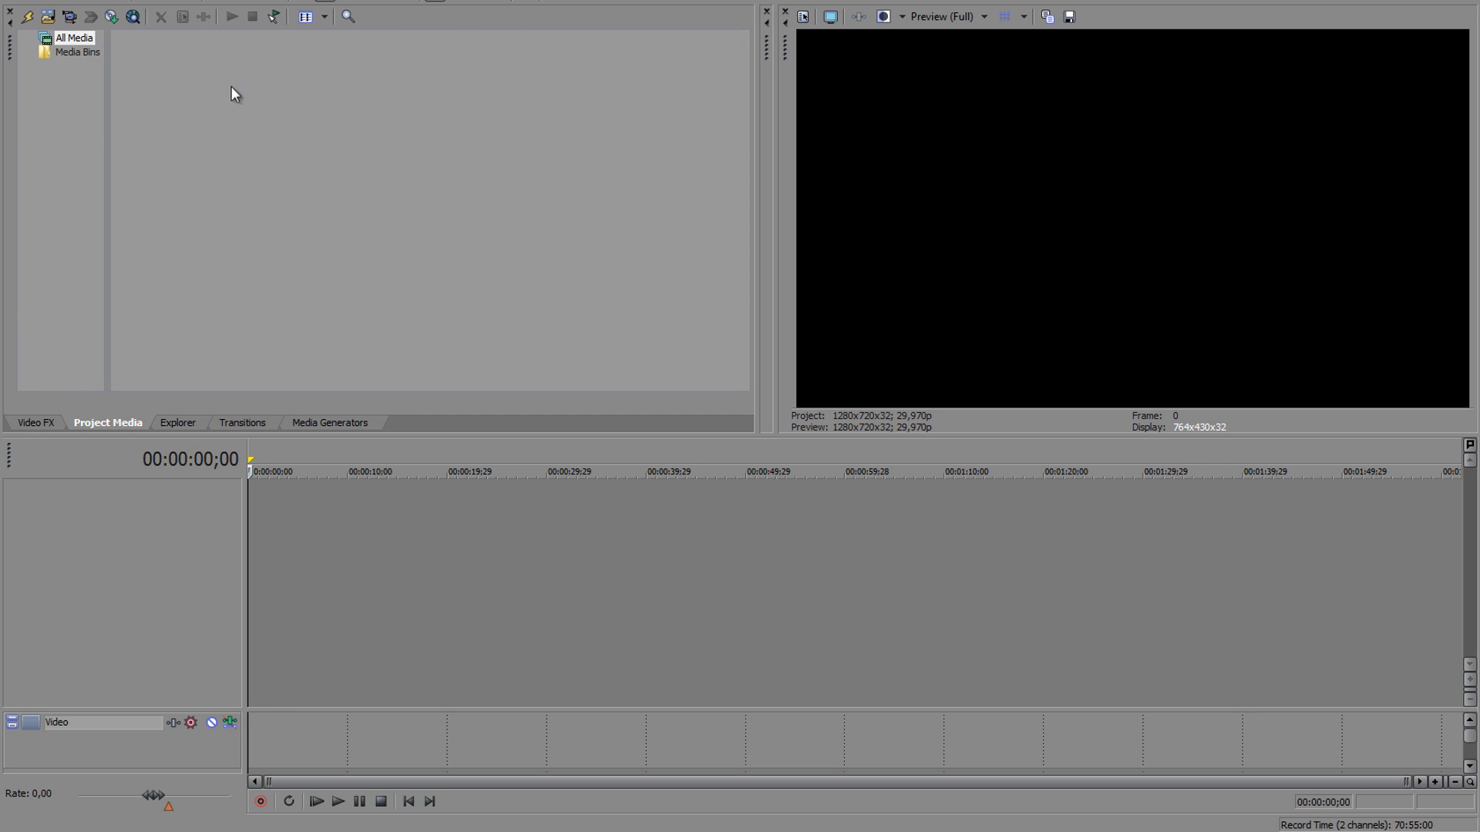
mouse_move(456, 125)
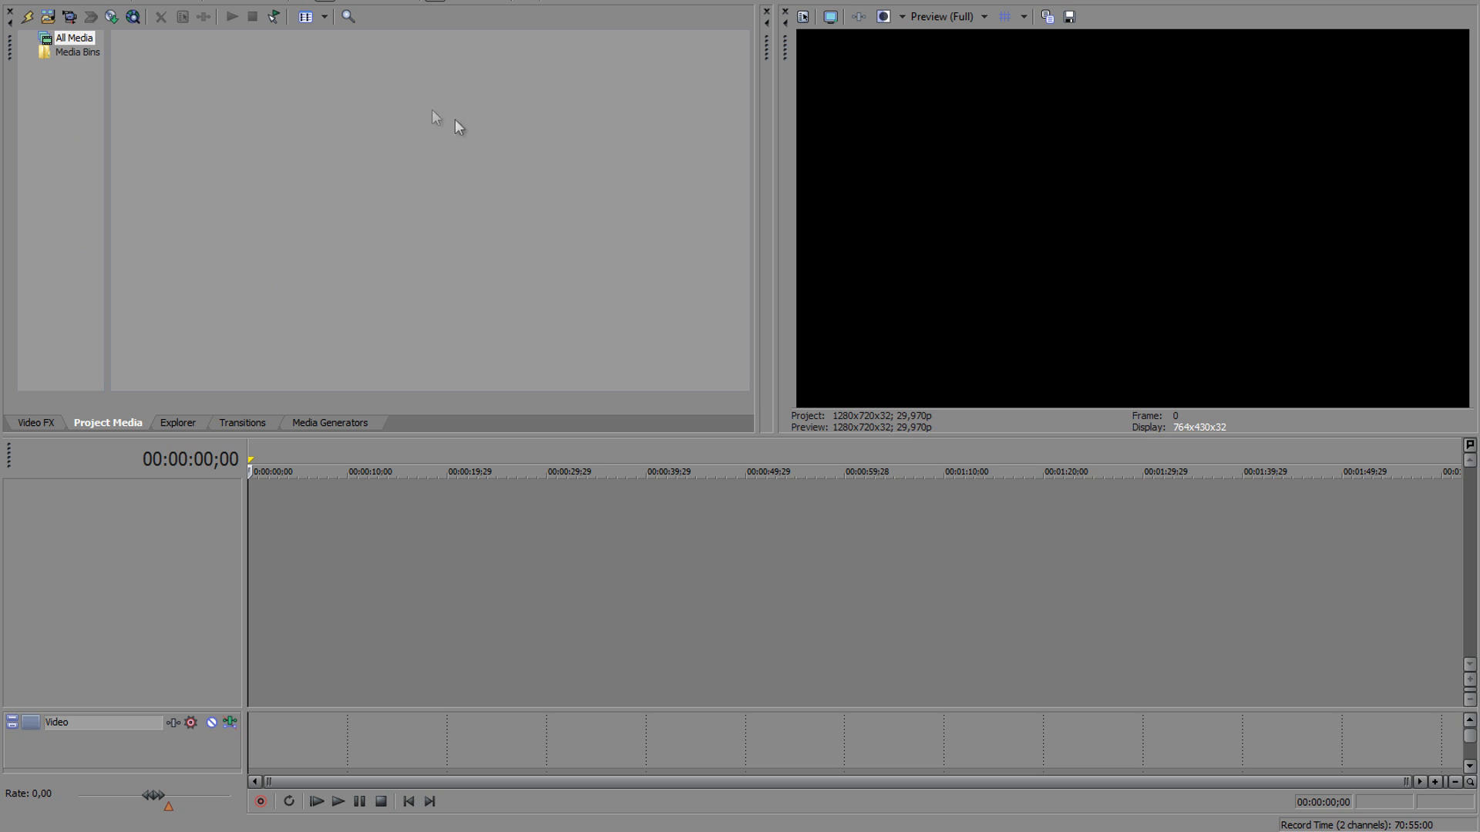
mouse_move(325, 125)
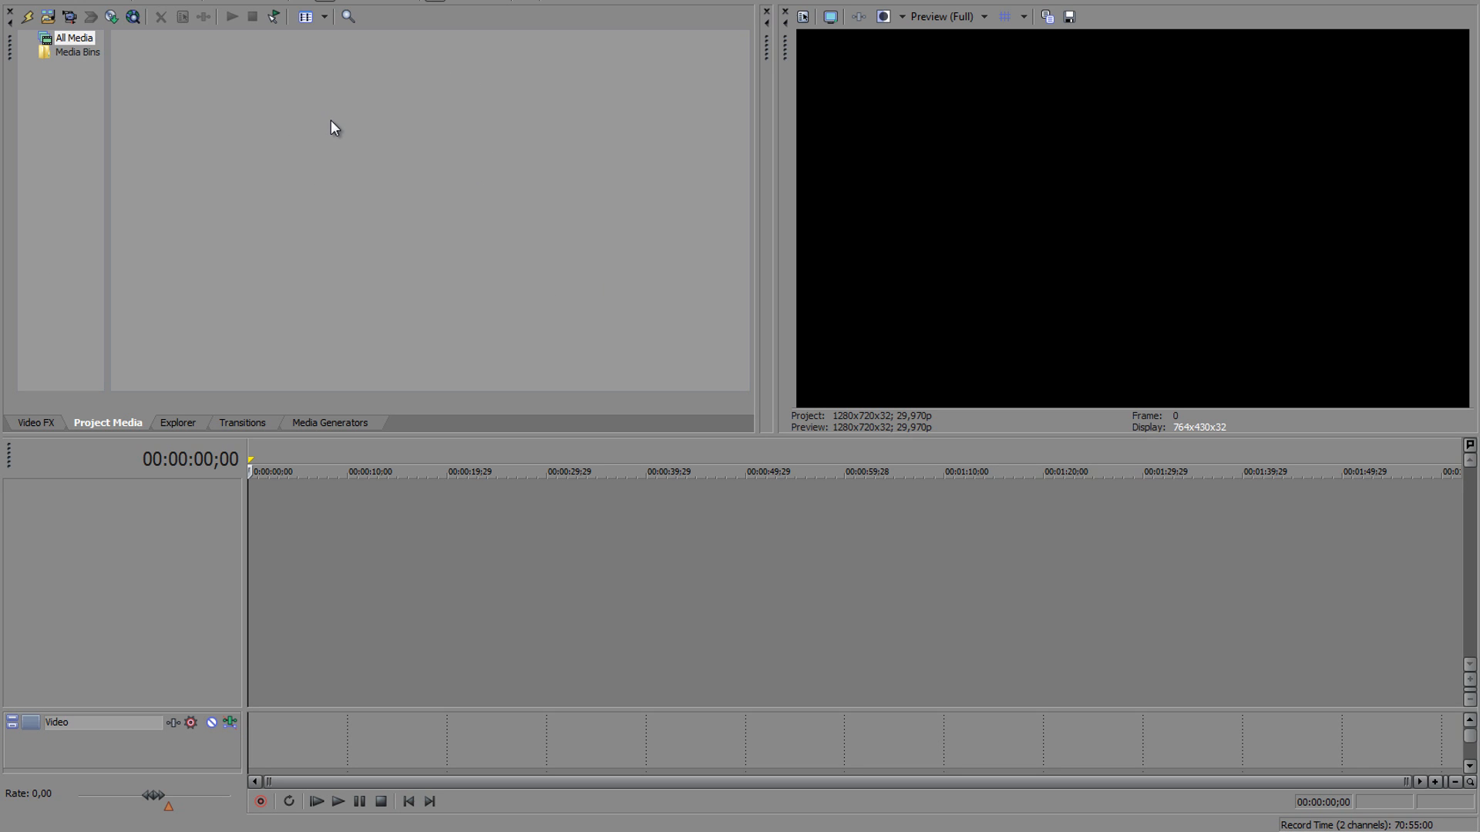
mouse_move(213, 103)
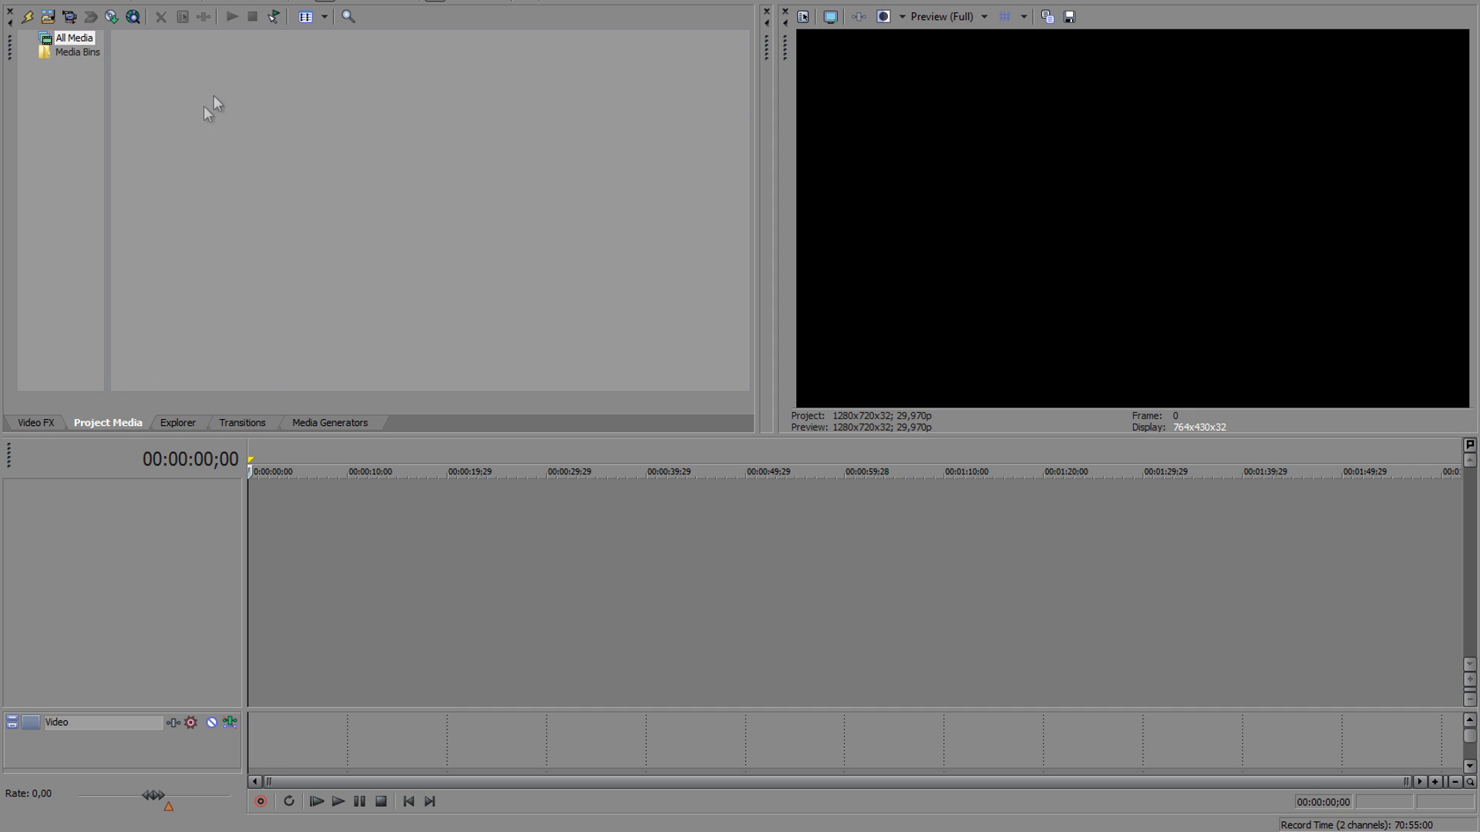
mouse_move(165, 99)
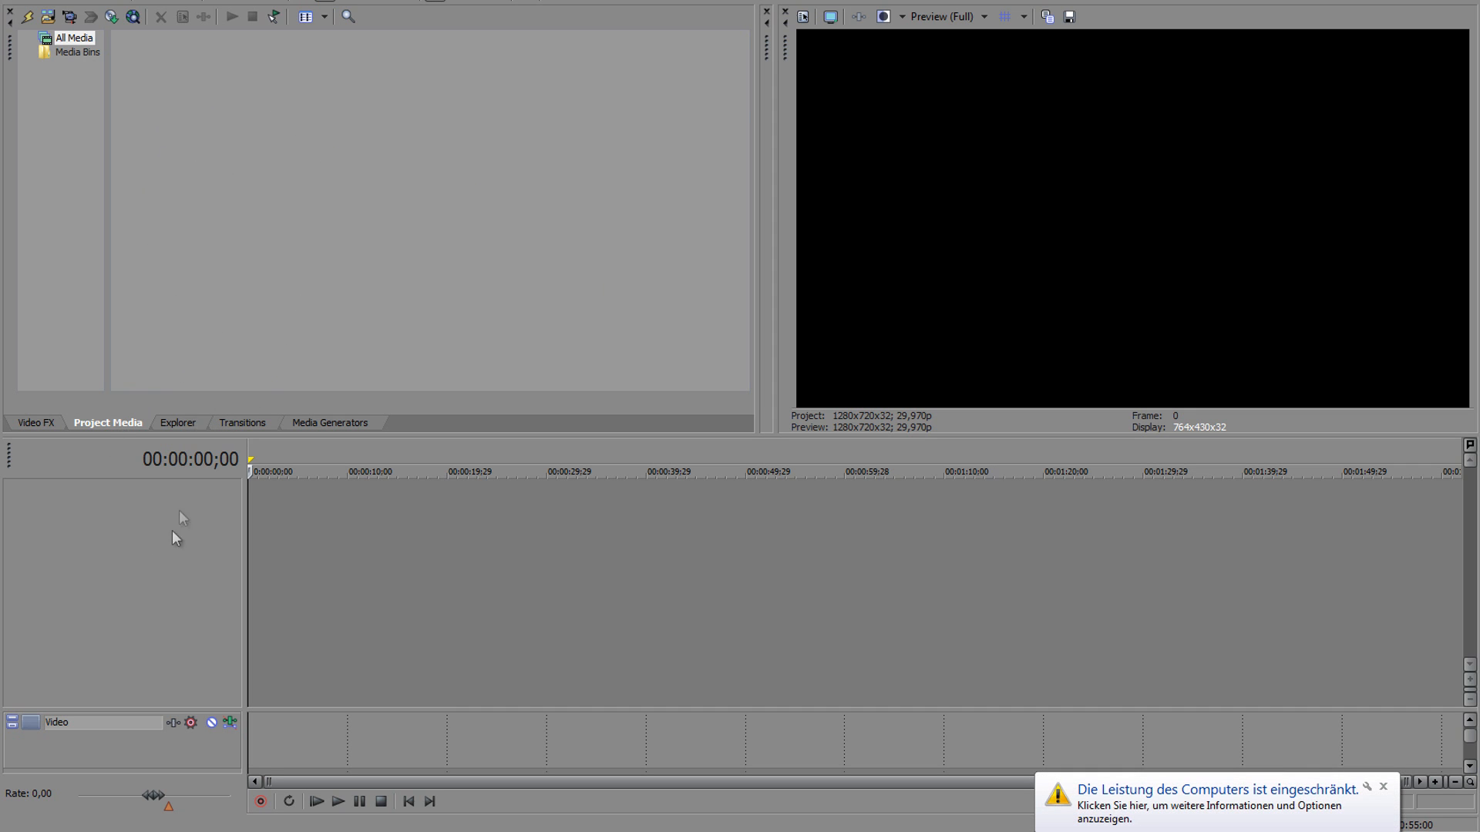
mouse_move(1280, 730)
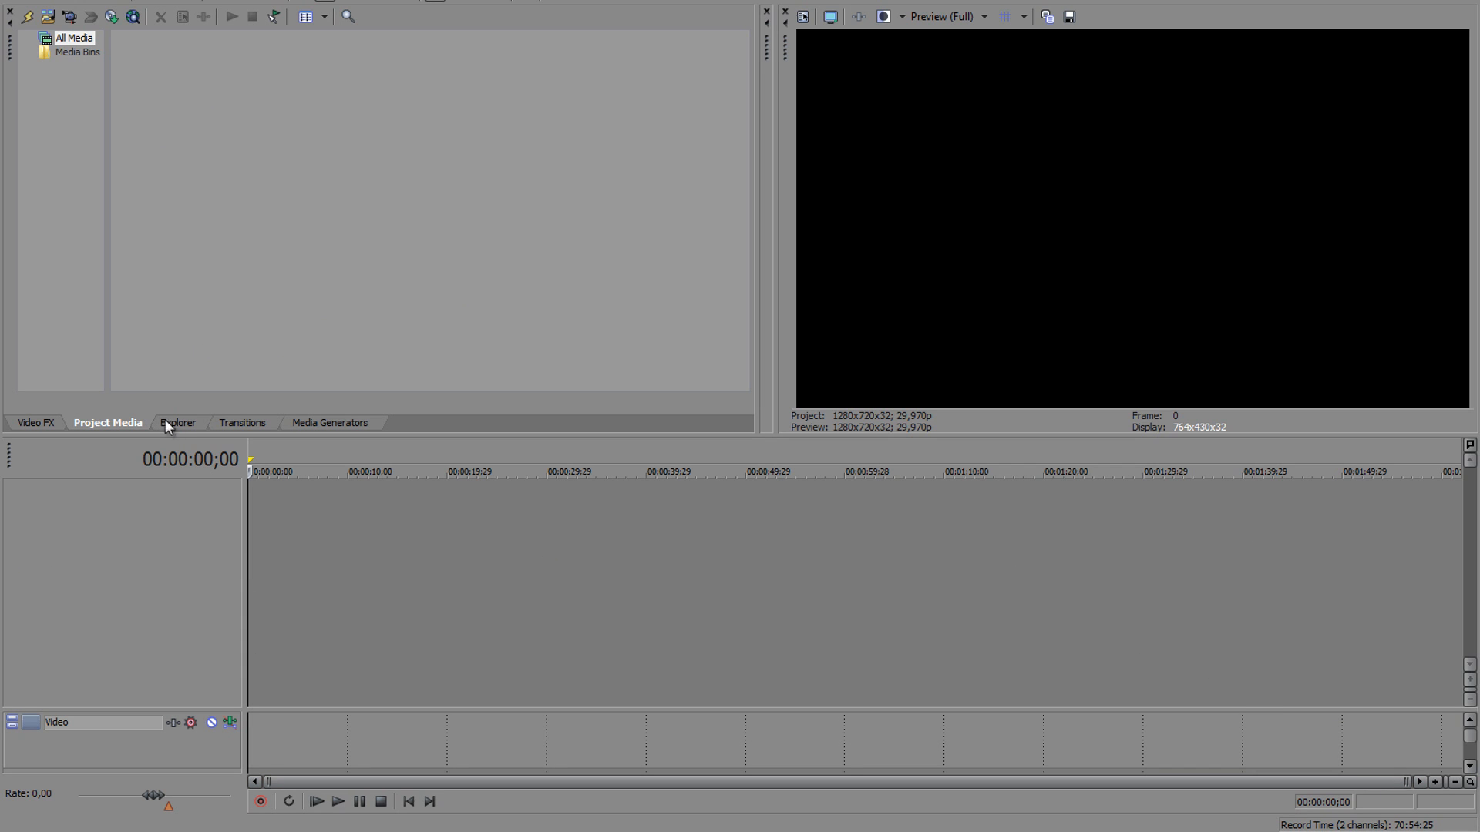
Step: Browse the Desktop in the Explorer panel, then show the Transitions list with 3D Blinds presets
click(177, 422)
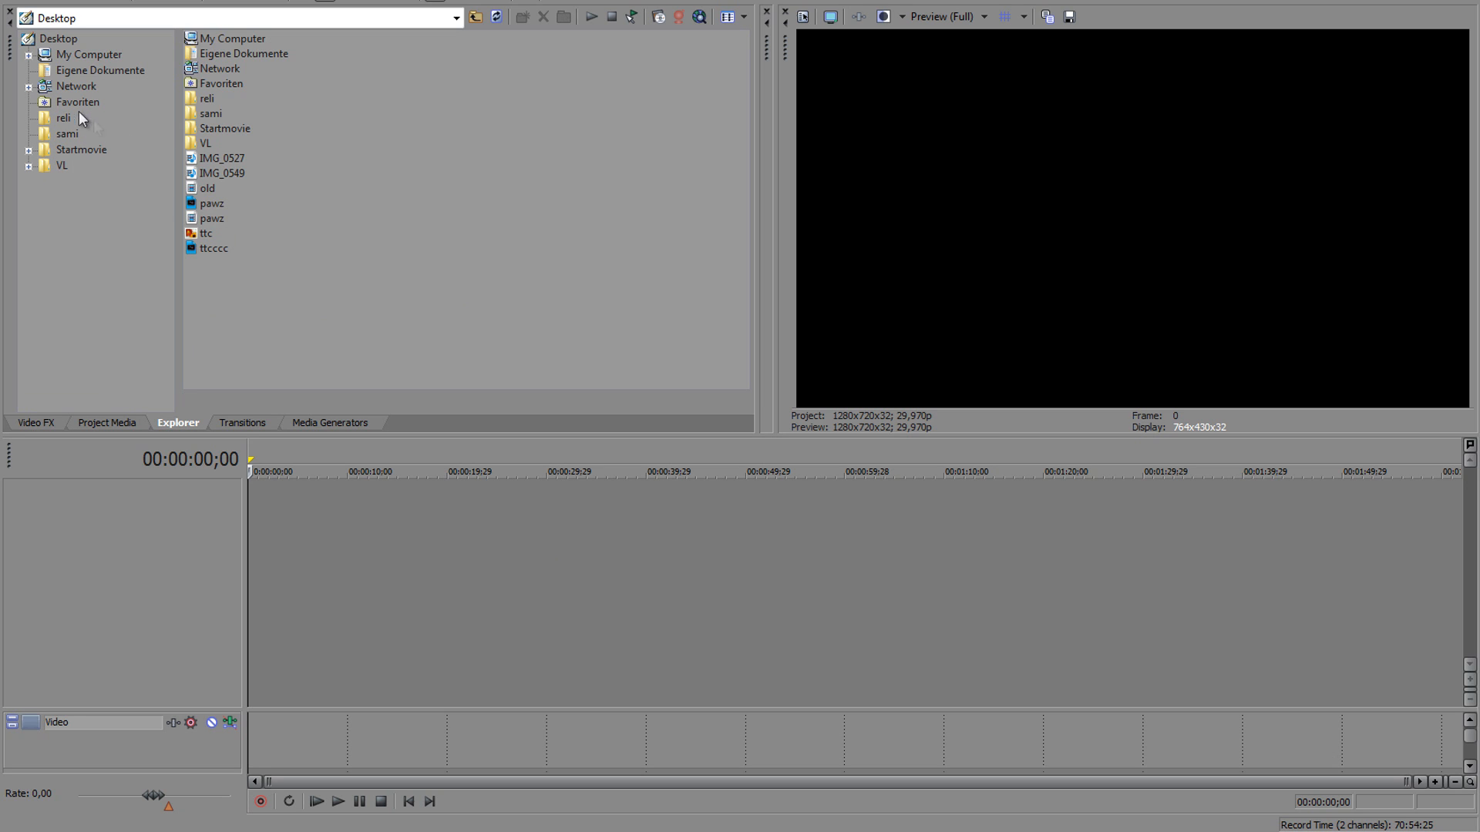
mouse_move(441, 112)
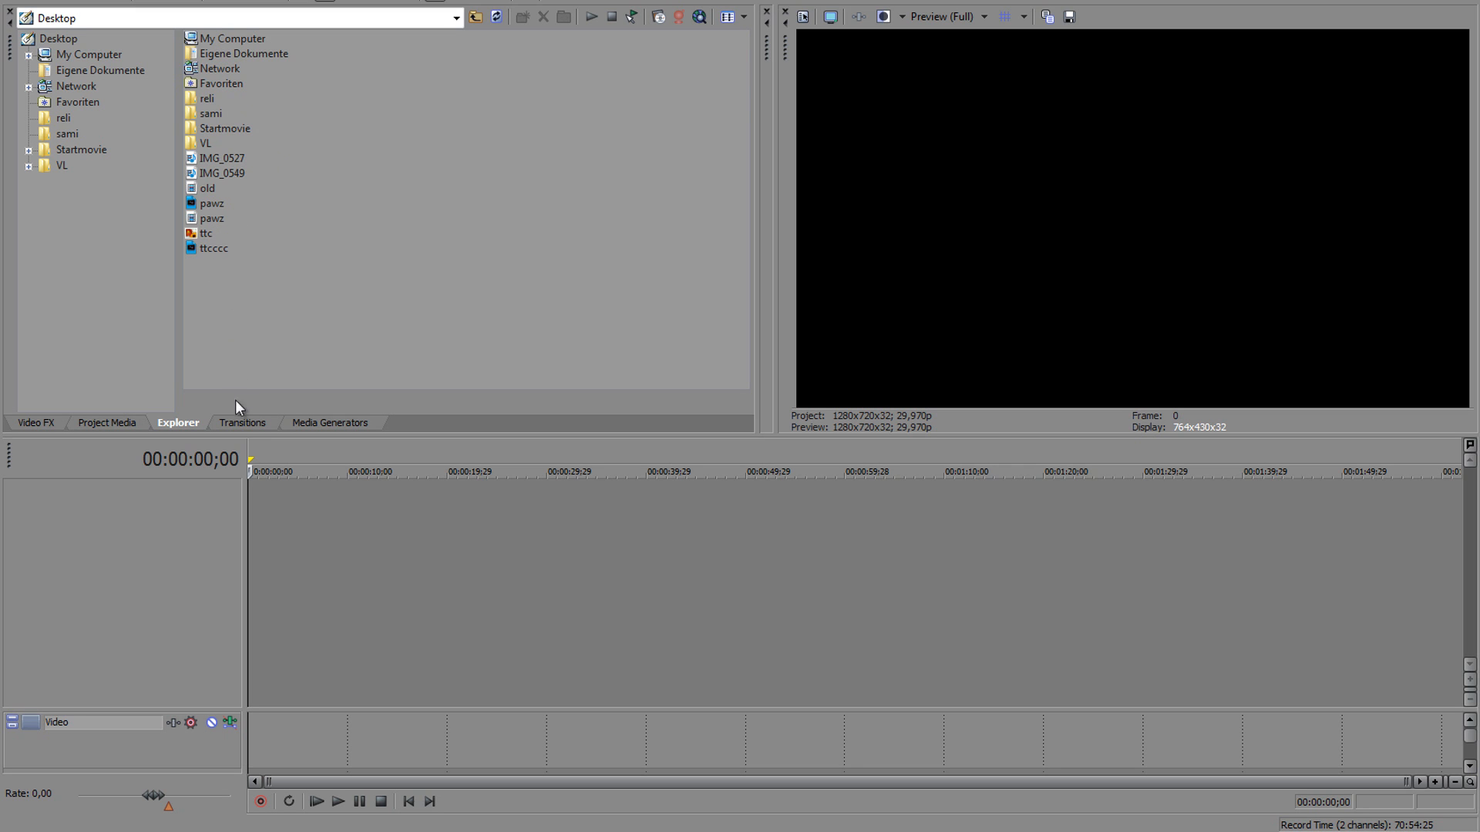
click(242, 422)
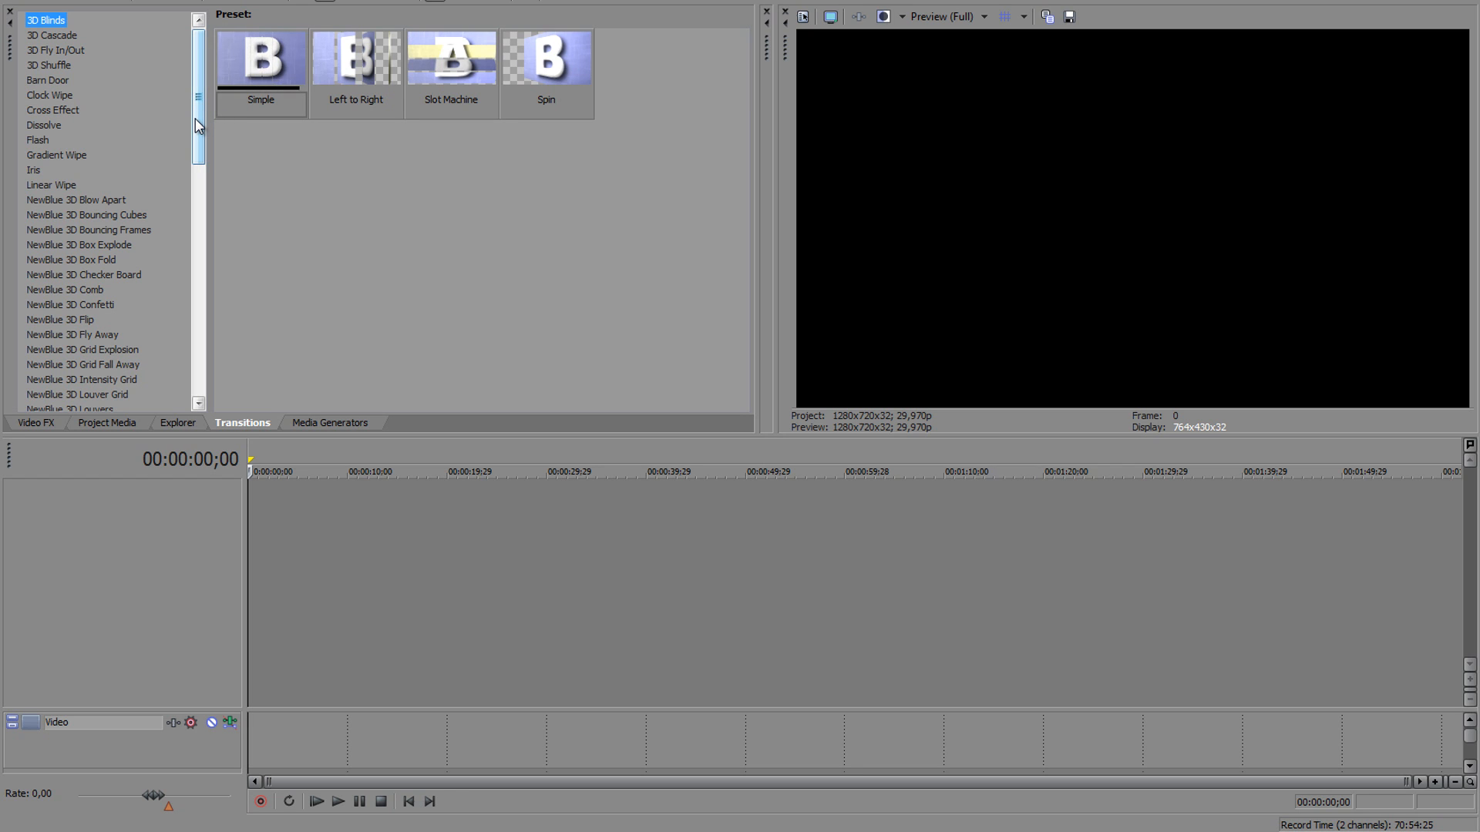
Step: Browse Media Generators presets — Color Gradient, Solid Color, Text, Test Pattern, Checkerboard — then return to Video FX
click(330, 422)
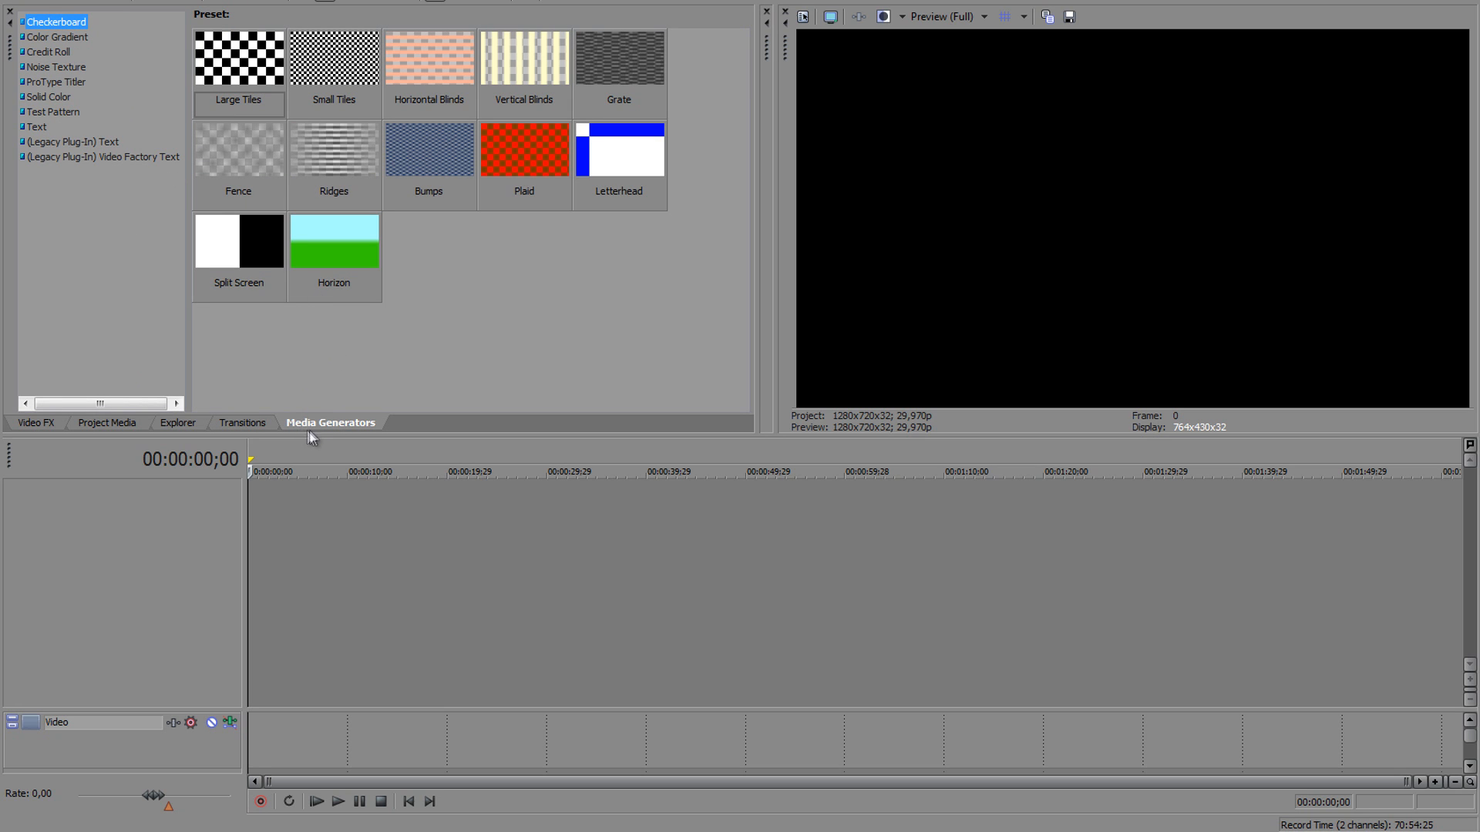
mouse_move(99, 55)
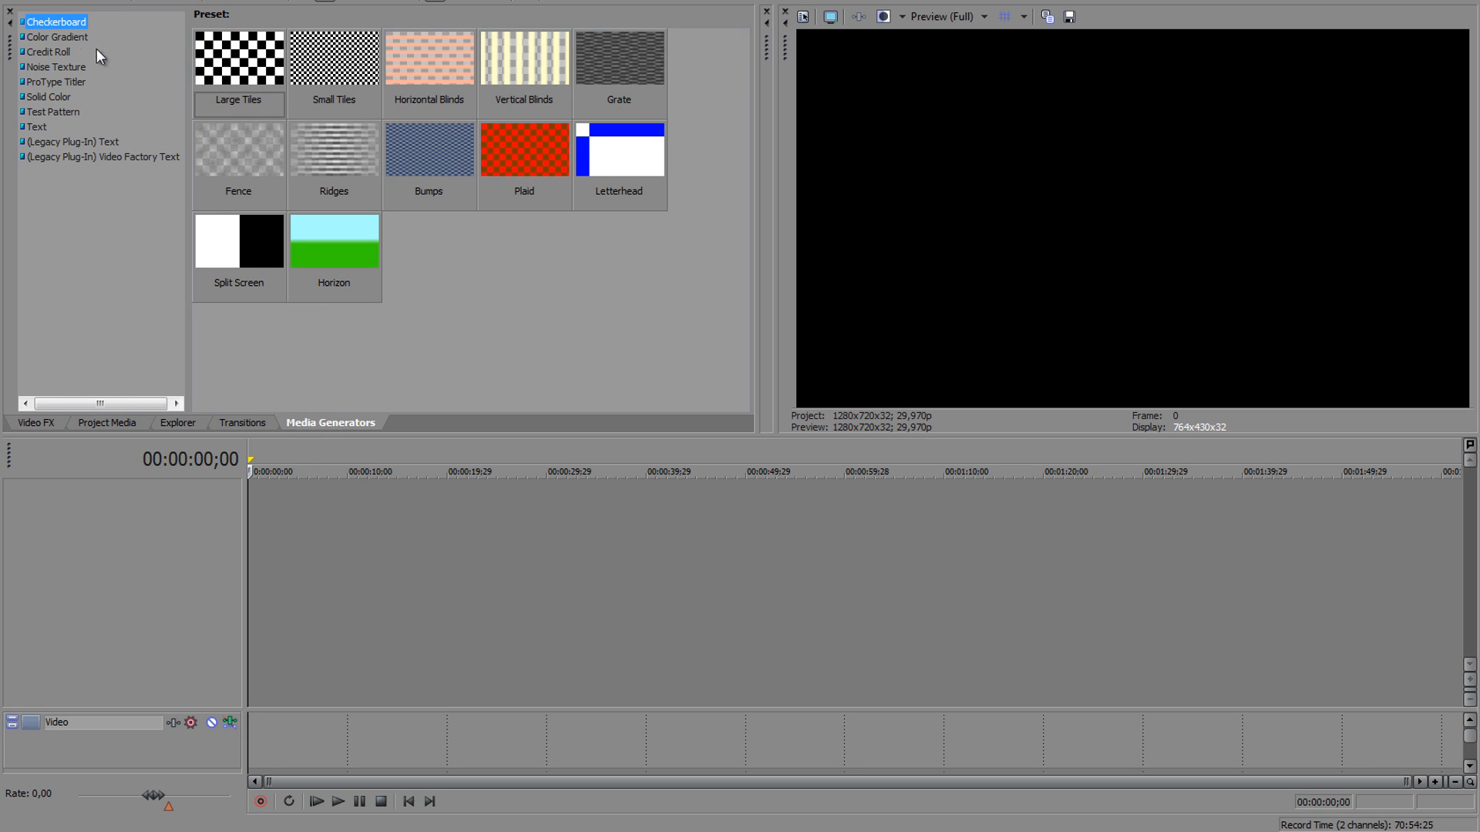
click(56, 37)
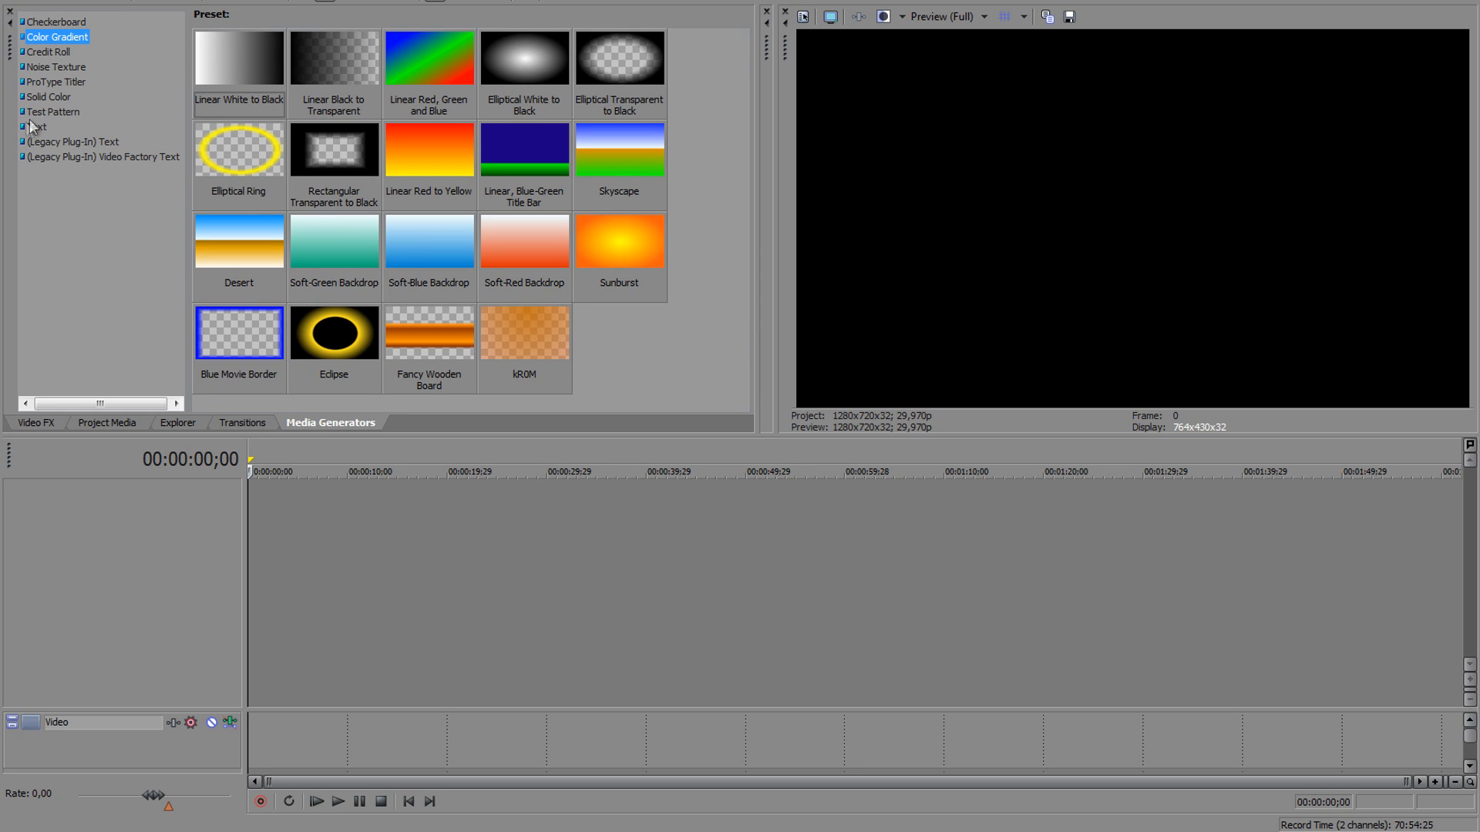
click(47, 96)
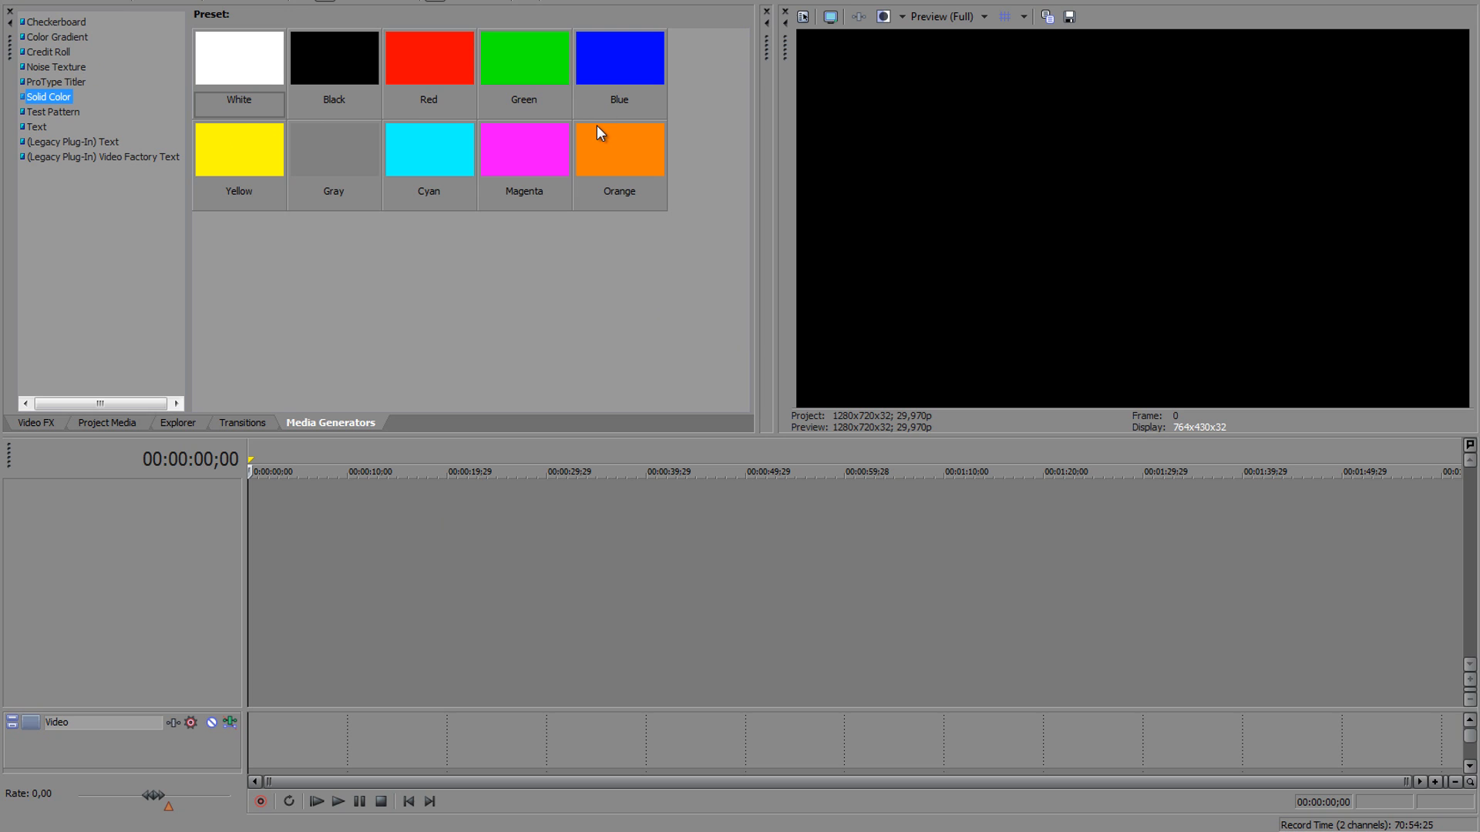
mouse_move(31, 128)
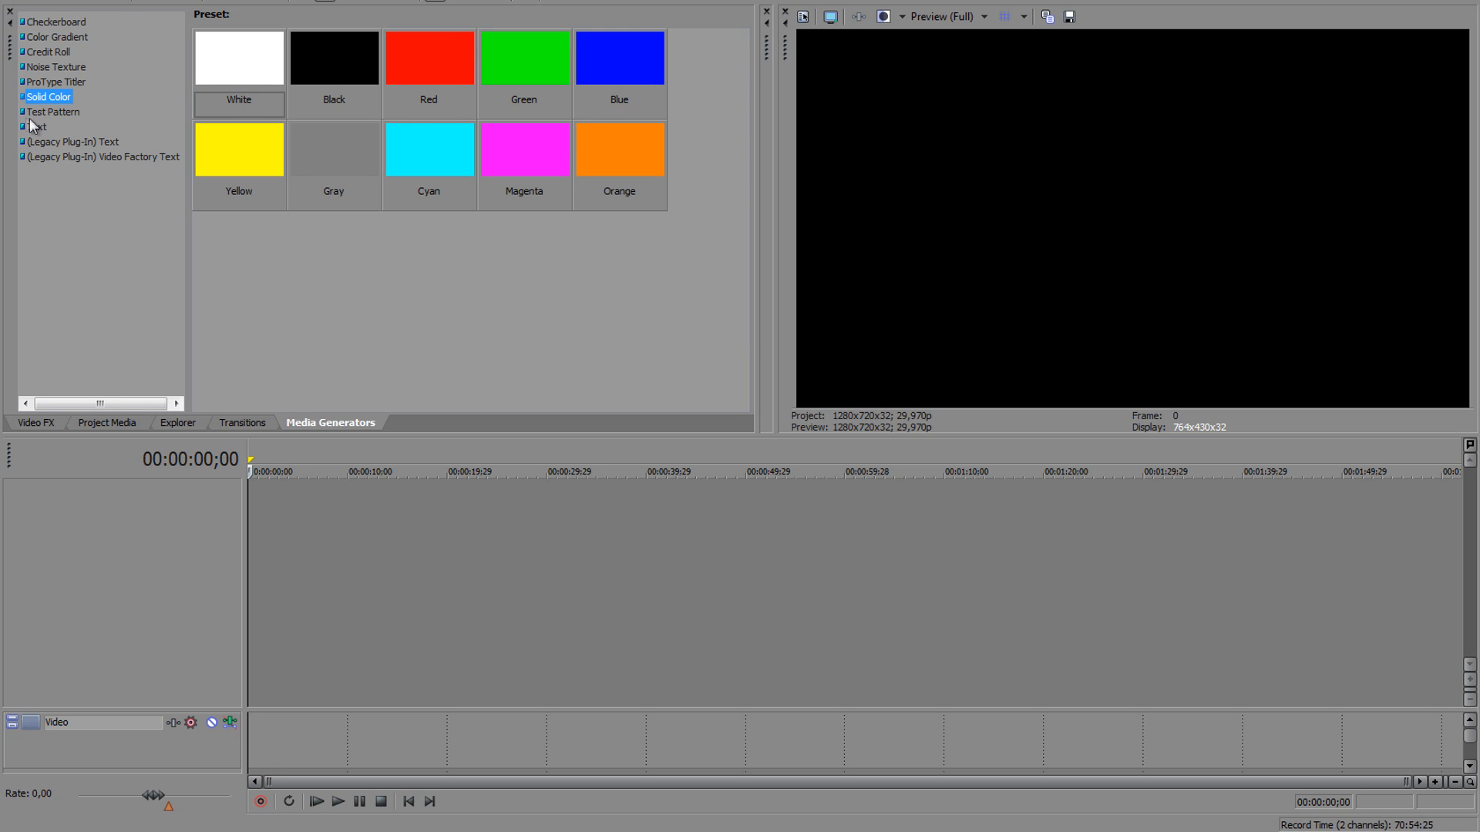
click(35, 126)
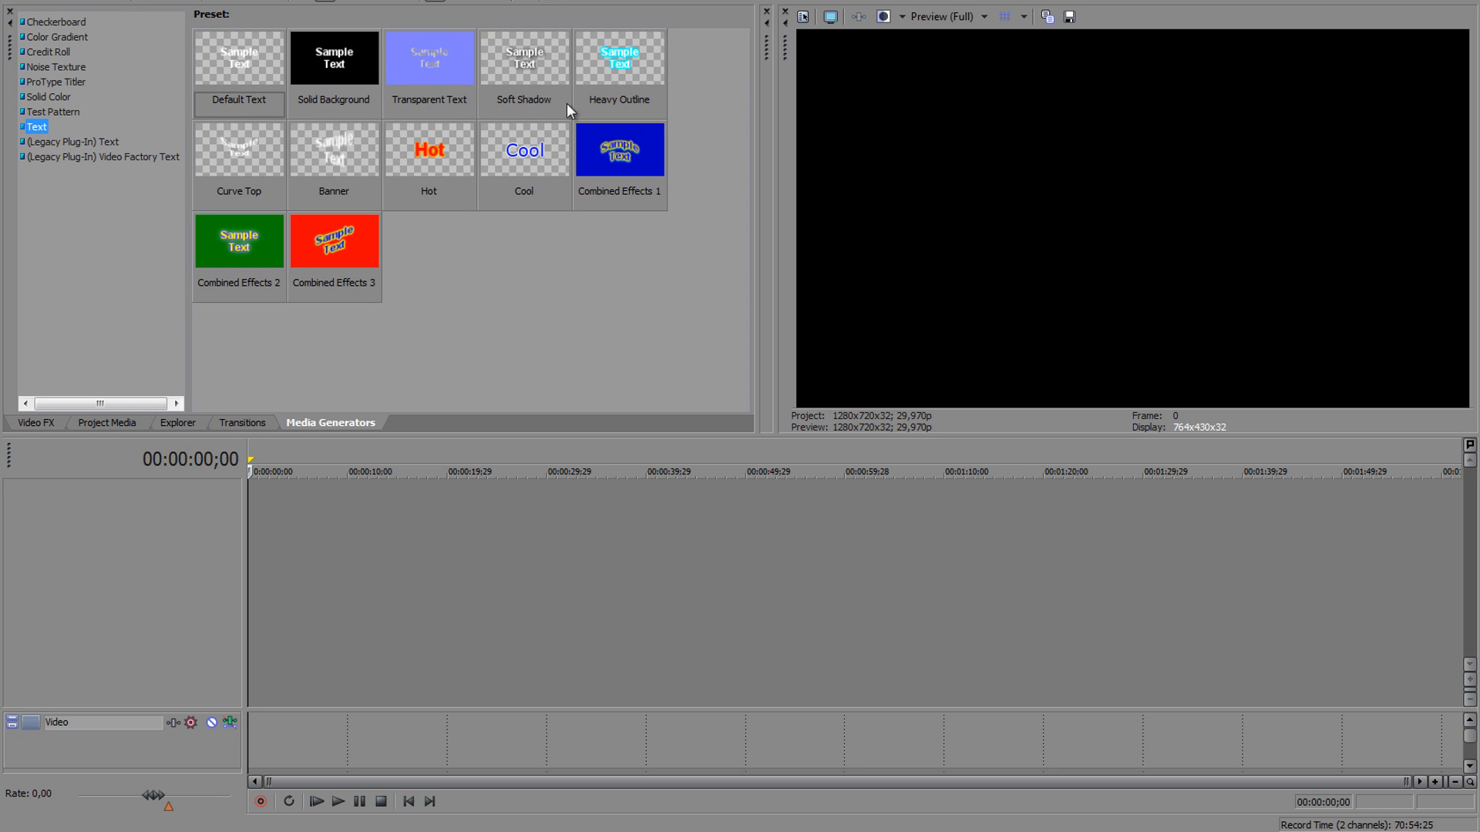
click(54, 111)
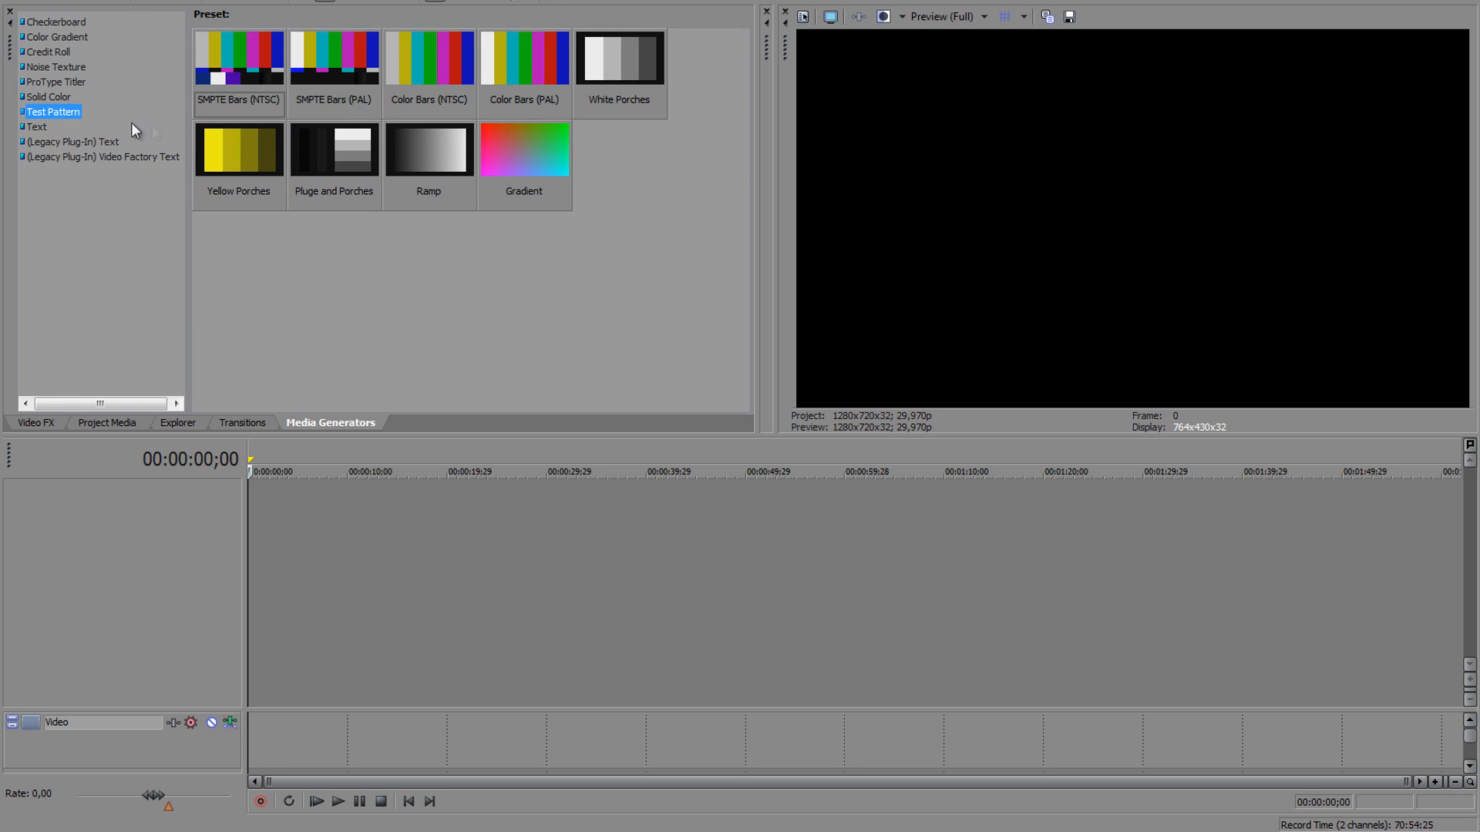
click(55, 20)
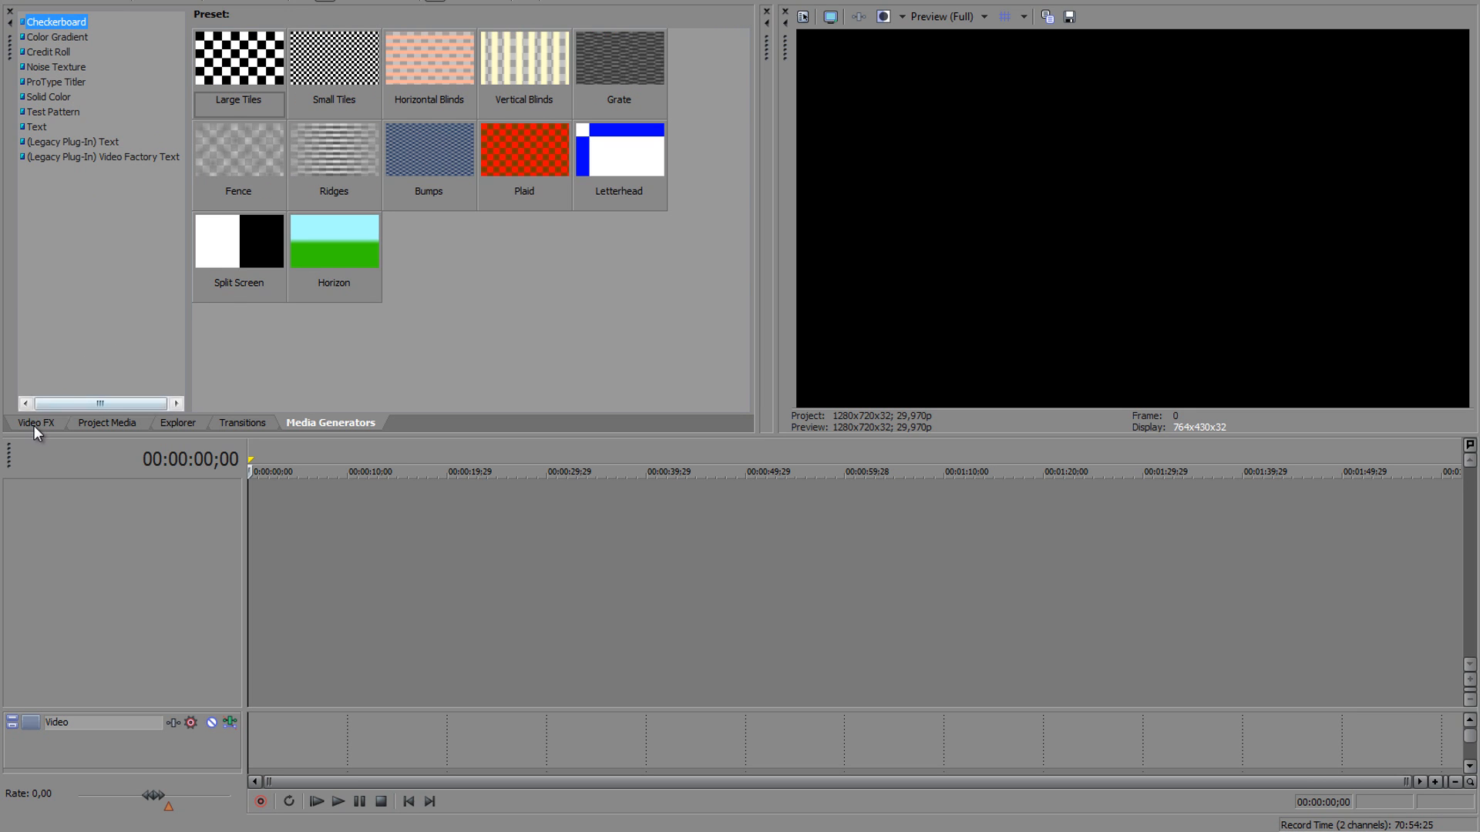
click(35, 422)
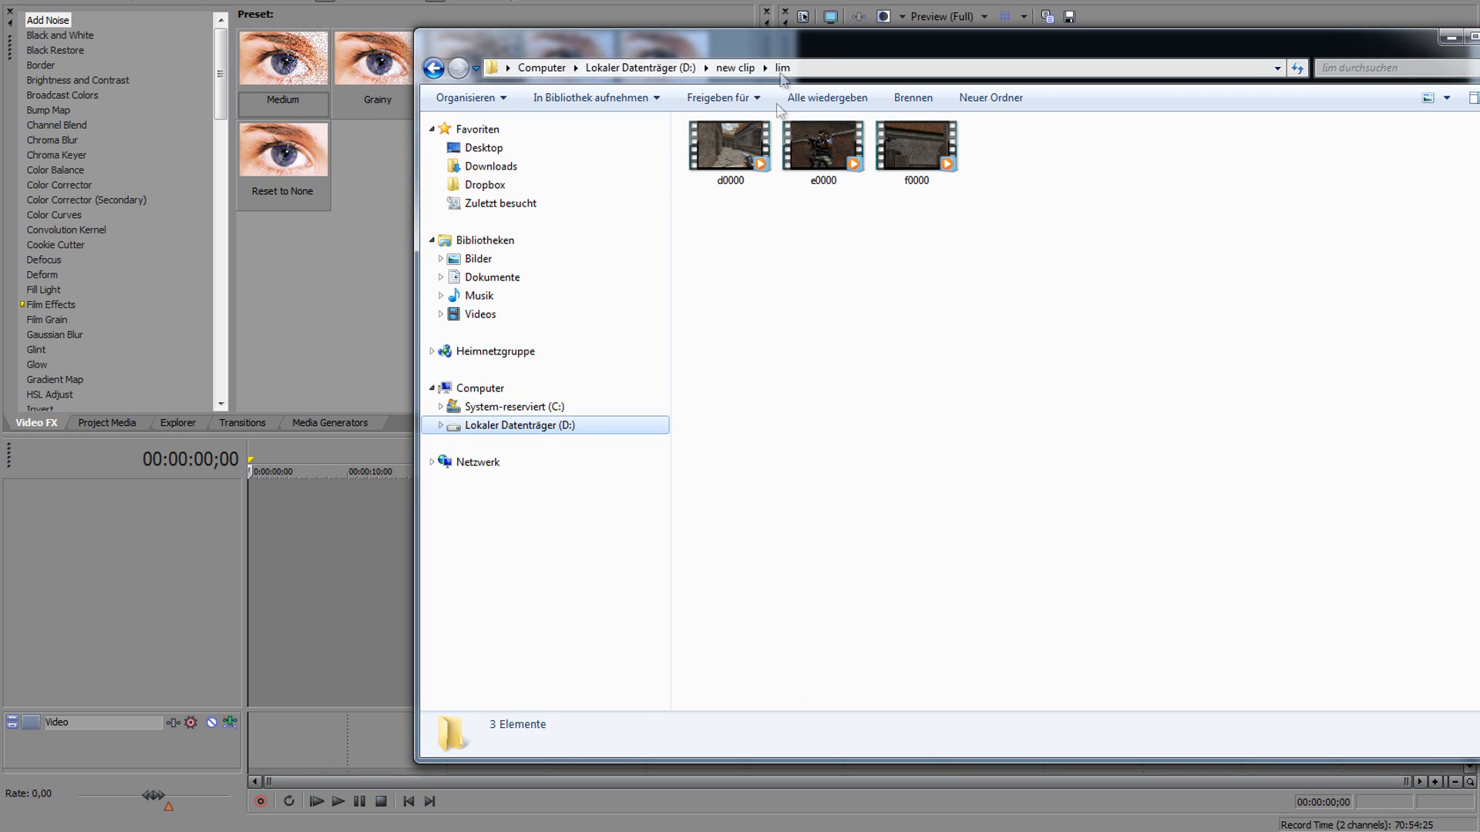
Step: Select all three clips d0000, e0000 and f0000 in the lim folder
click(728, 145)
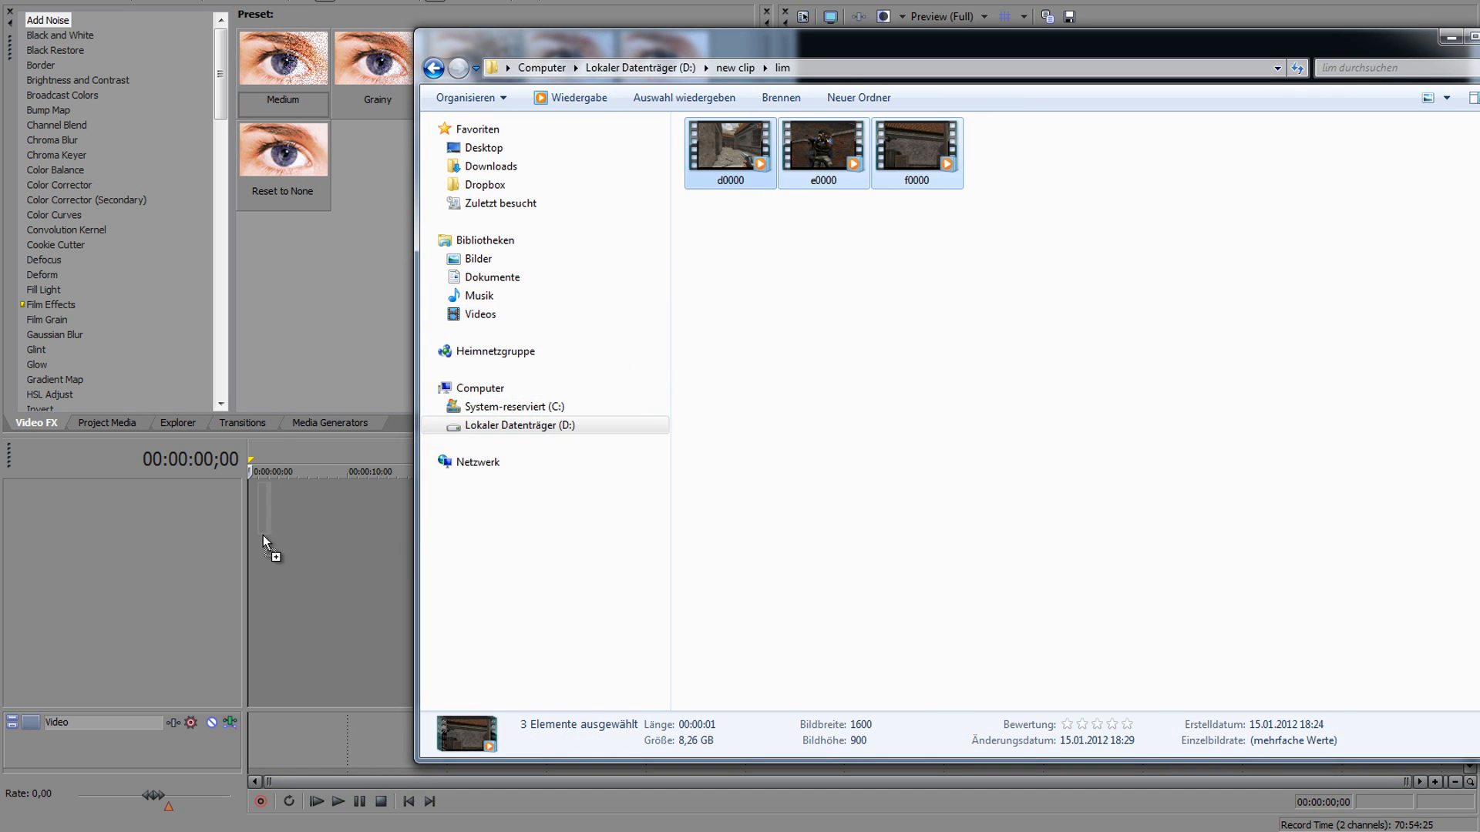
mouse_move(246, 524)
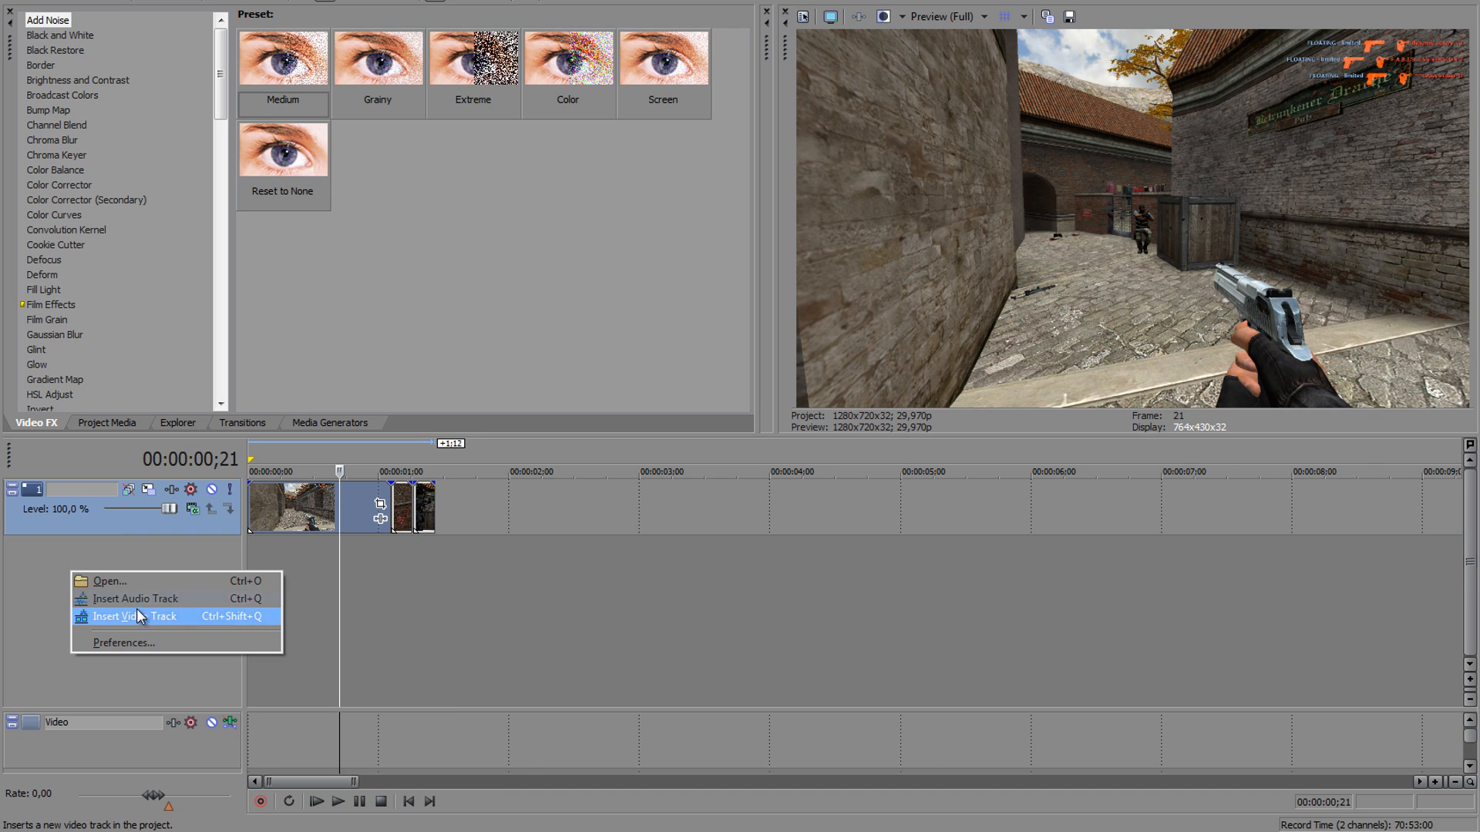
mouse_move(113, 627)
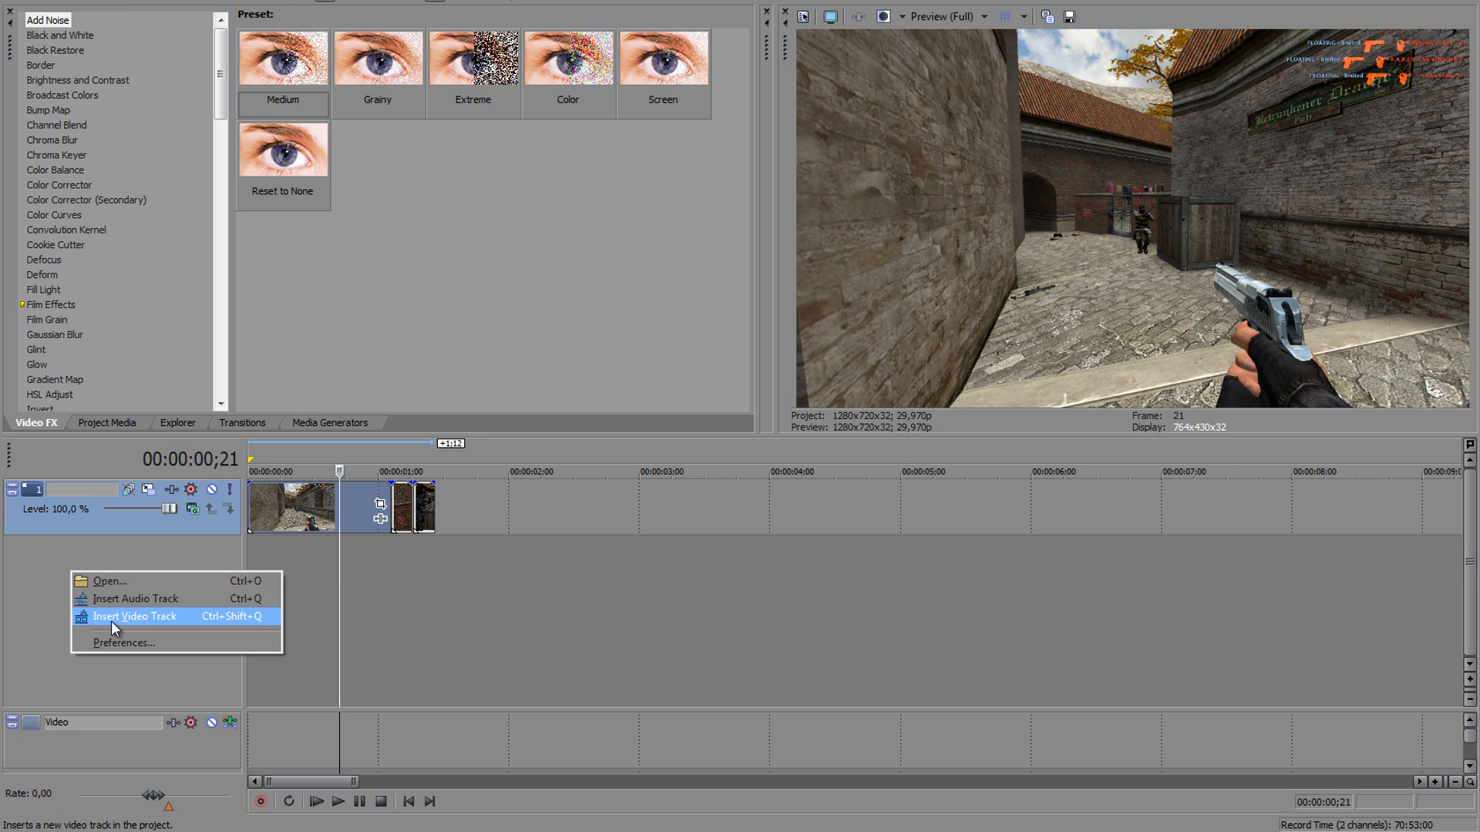
click(102, 615)
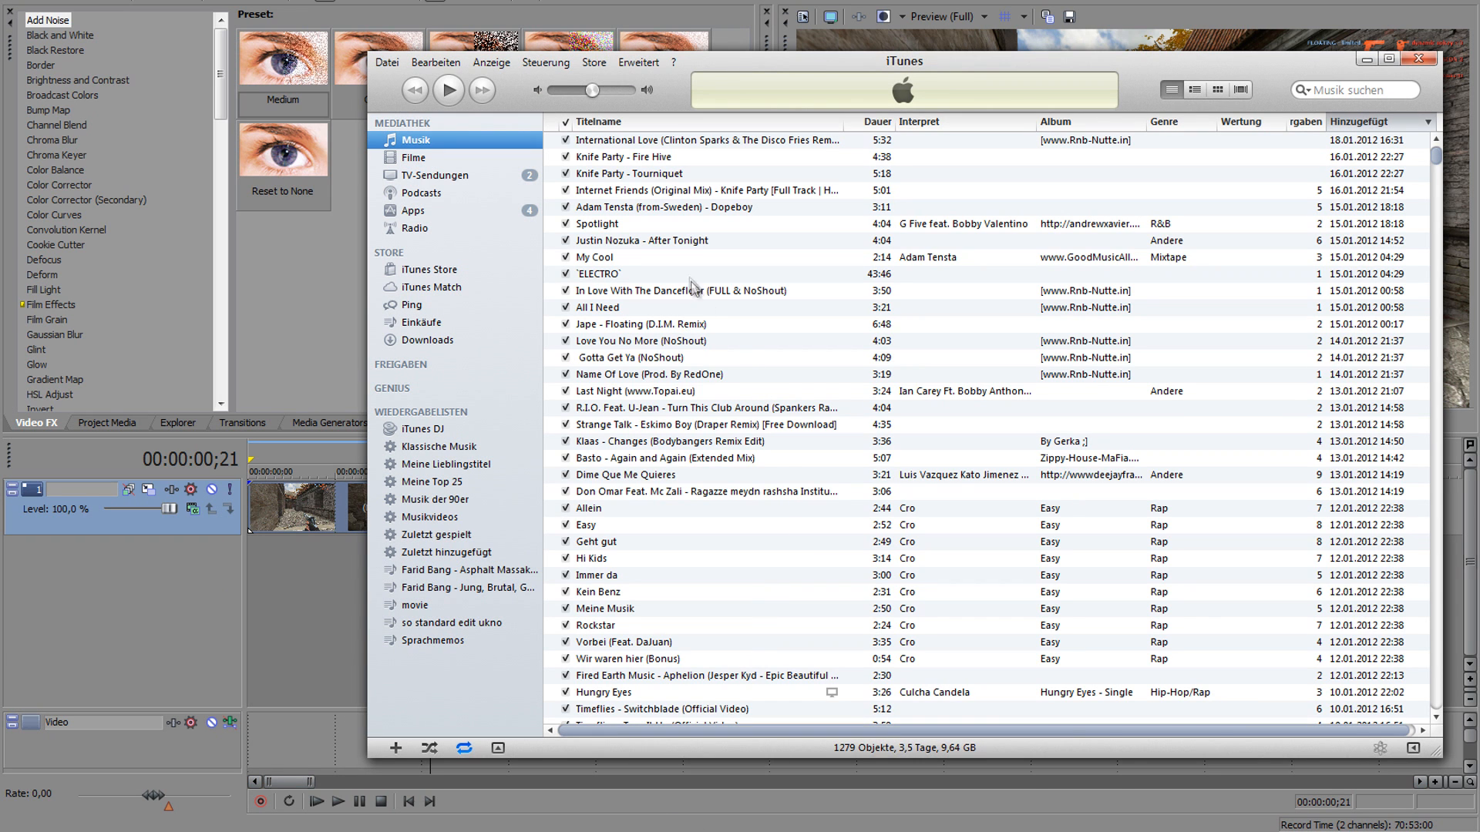
mouse_move(774, 259)
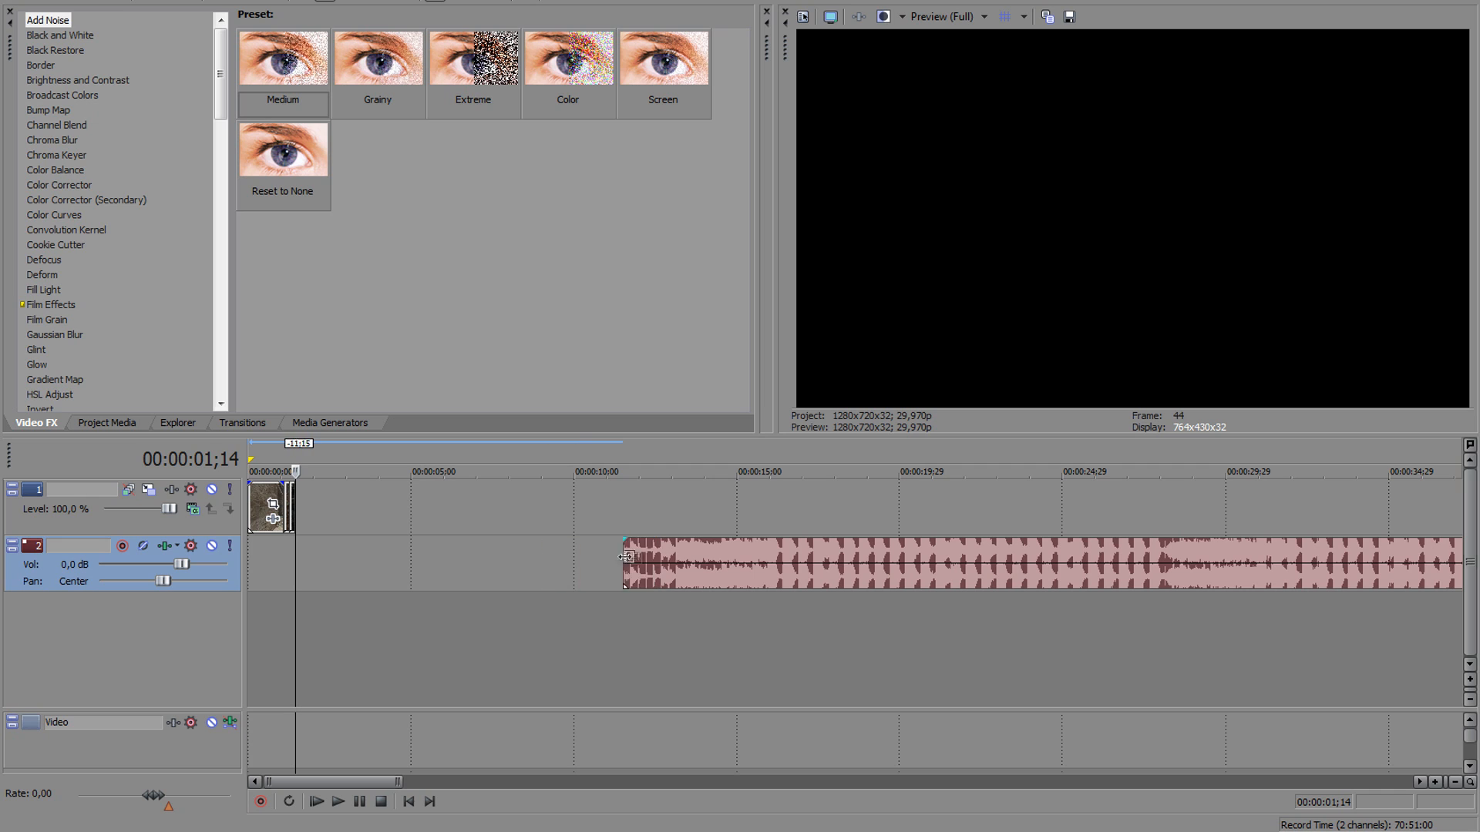
Step: Move the song on audio track 2 to start at 00:00:00;00
drag(623, 557, 293, 569)
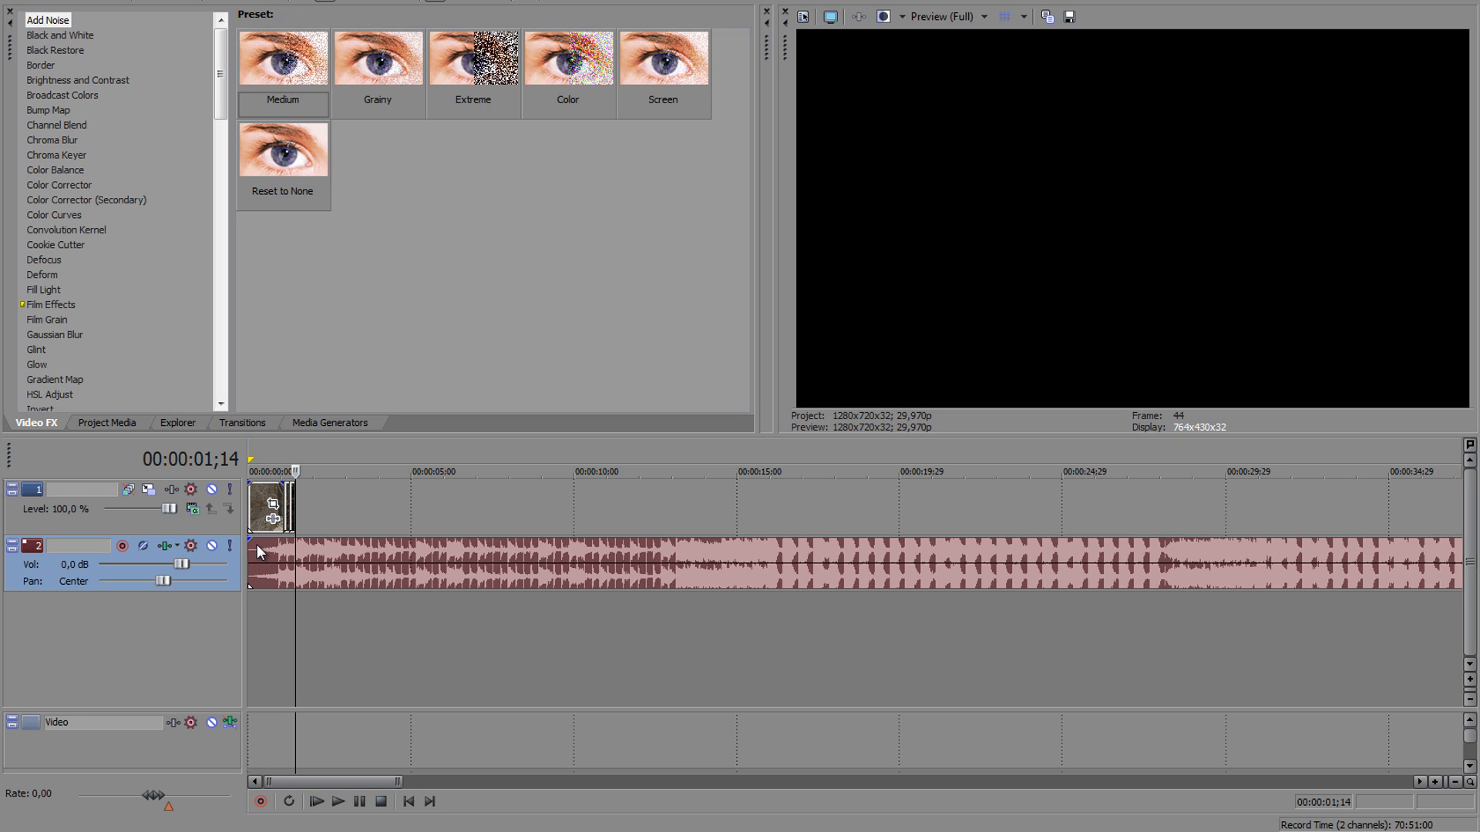
mouse_move(251, 538)
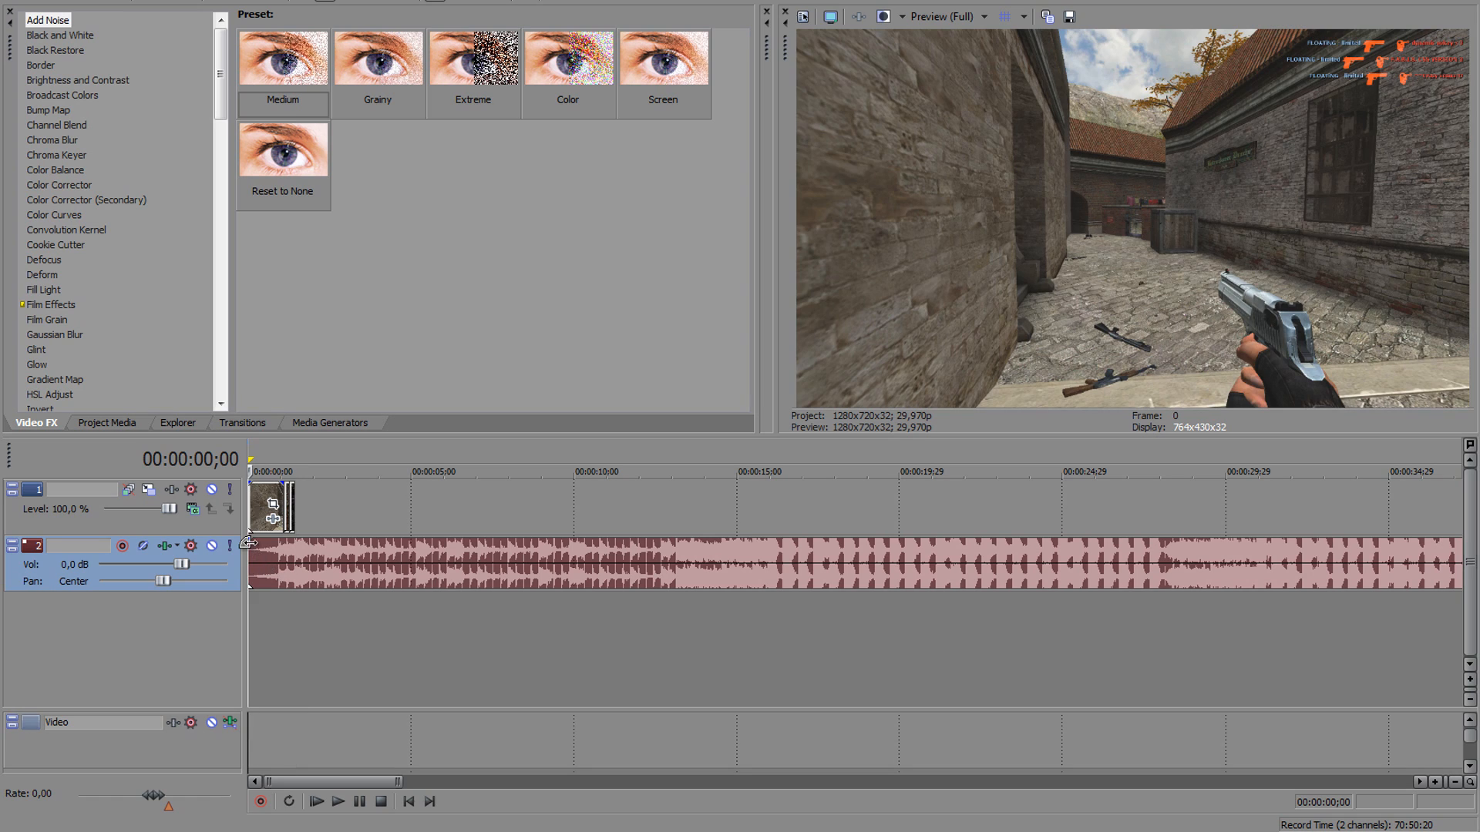
mouse_move(249, 541)
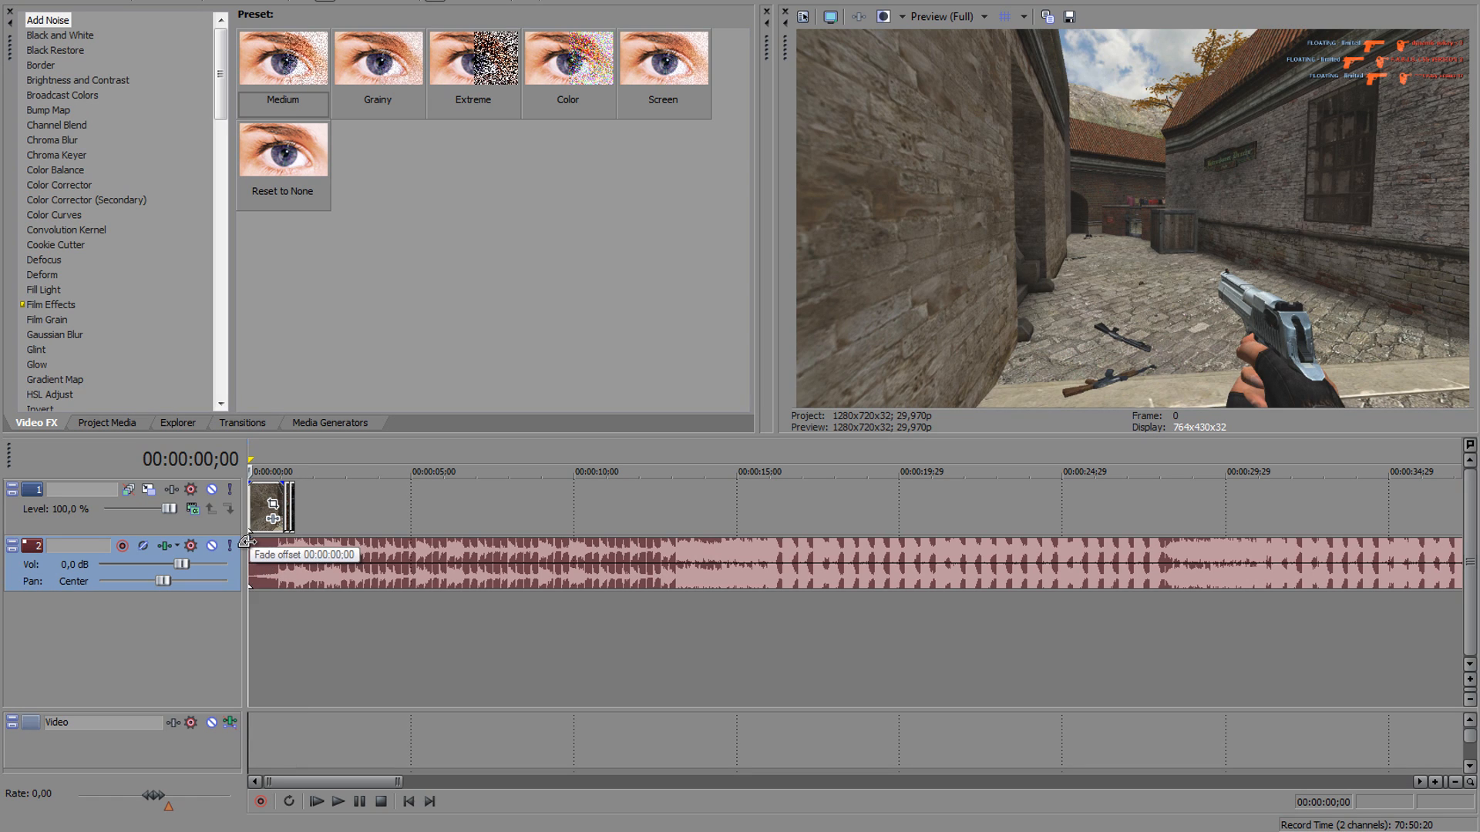
Step: Give the song a fade-in of about 24 frames using the sharp cubic curve
drag(249, 545, 254, 546)
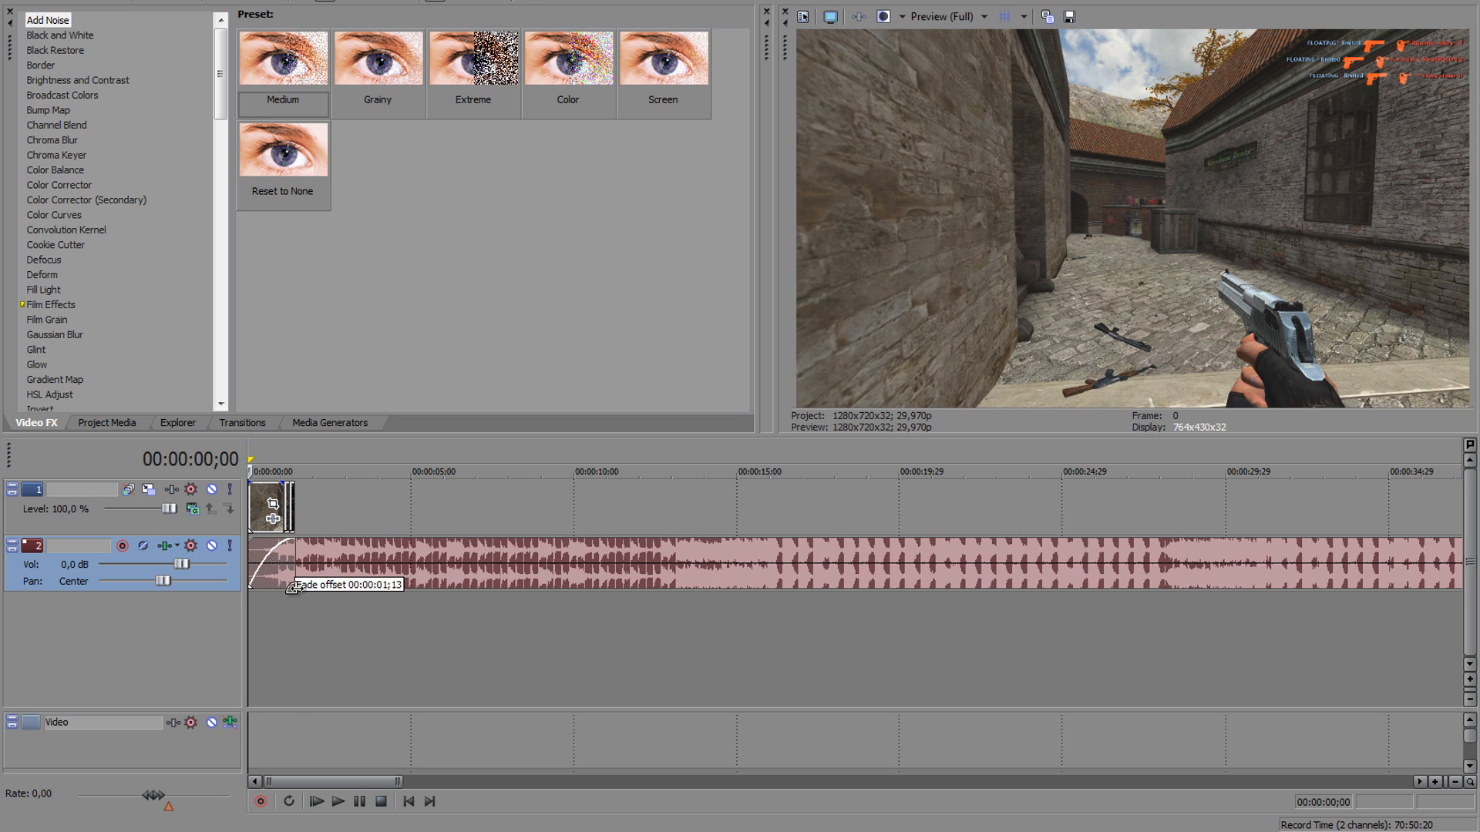
drag(288, 566, 285, 583)
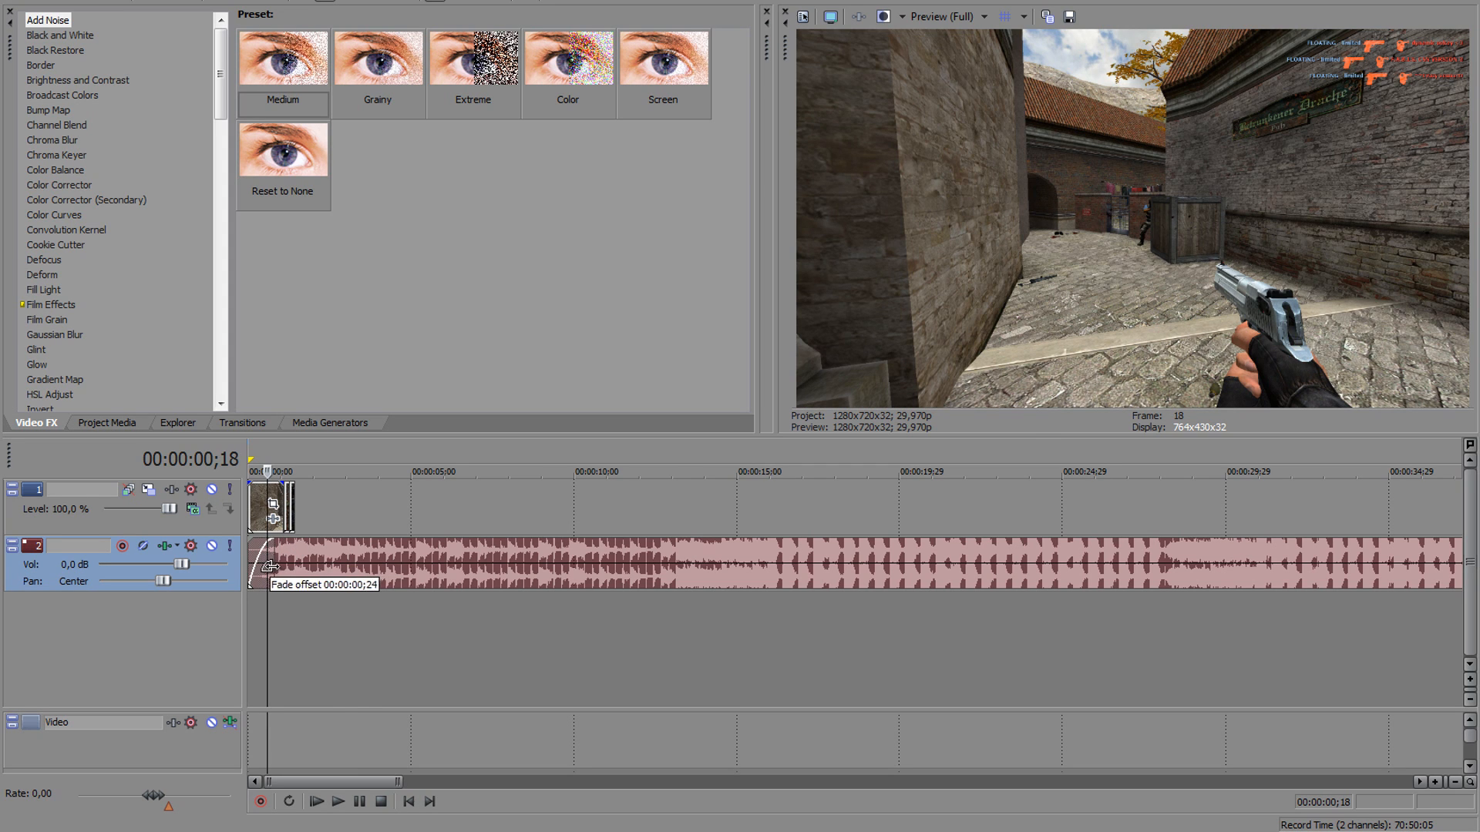
drag(266, 556, 288, 566)
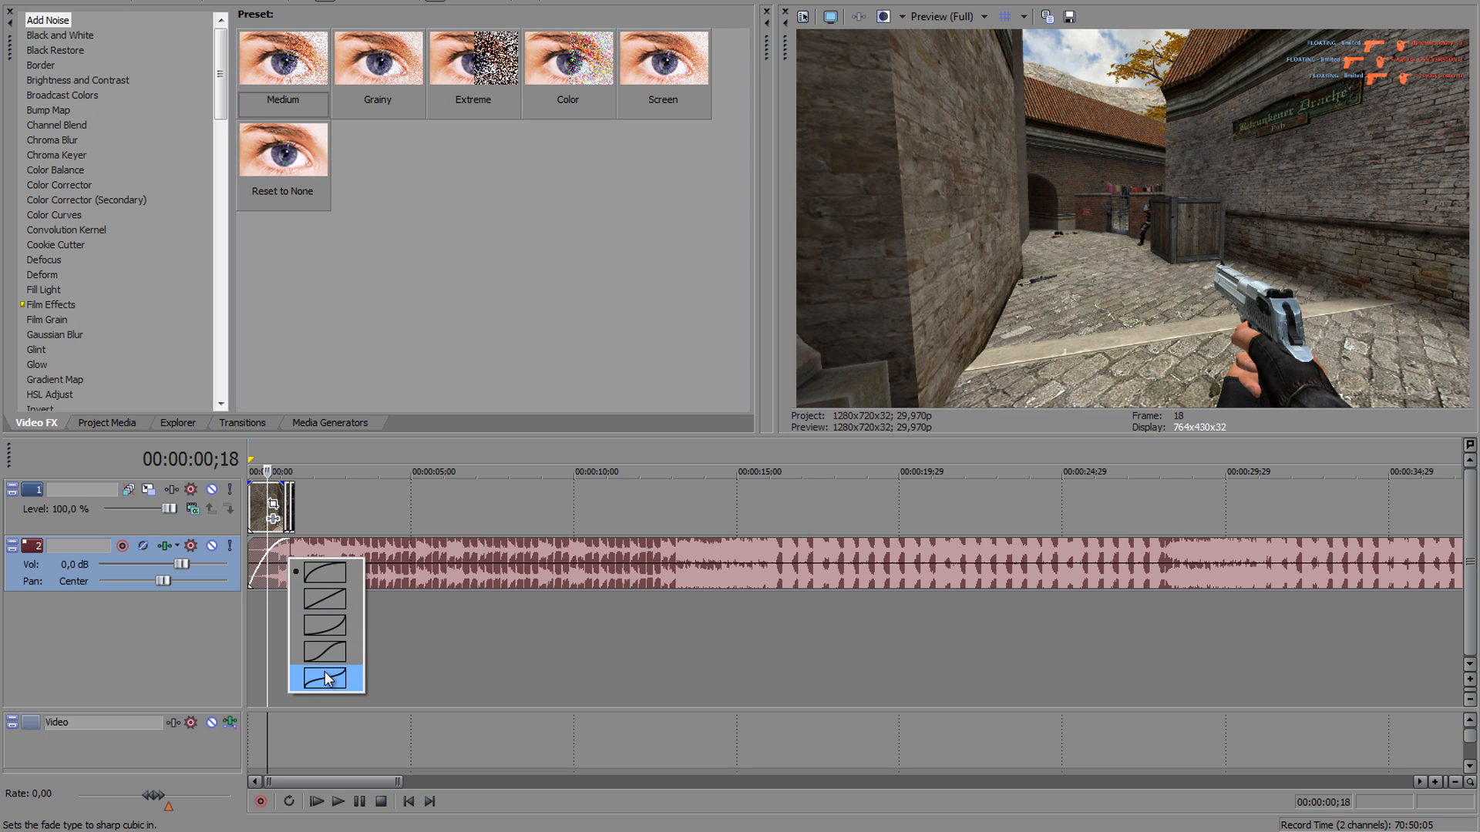
click(325, 679)
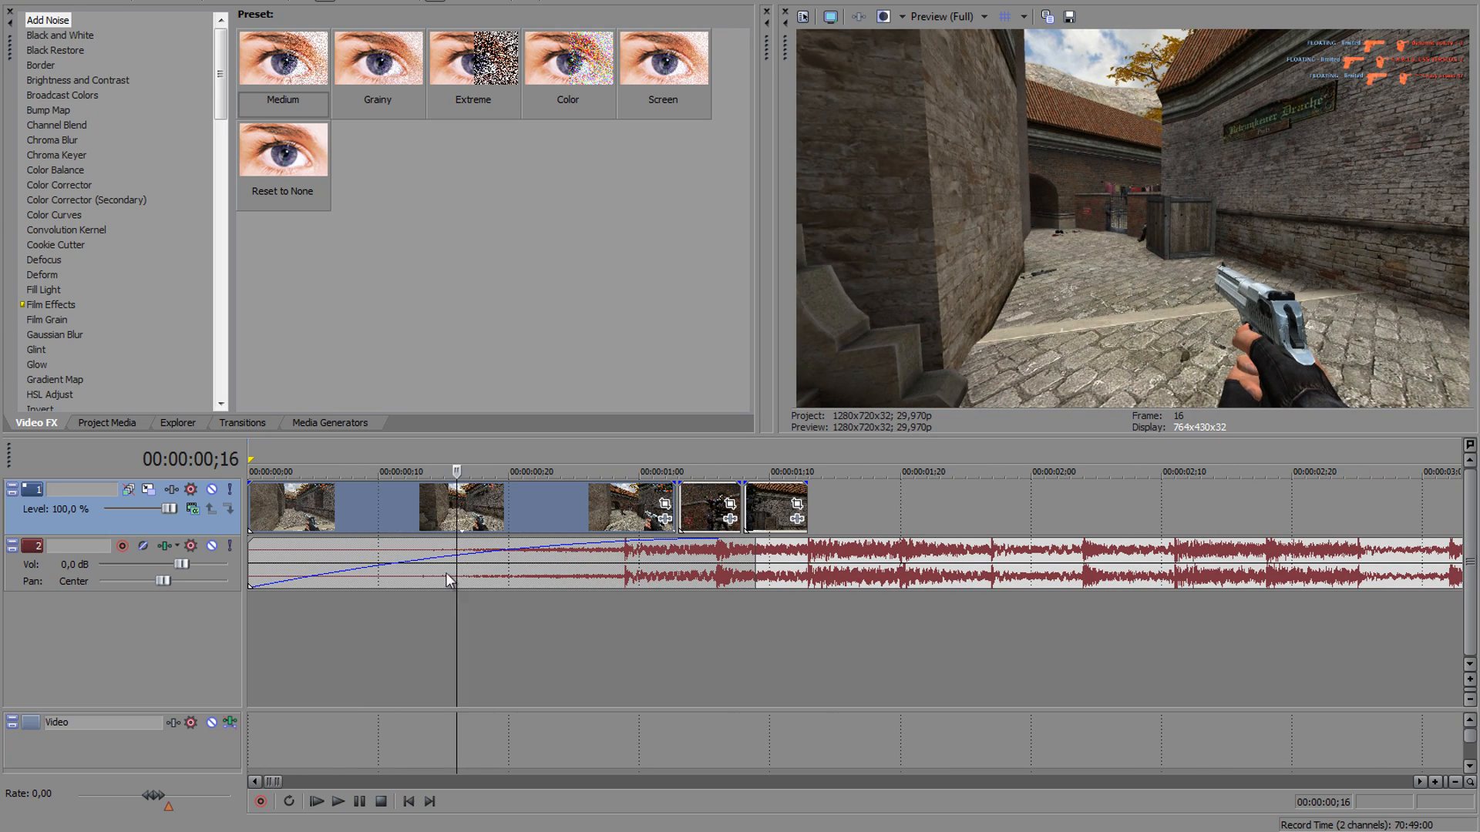
Step: Set the preview quality to Preview > Half, 640x360
click(318, 801)
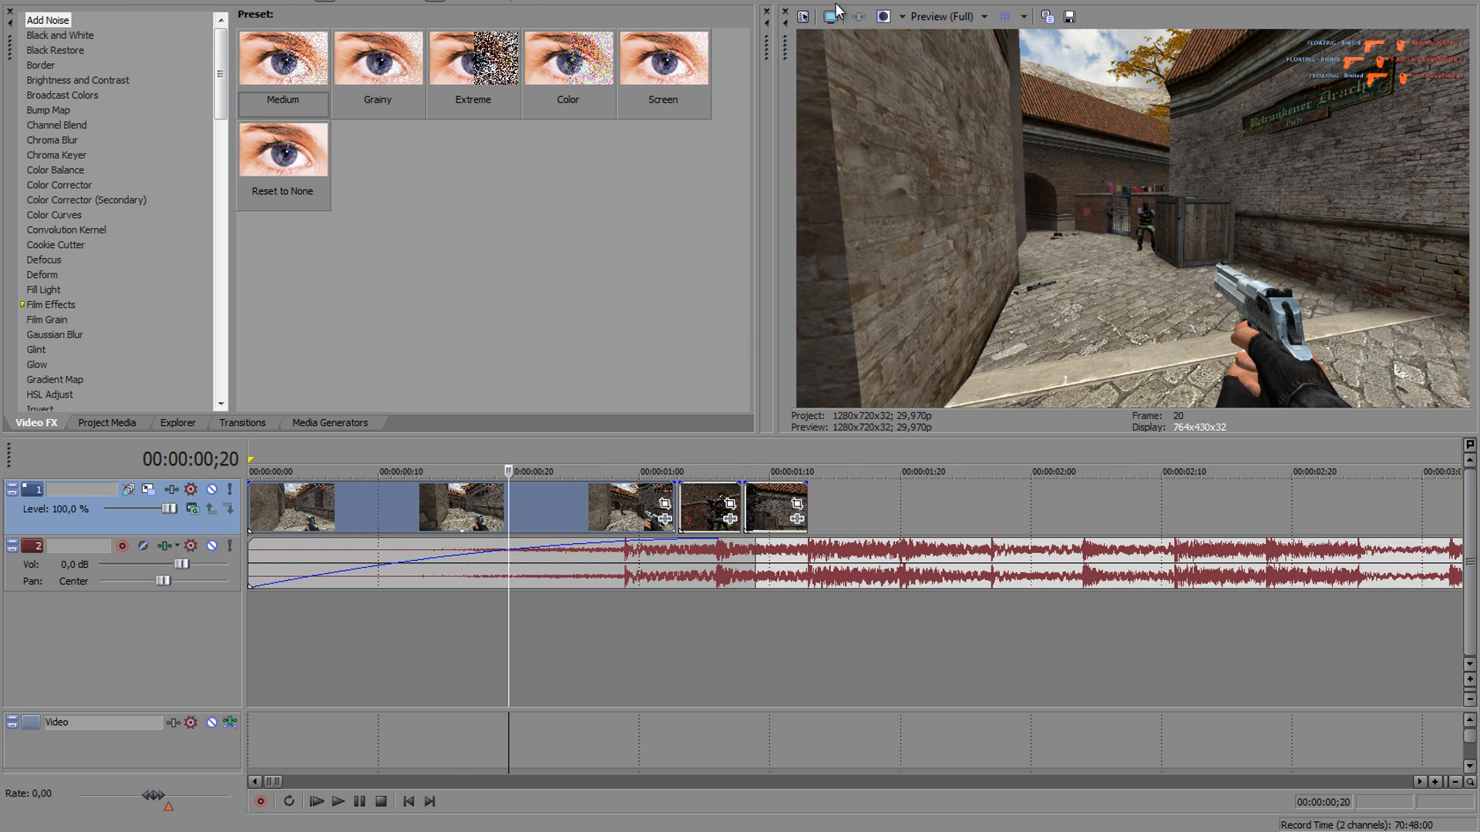
click(985, 15)
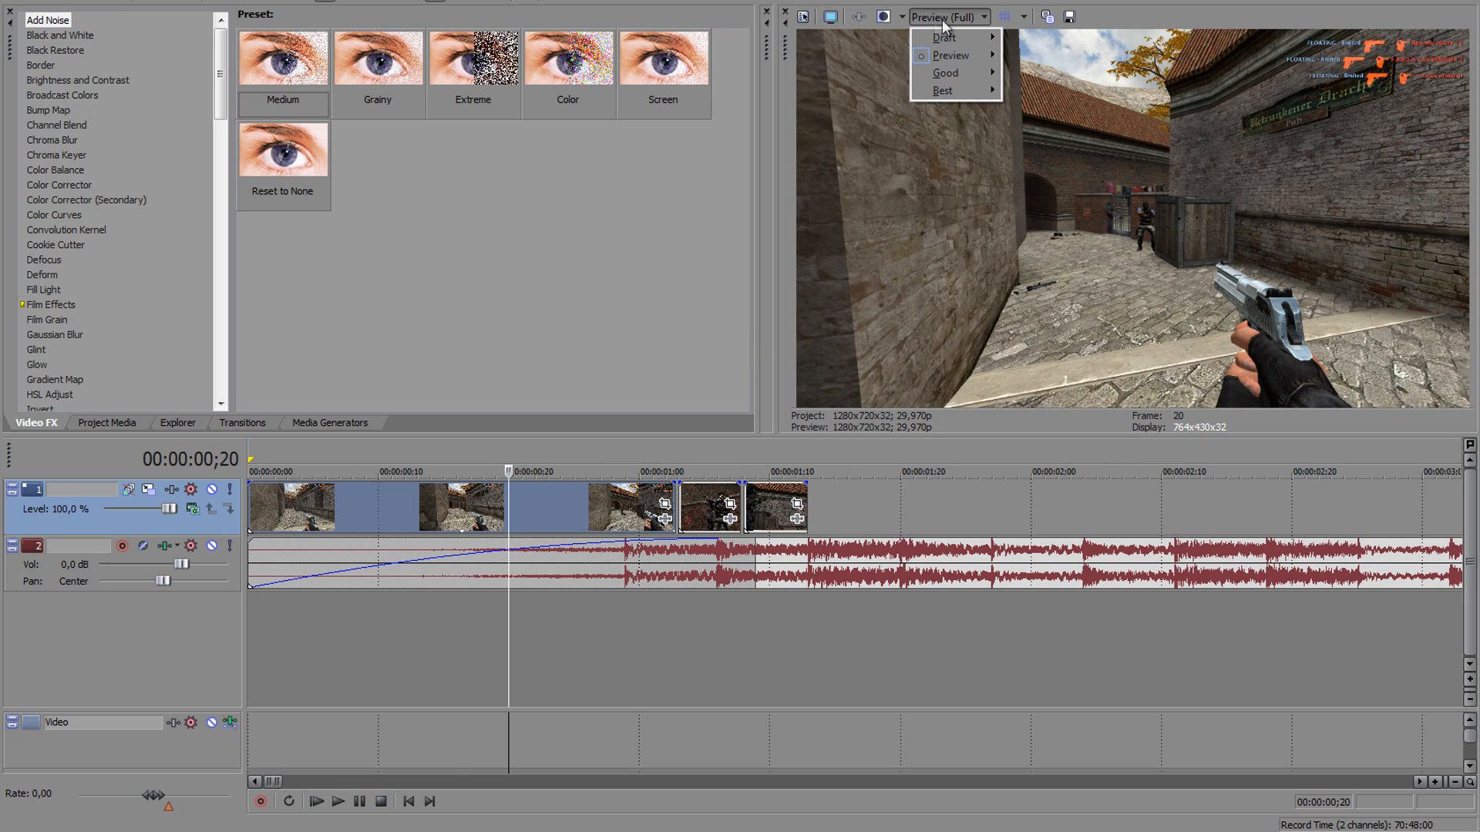
mouse_move(951, 56)
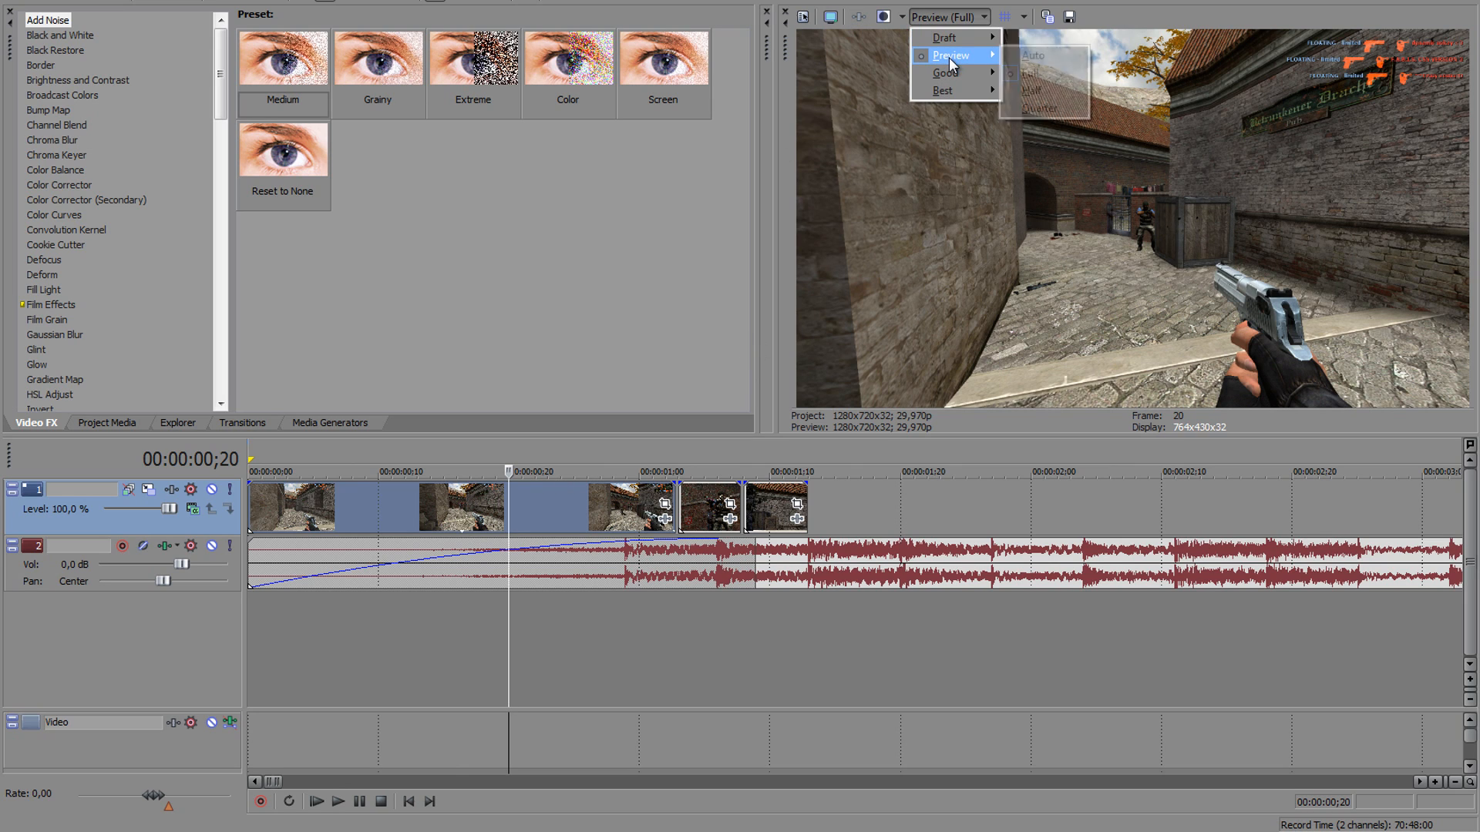
click(1036, 91)
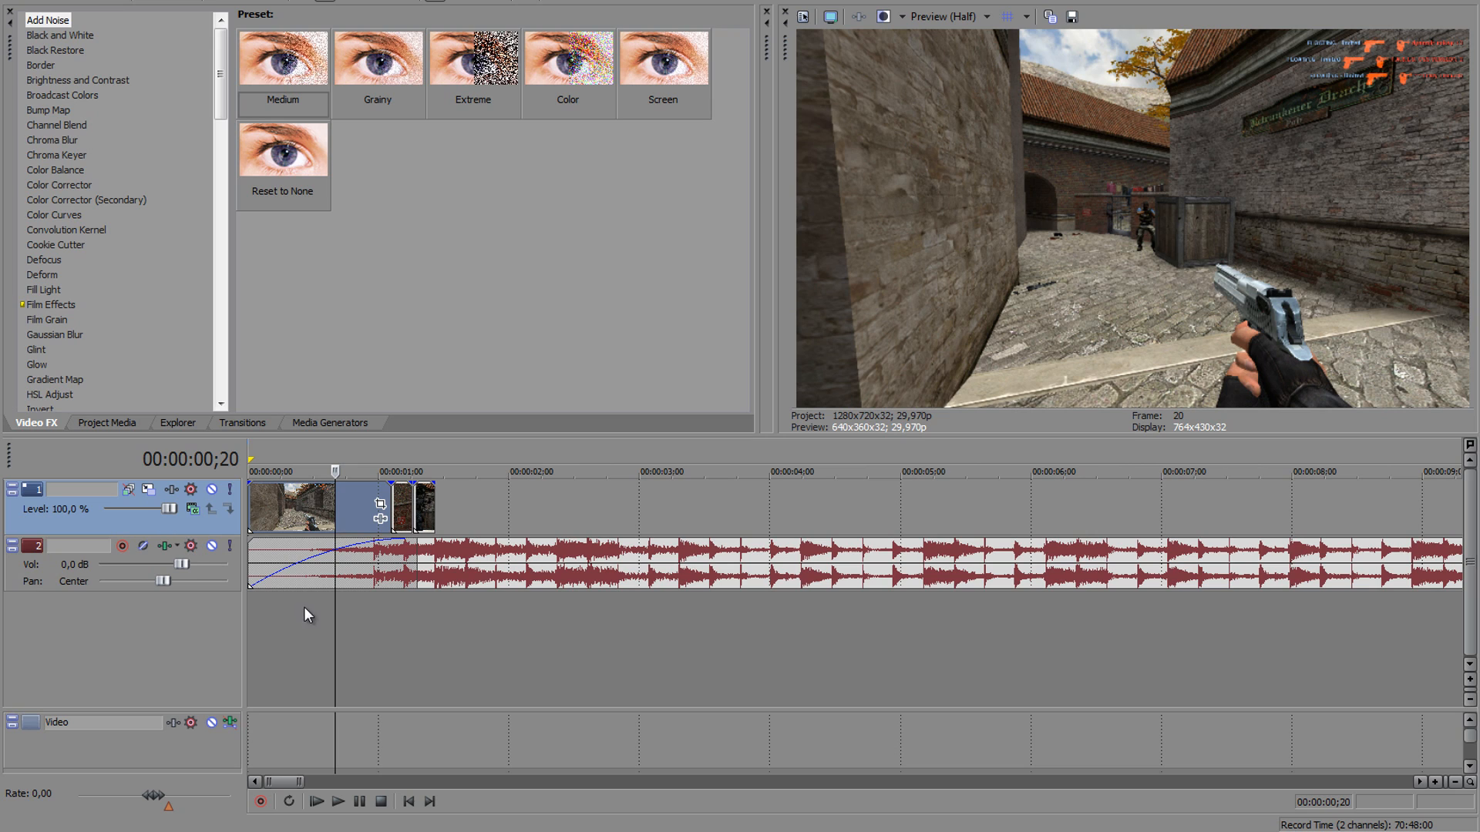
mouse_move(293, 391)
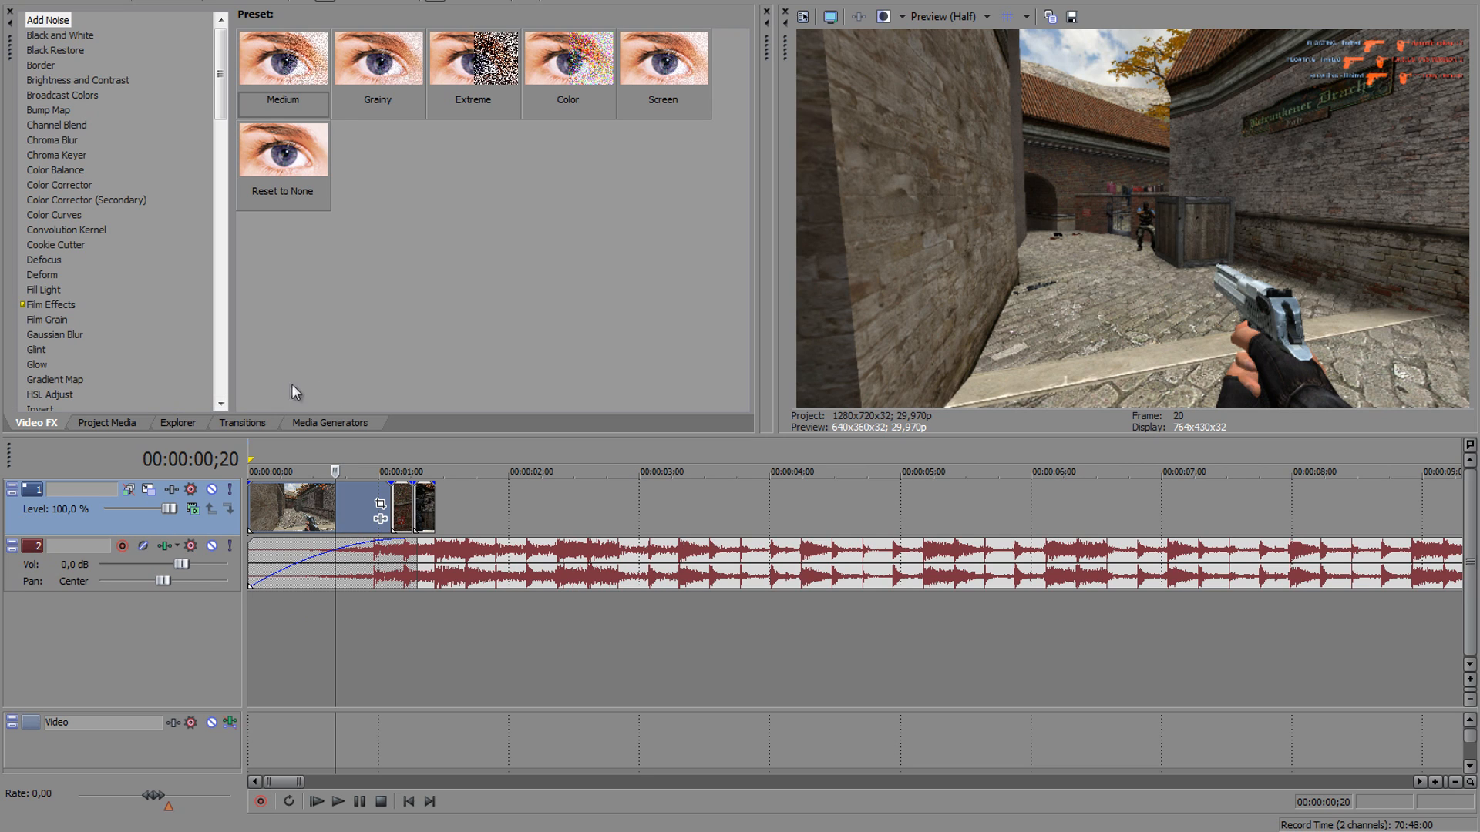
mouse_move(140, 344)
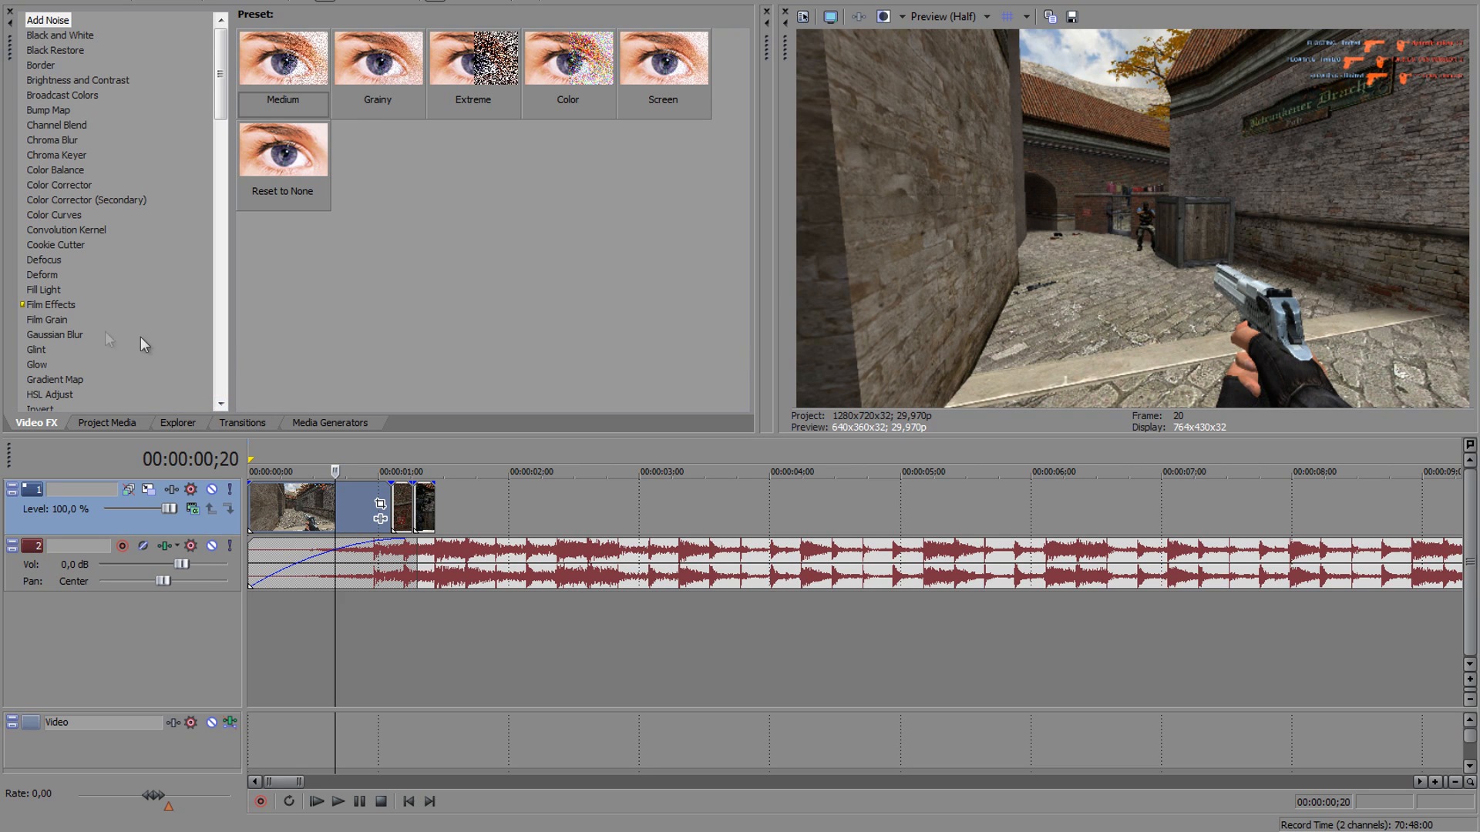
Step: Apply the Deform Bend Vertically preset to the first clip d0000
click(42, 275)
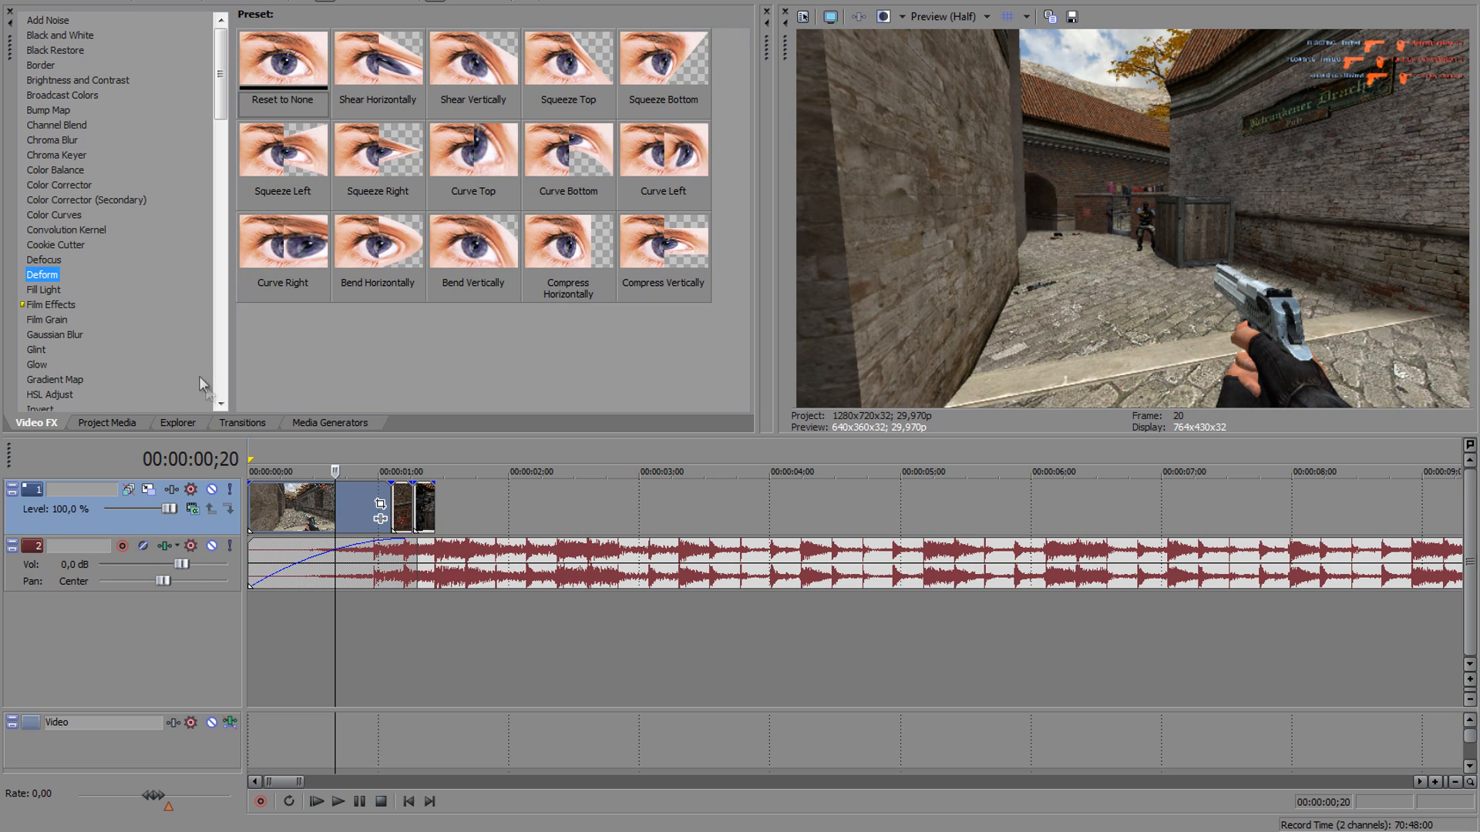
mouse_move(304, 83)
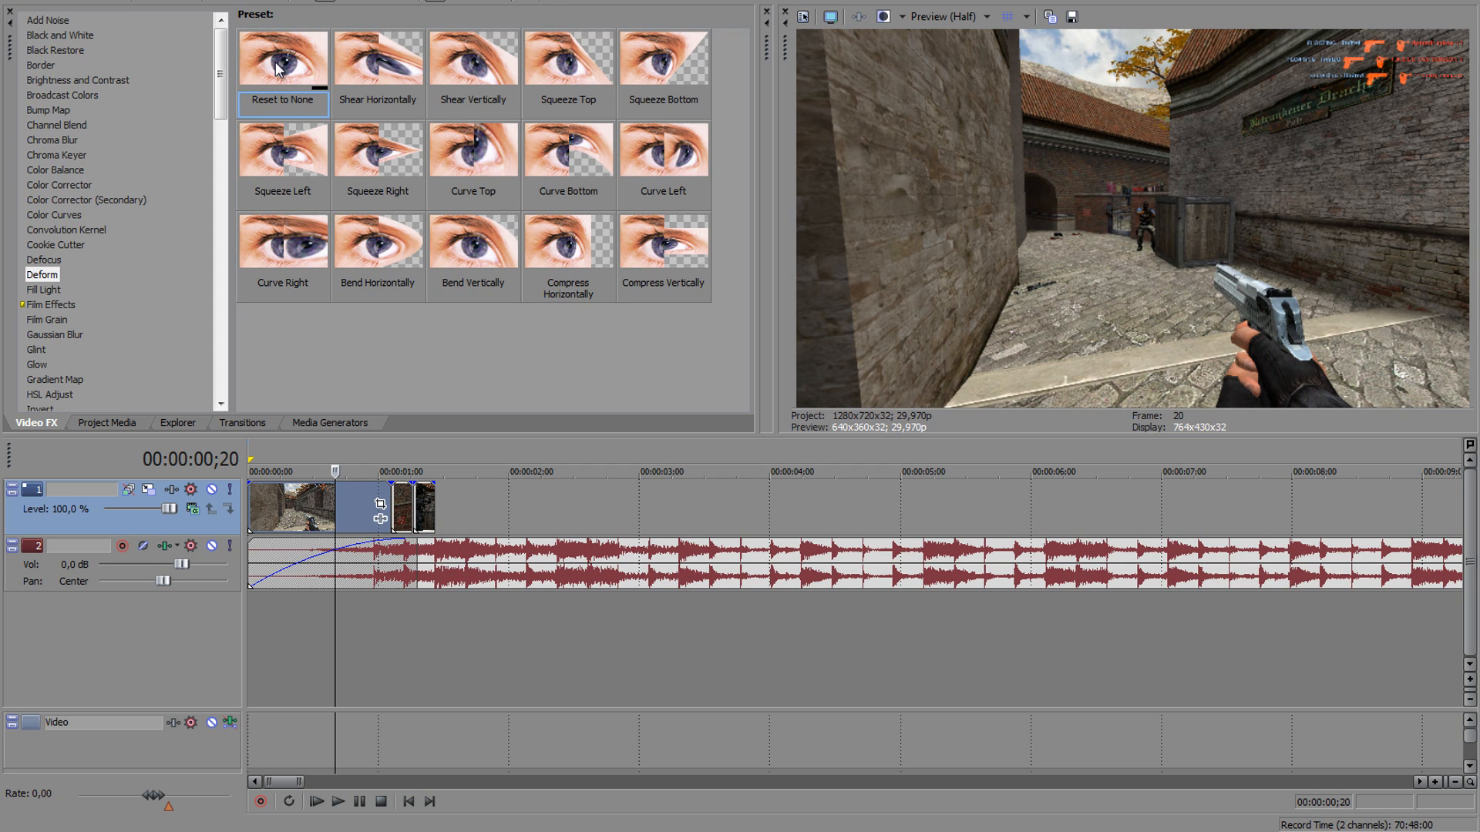
mouse_move(595, 164)
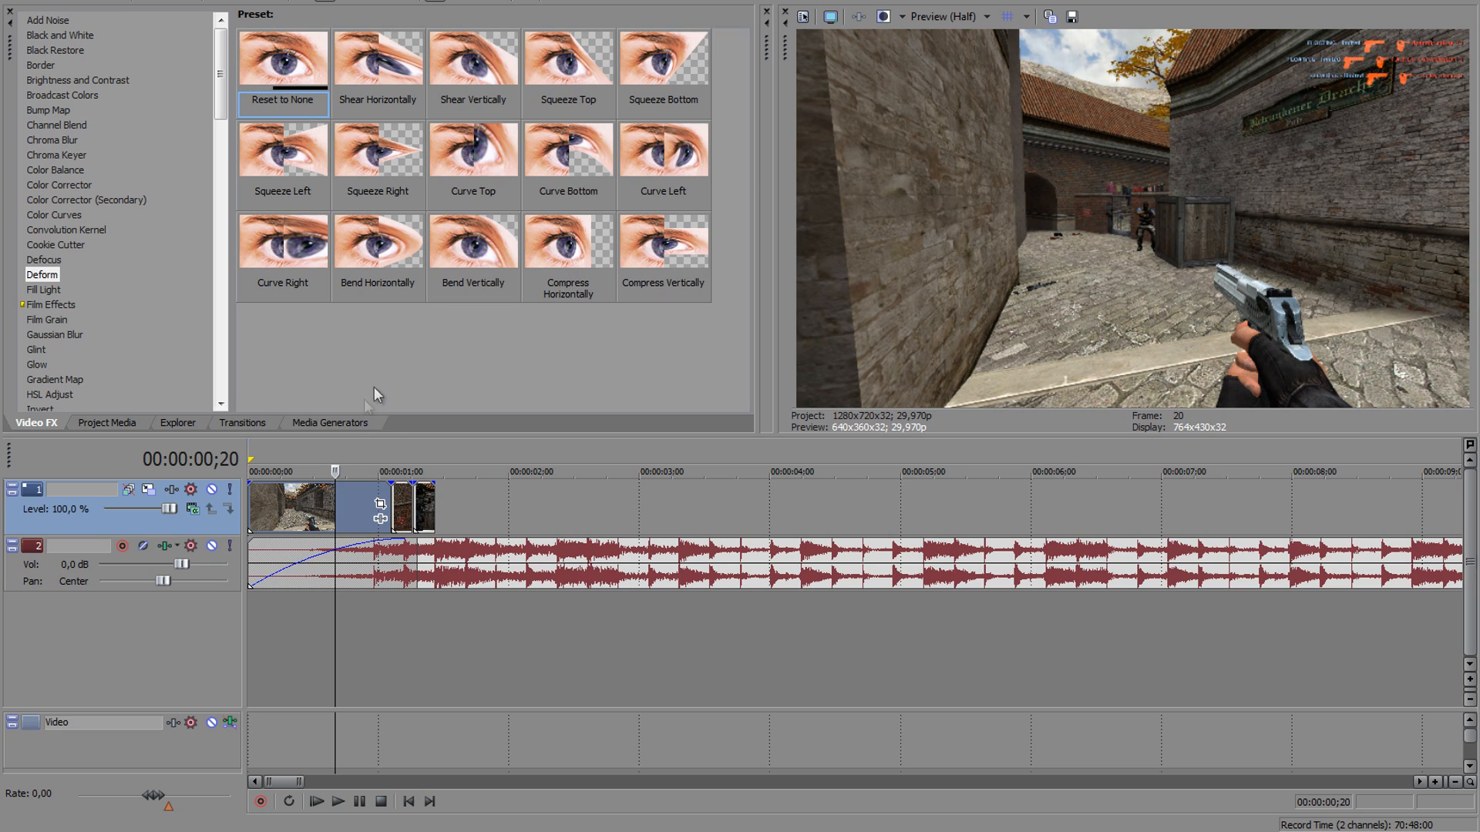
mouse_move(422, 187)
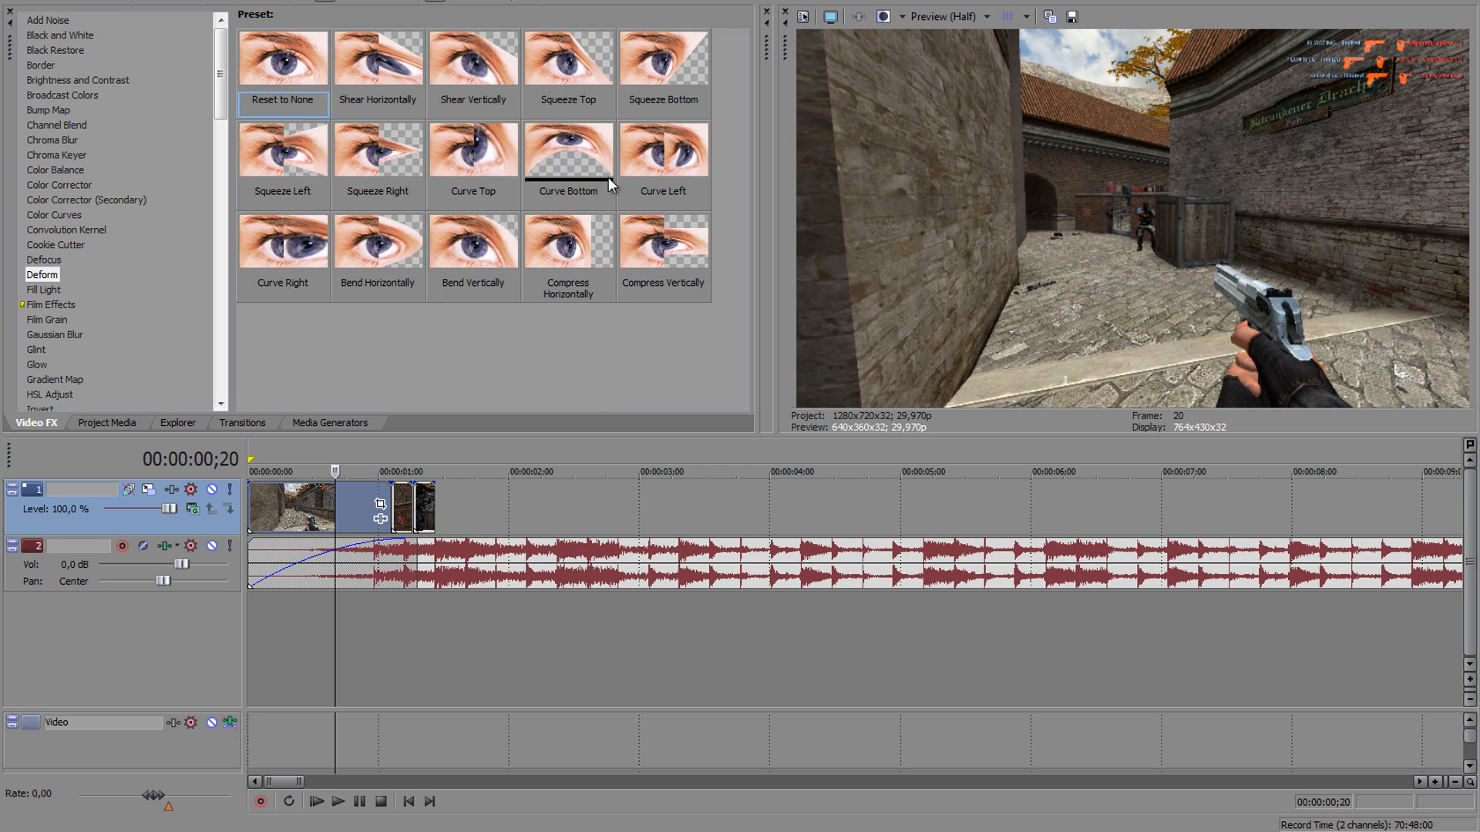
click(474, 241)
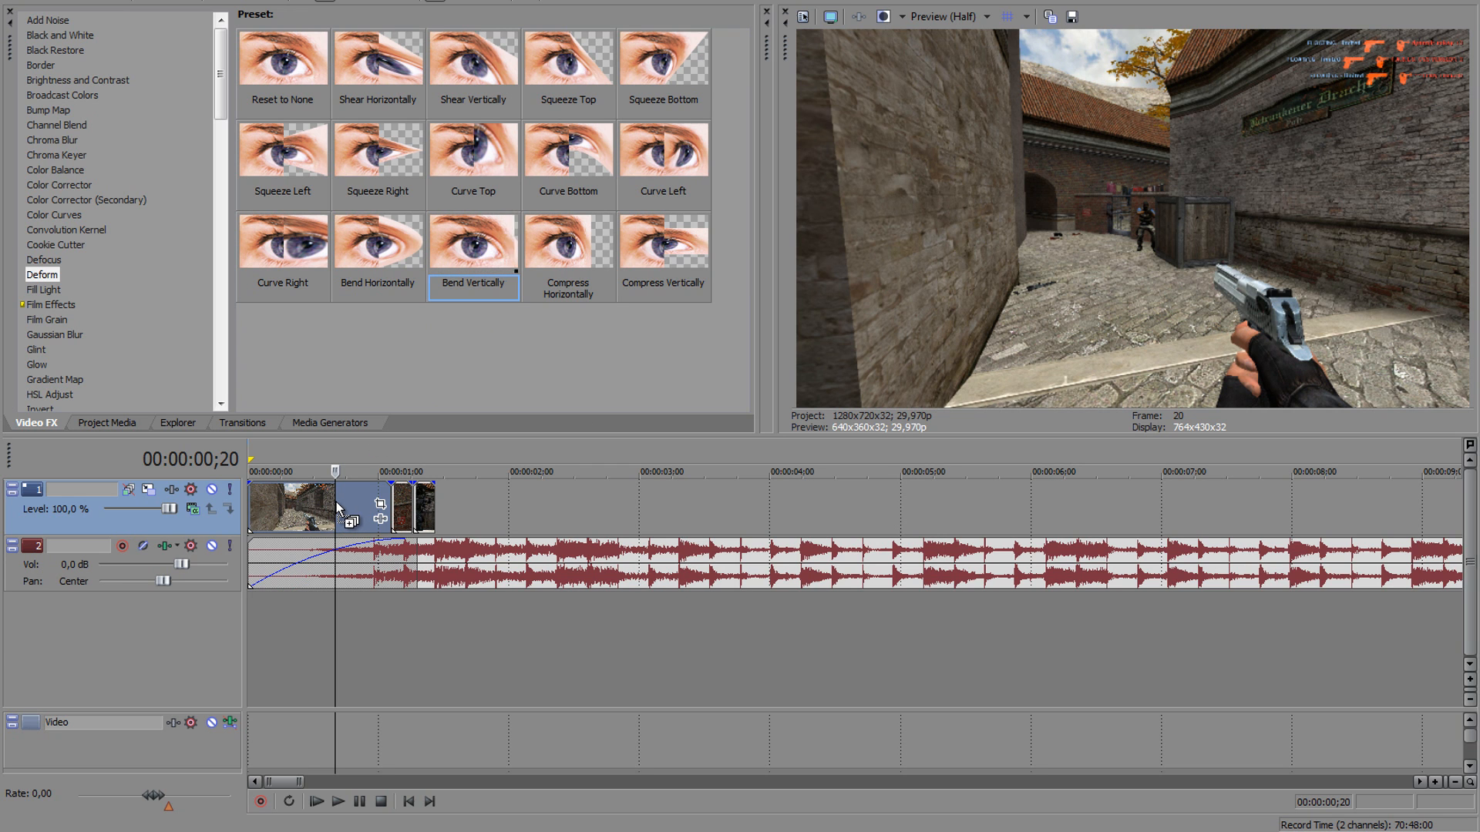
double_click(474, 242)
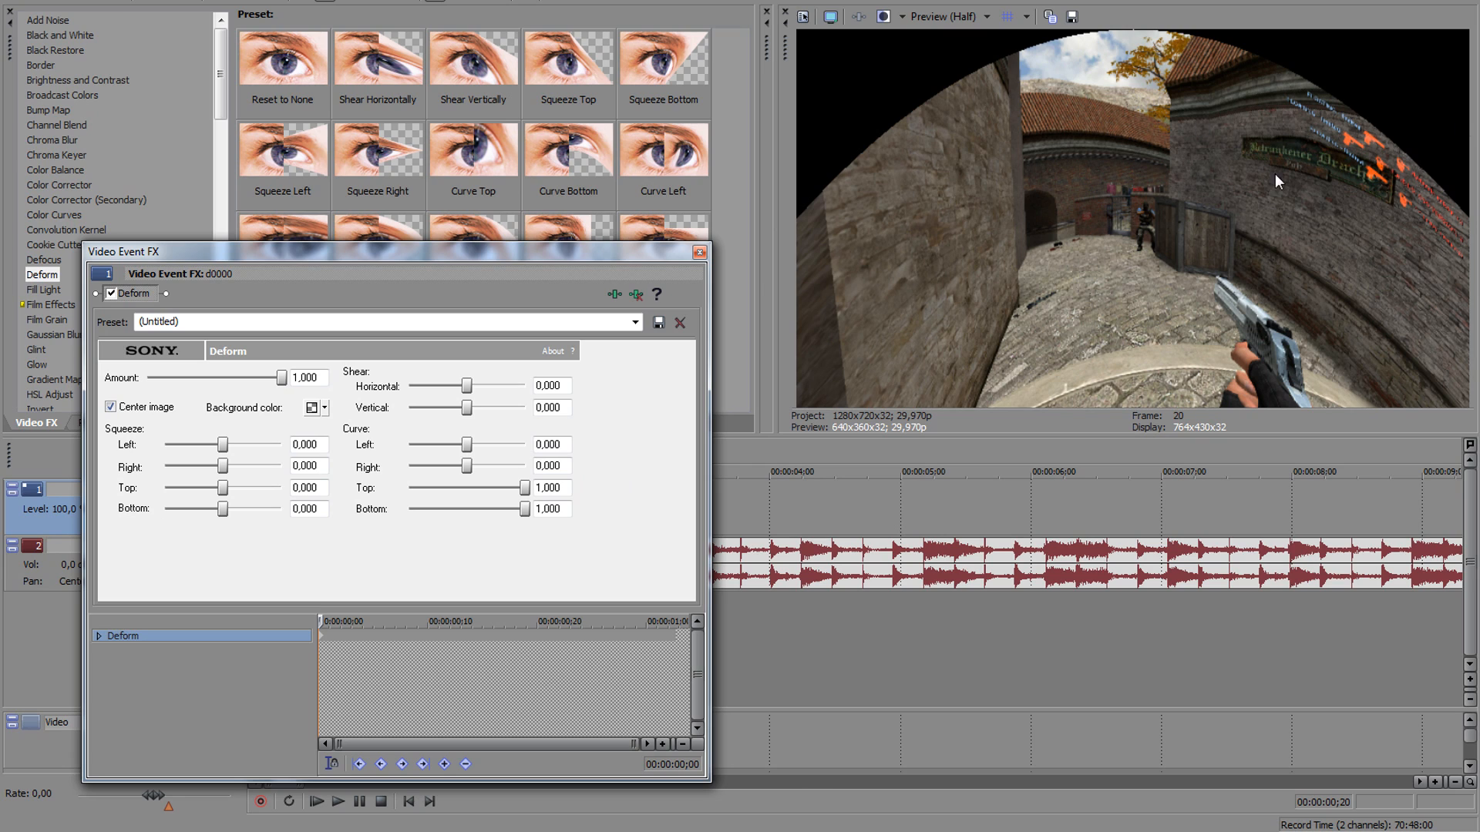
mouse_move(1414, 153)
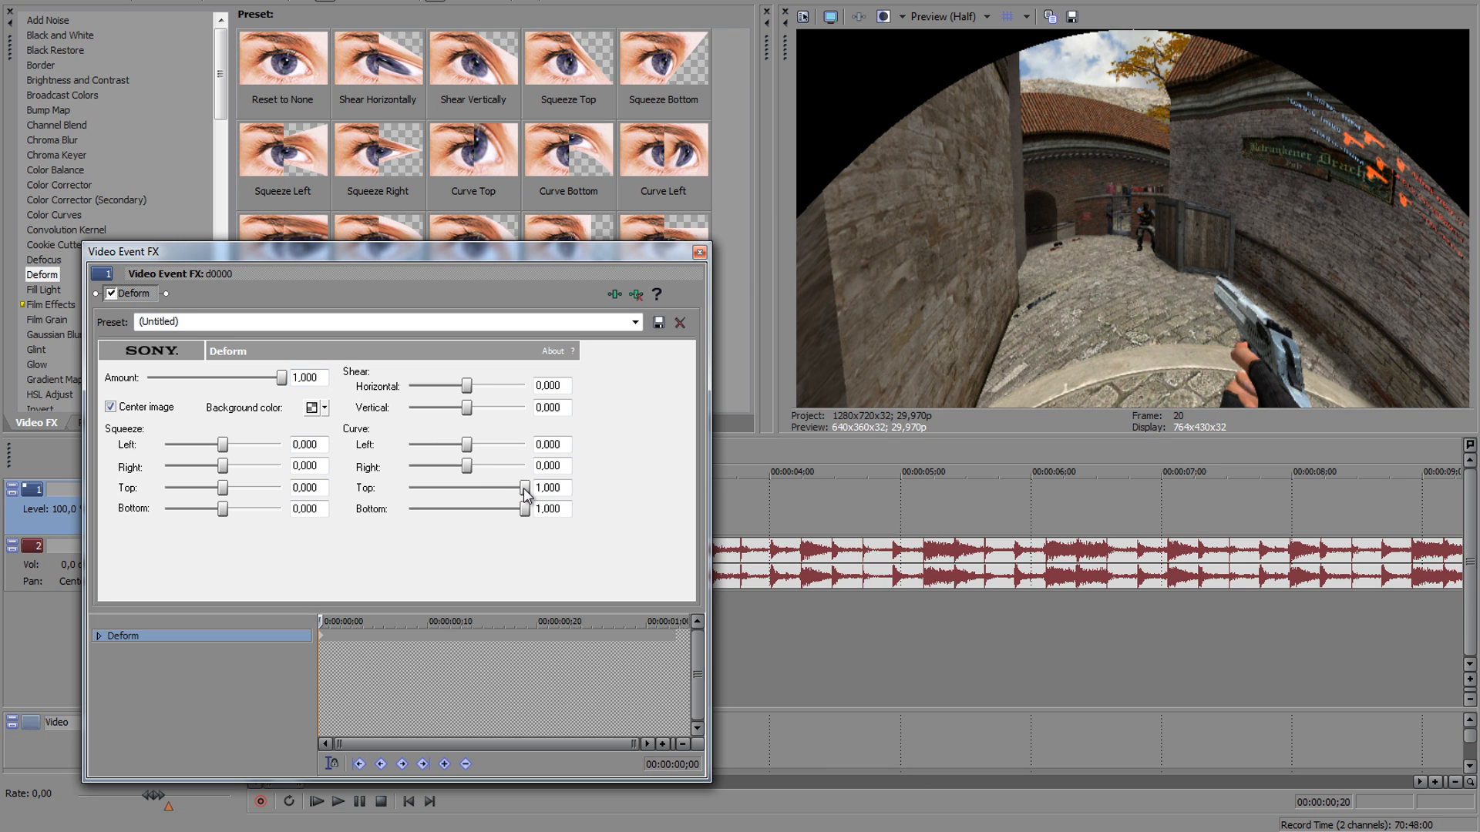
Step: Flatten the top/bottom curve and set Deform amount 0.632, right squeeze -1.000, top squeeze -0.282
drag(524, 488, 472, 489)
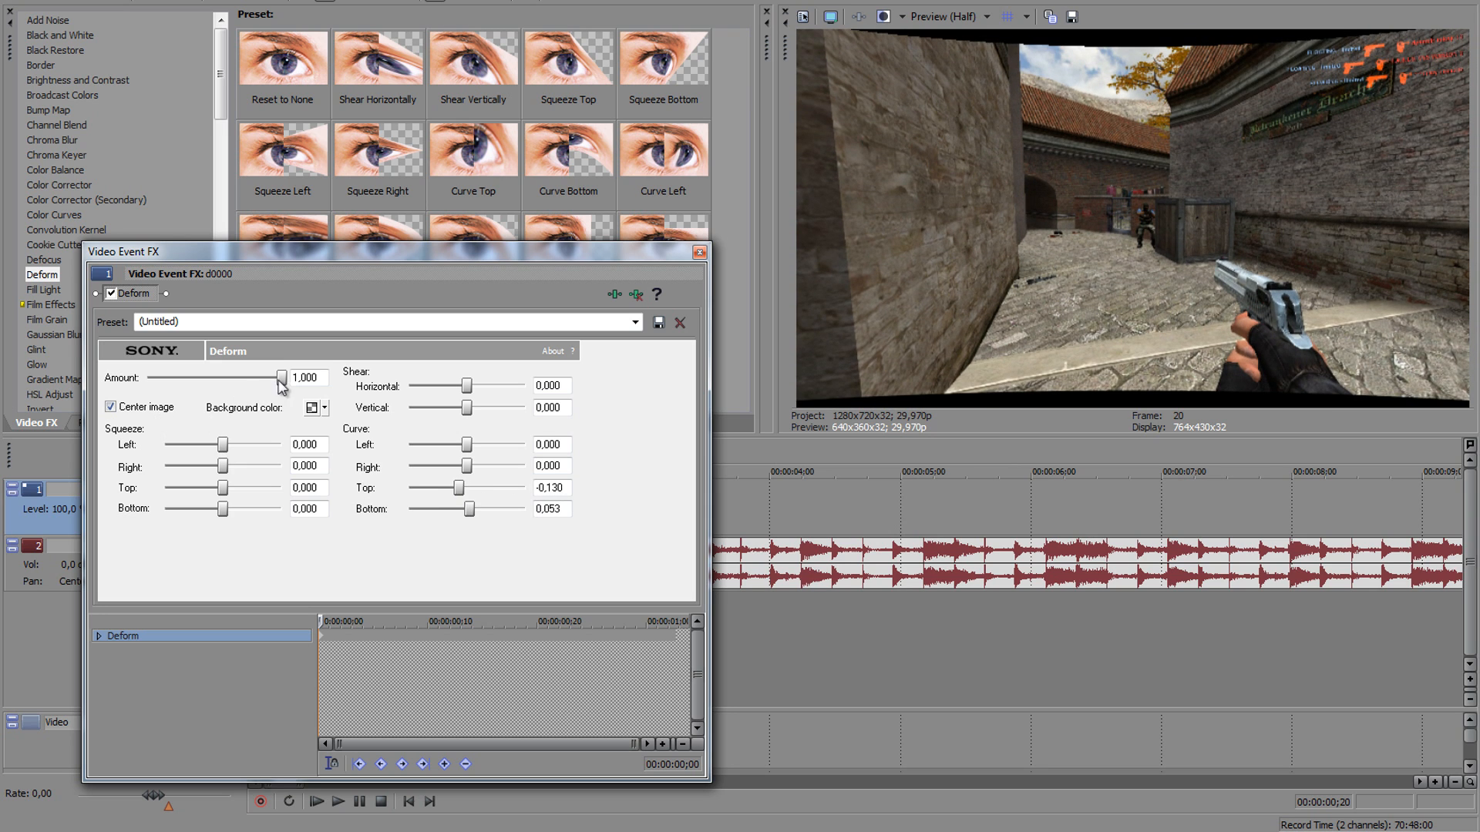
drag(280, 377, 267, 378)
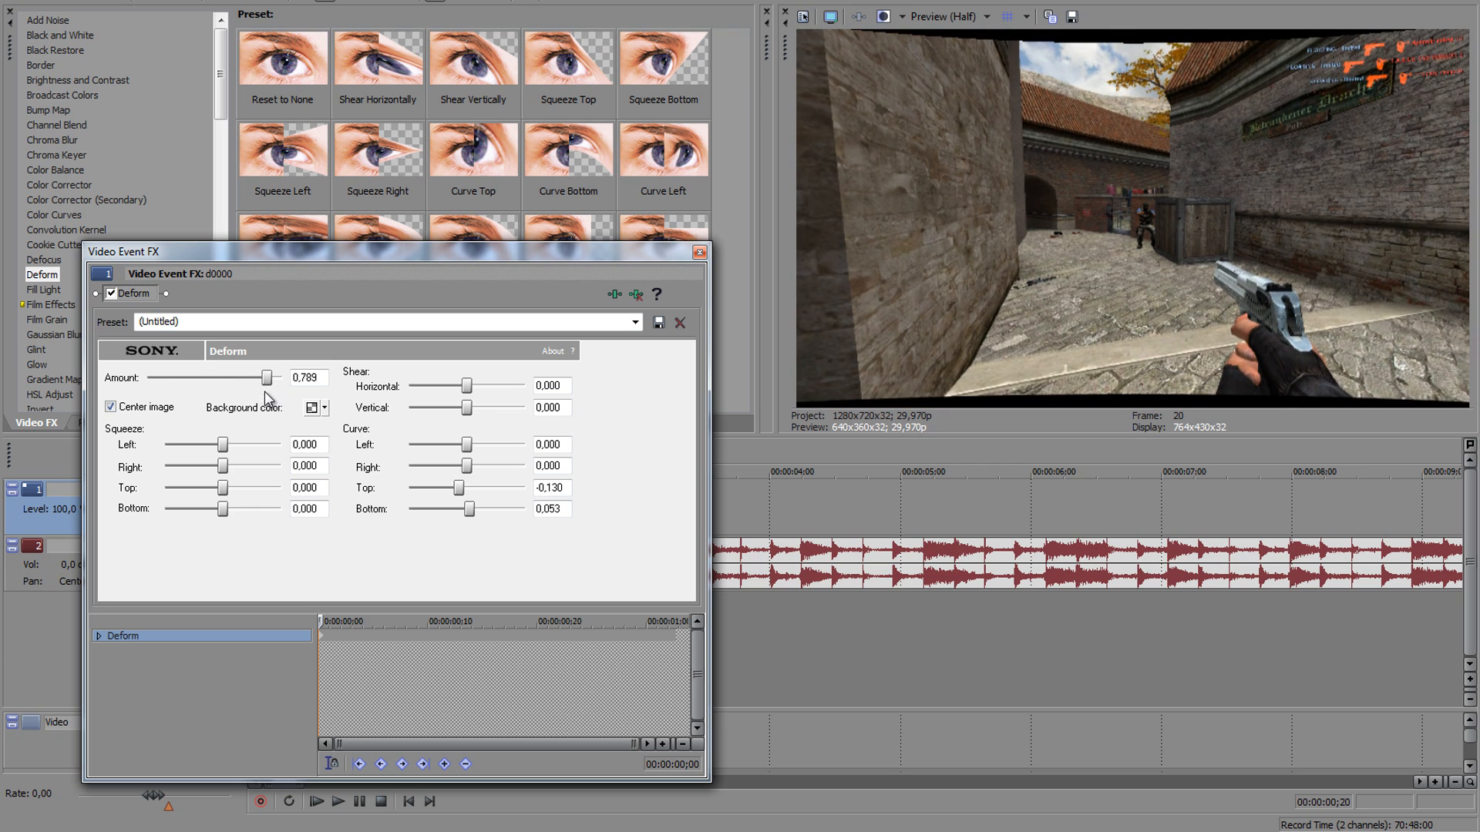
drag(253, 378, 222, 378)
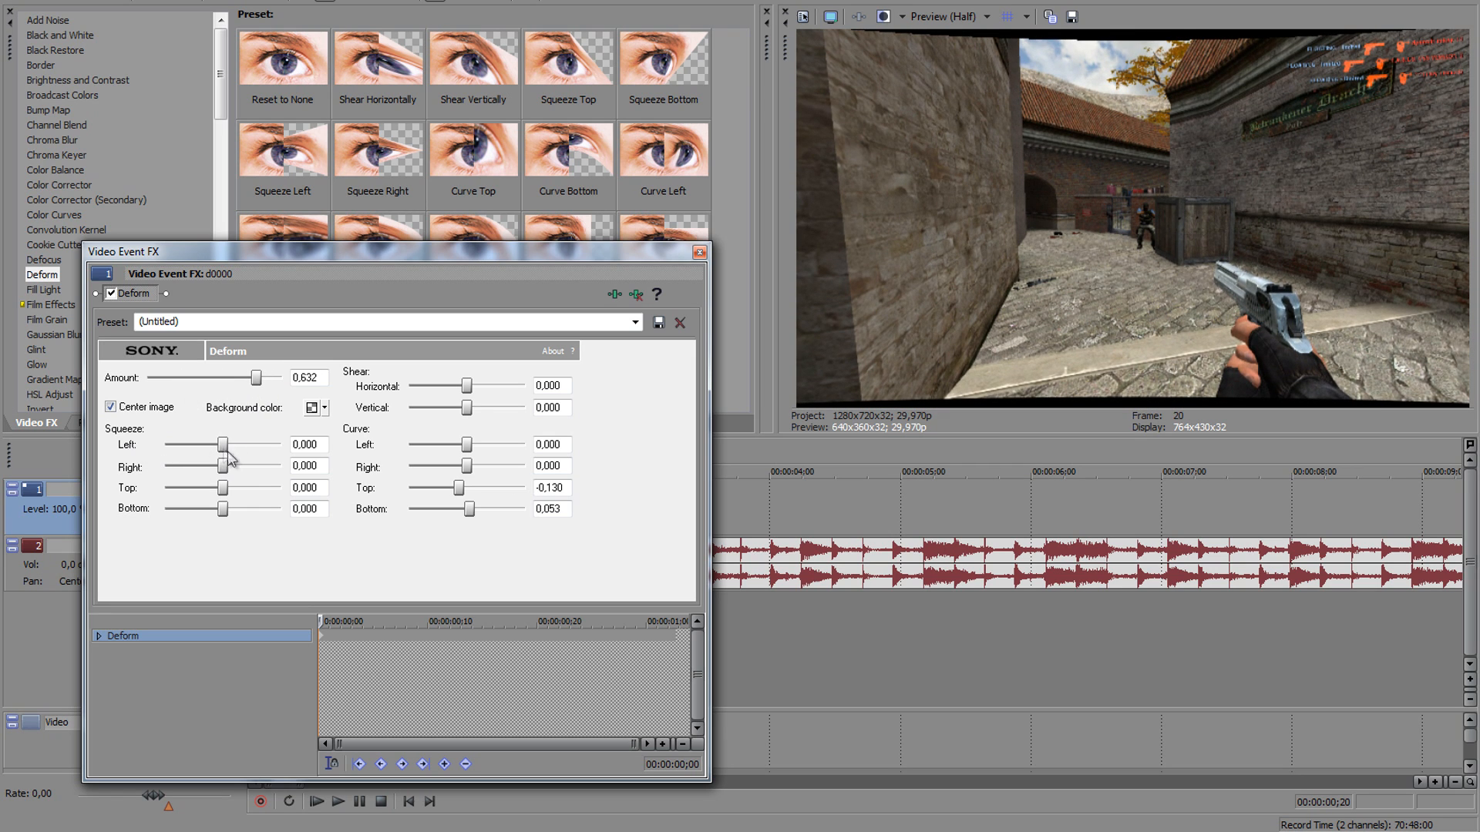
drag(222, 466, 167, 466)
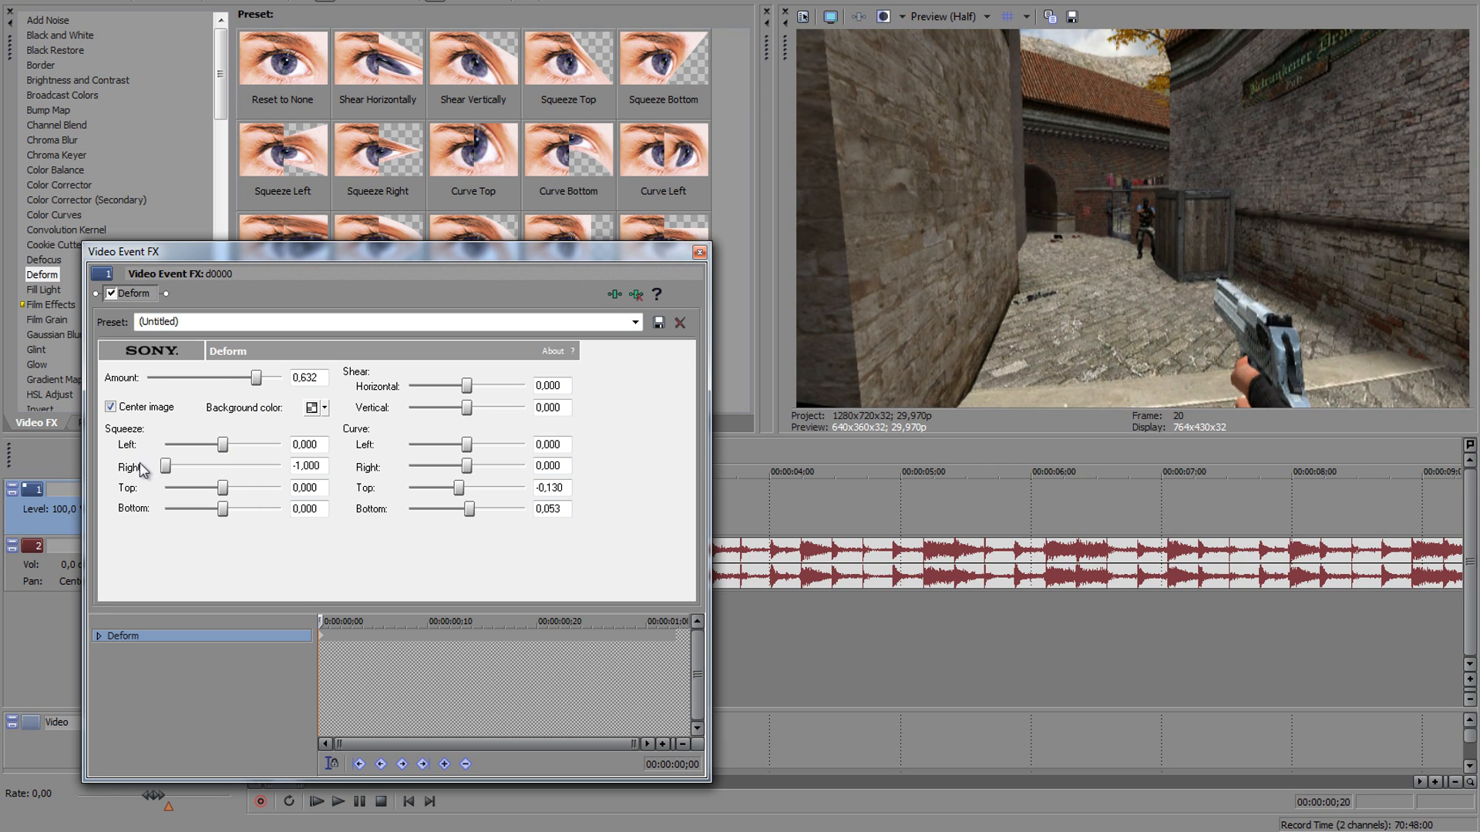
drag(182, 489, 249, 488)
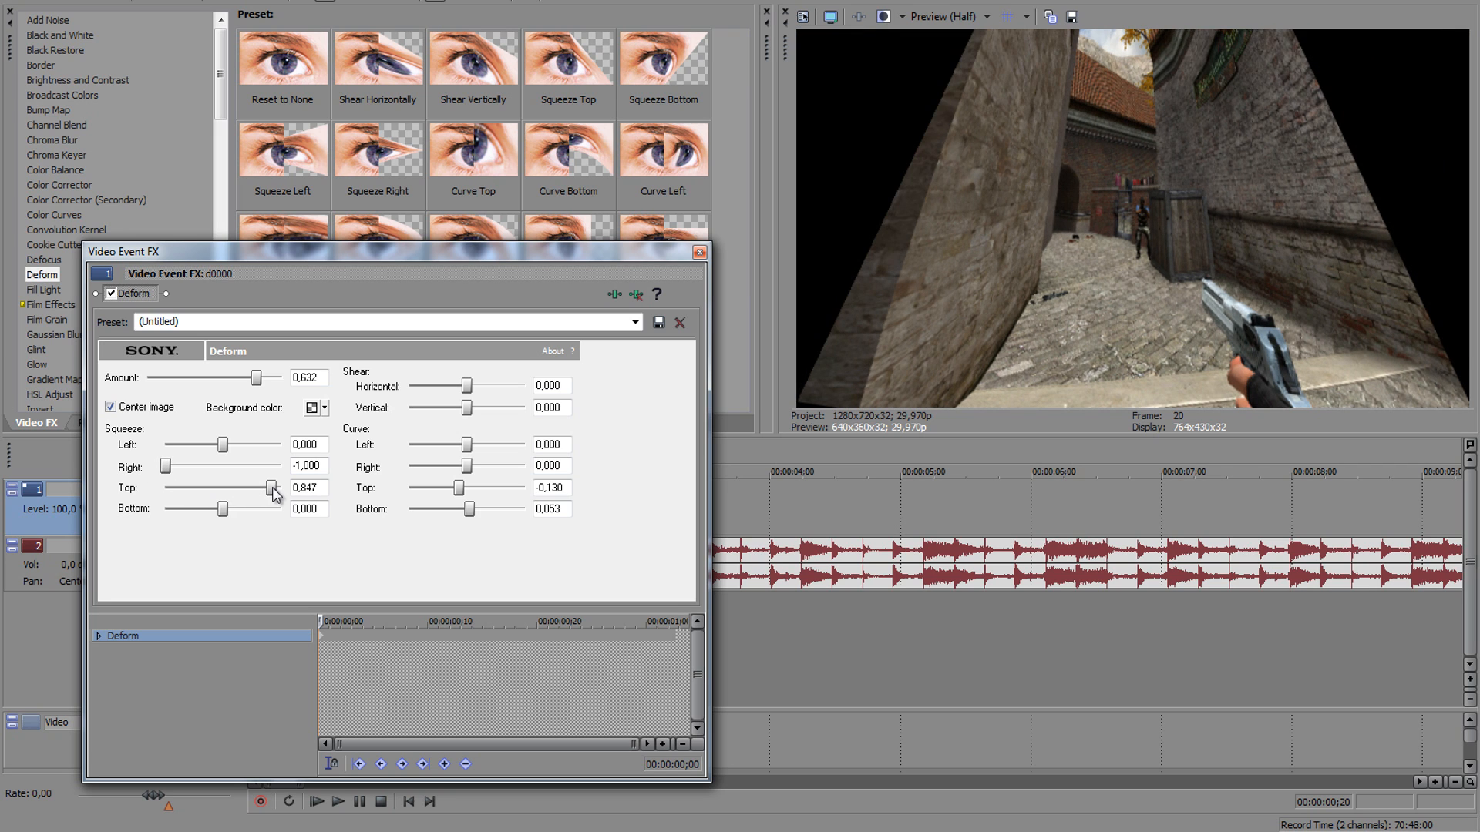
drag(248, 489, 205, 489)
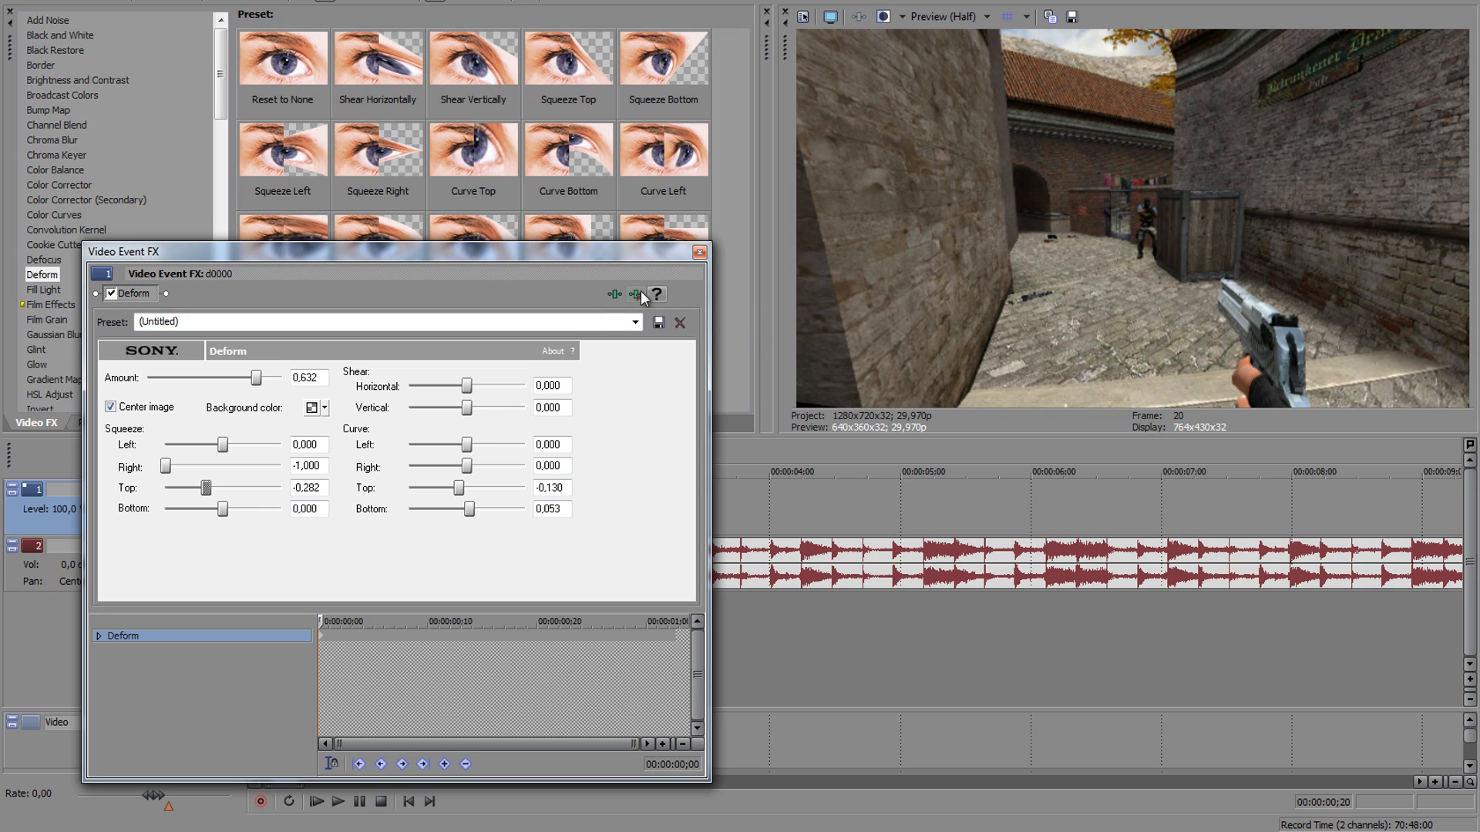
mouse_move(637, 293)
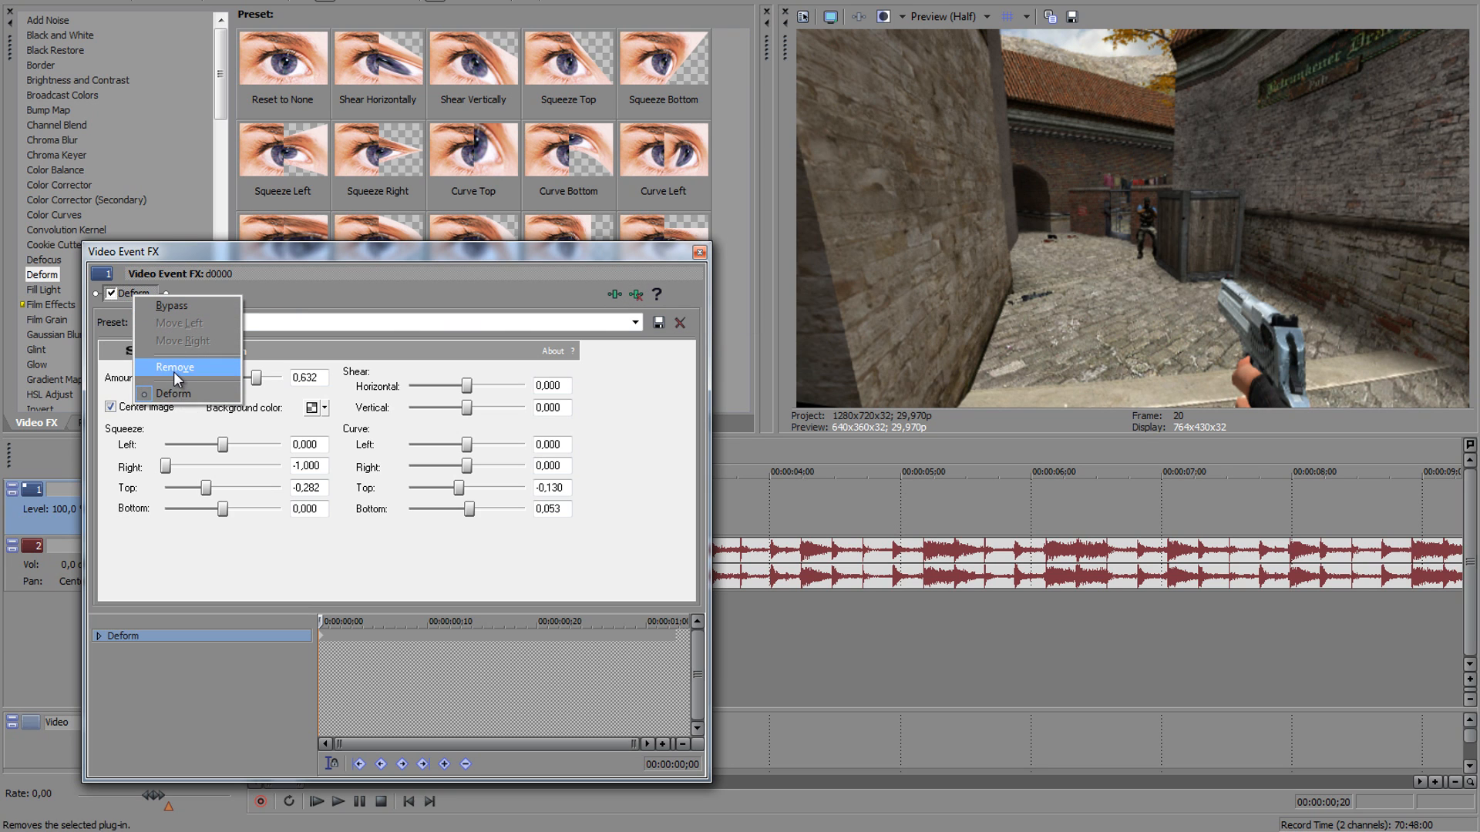
click(174, 367)
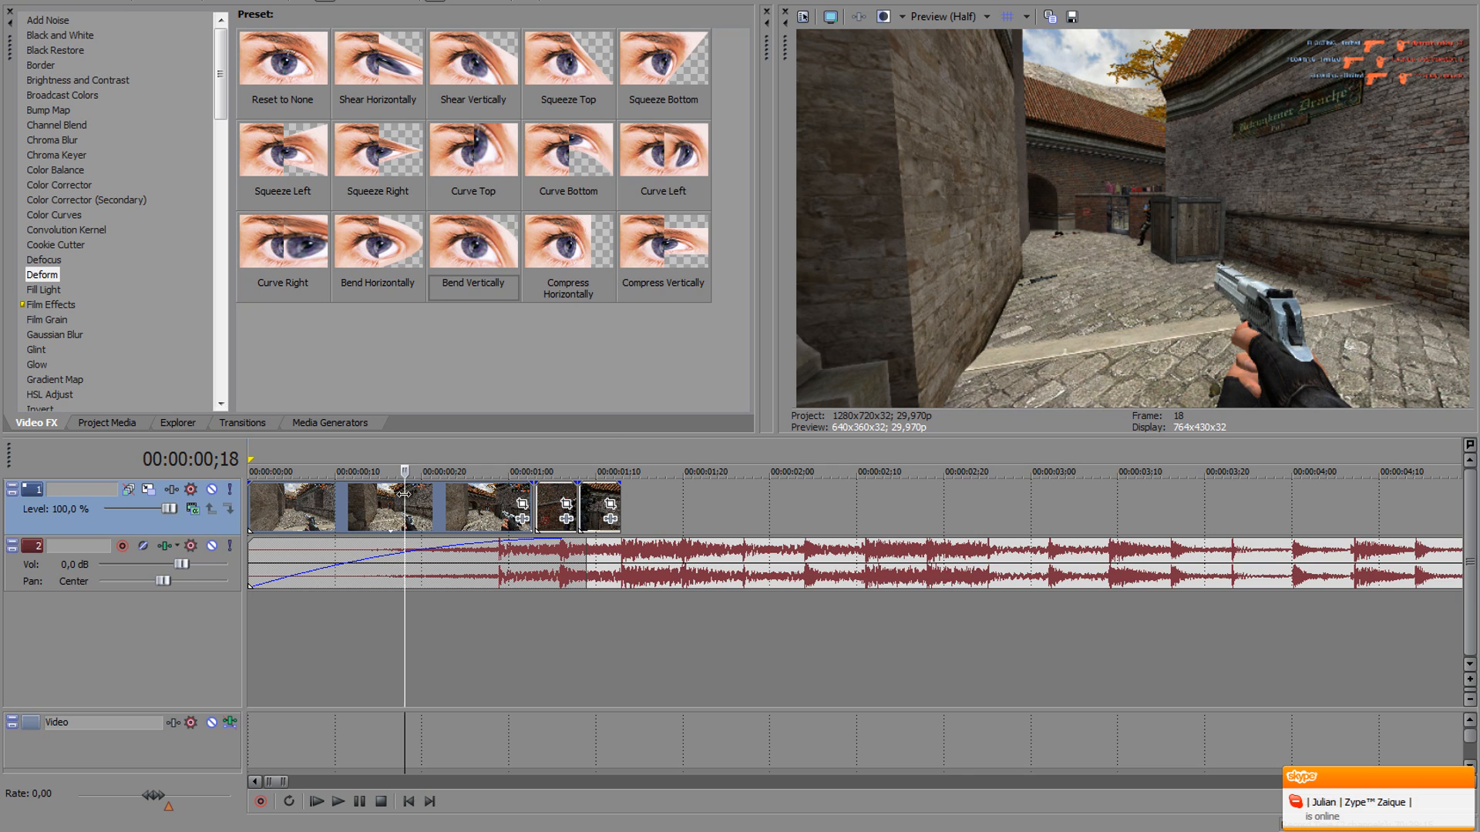
Step: Insert a velocity envelope on the first game clip via Insert/Remove Envelope
right_click(405, 491)
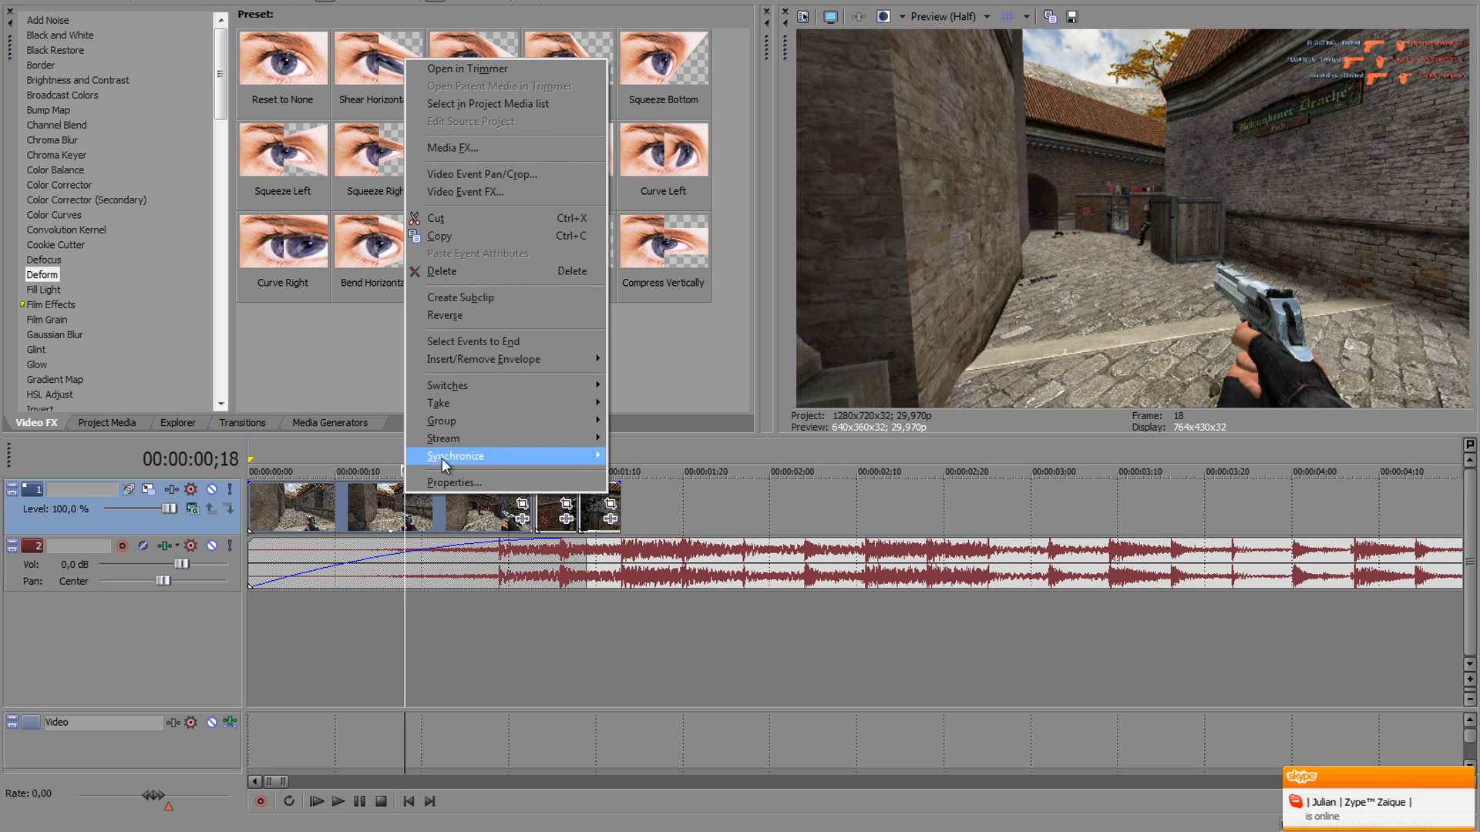
mouse_move(486, 359)
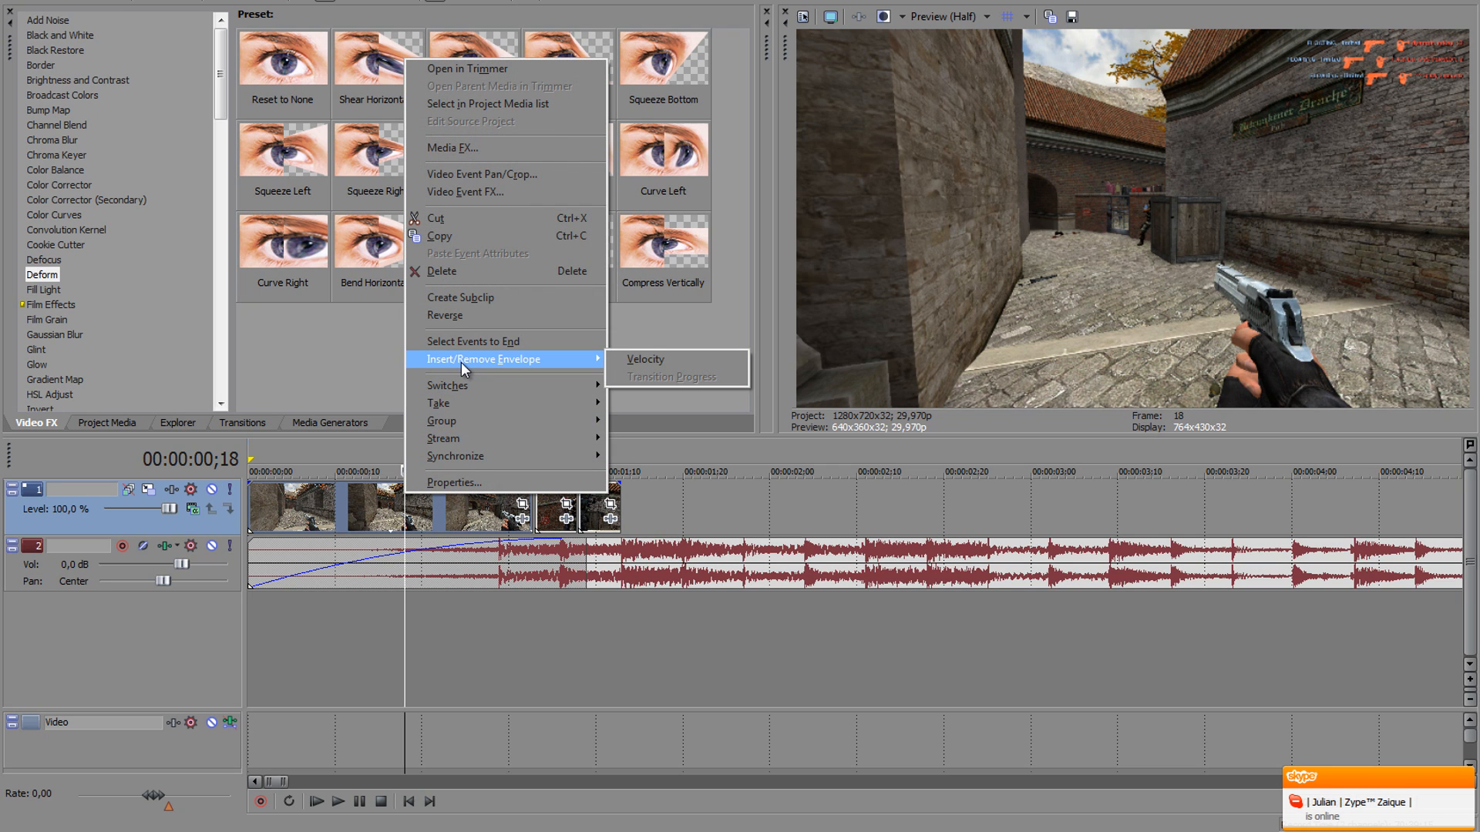
mouse_move(646, 359)
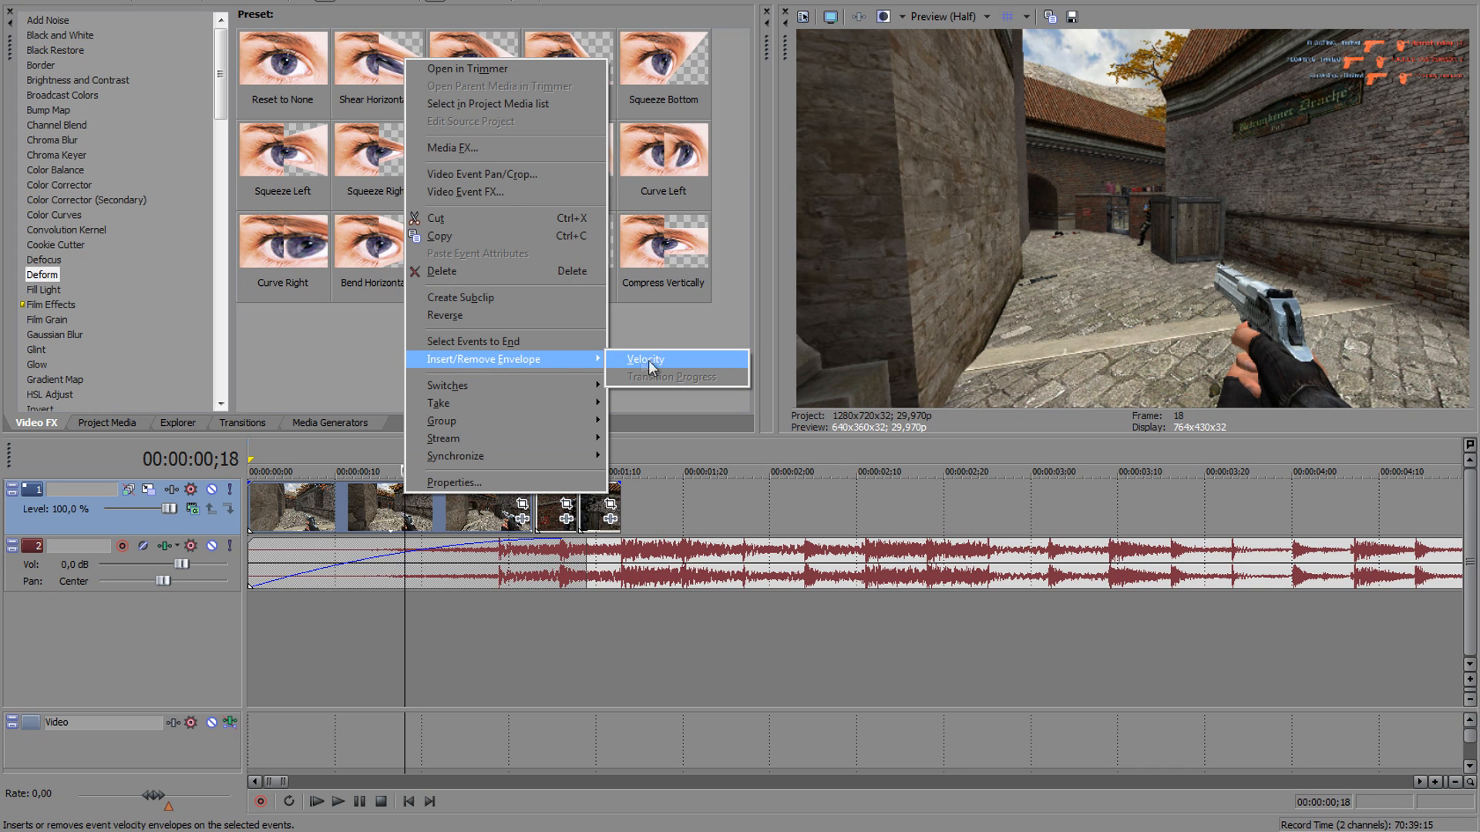
click(646, 359)
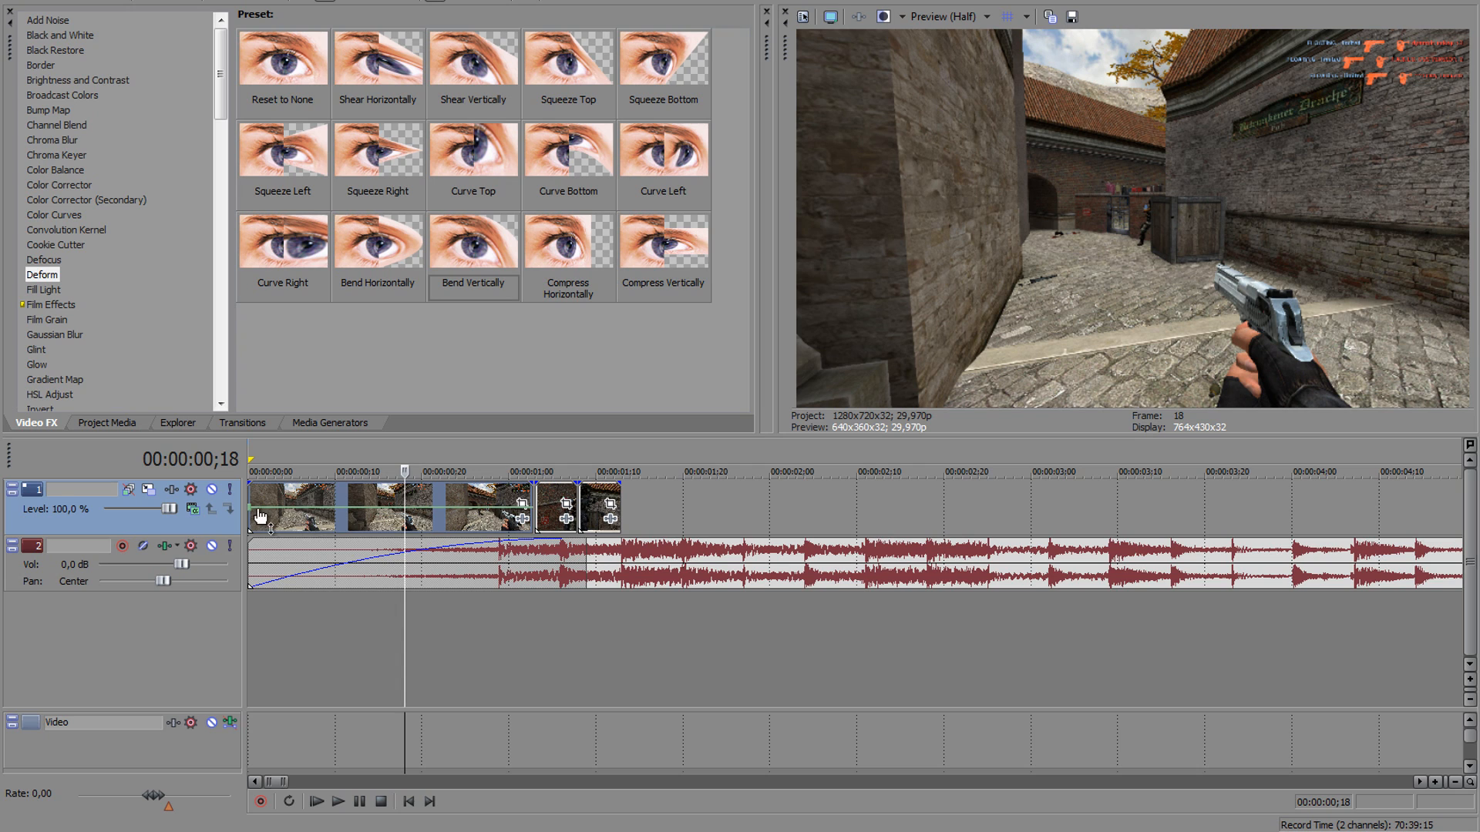
mouse_move(255, 518)
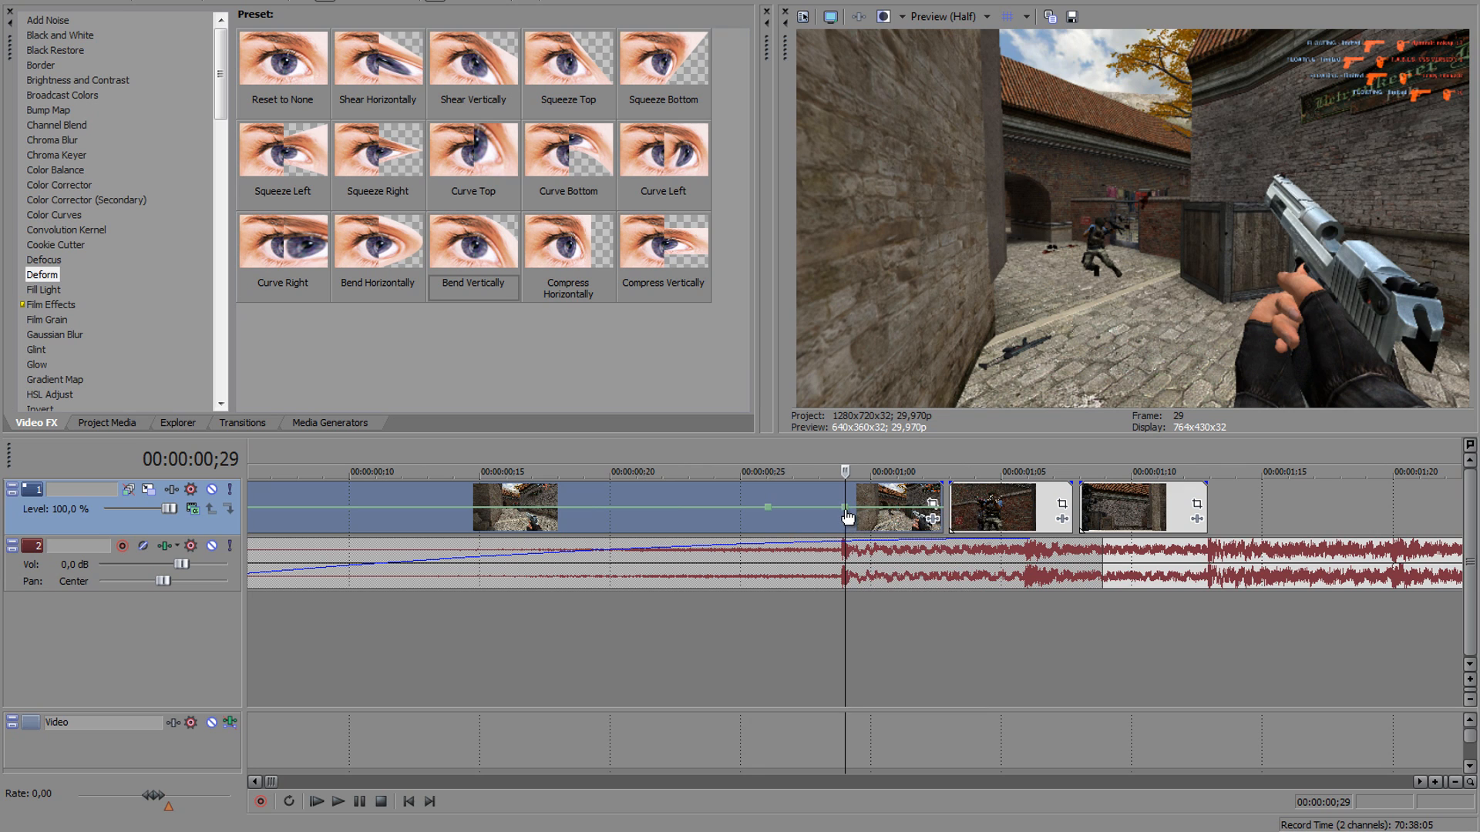
Step: Drop the velocity envelope to 3% at 00:00:00;29 for a long slow-motion stretch
drag(843, 505, 843, 524)
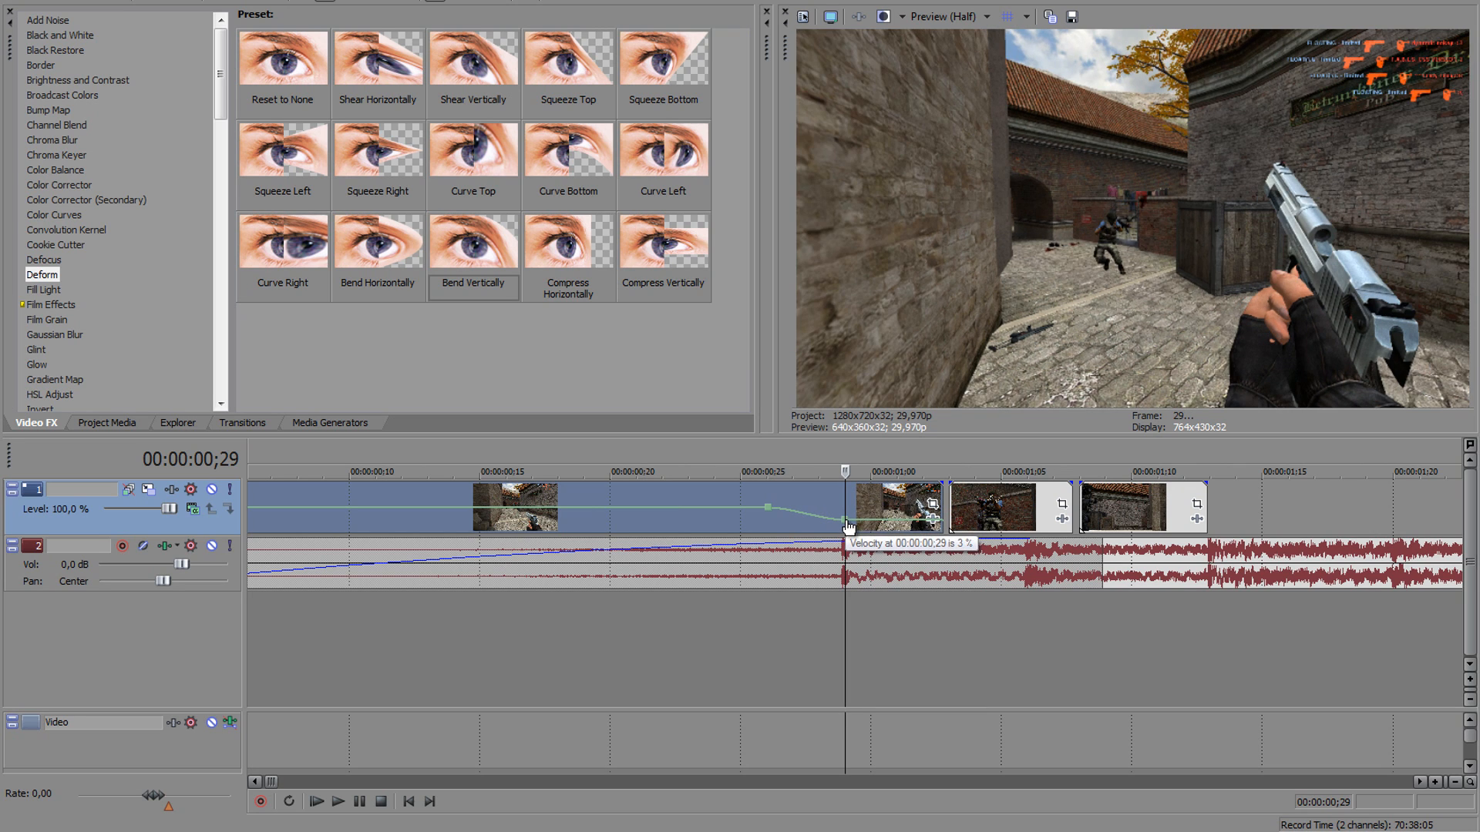
right_click(845, 525)
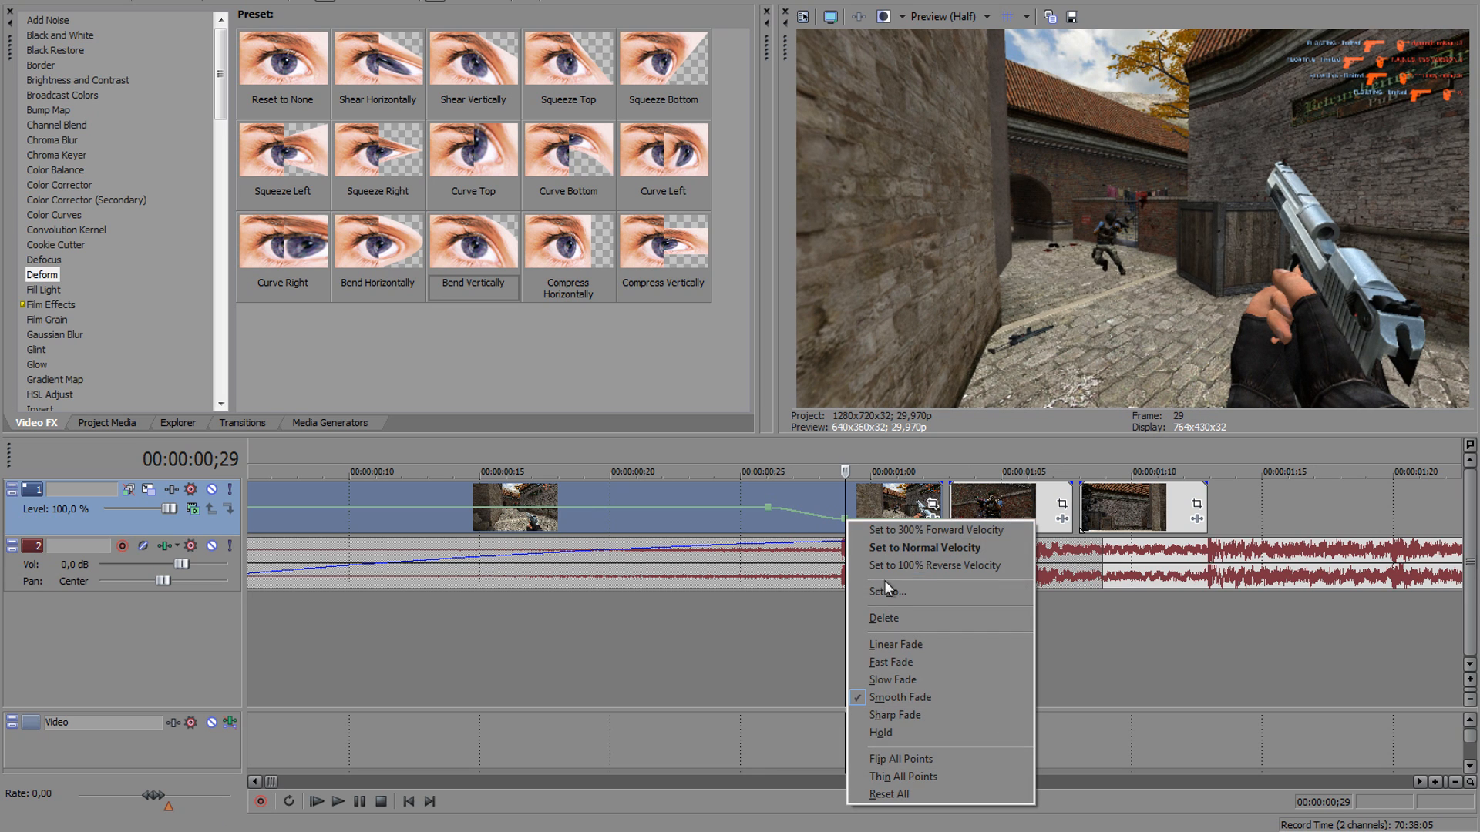
click(923, 547)
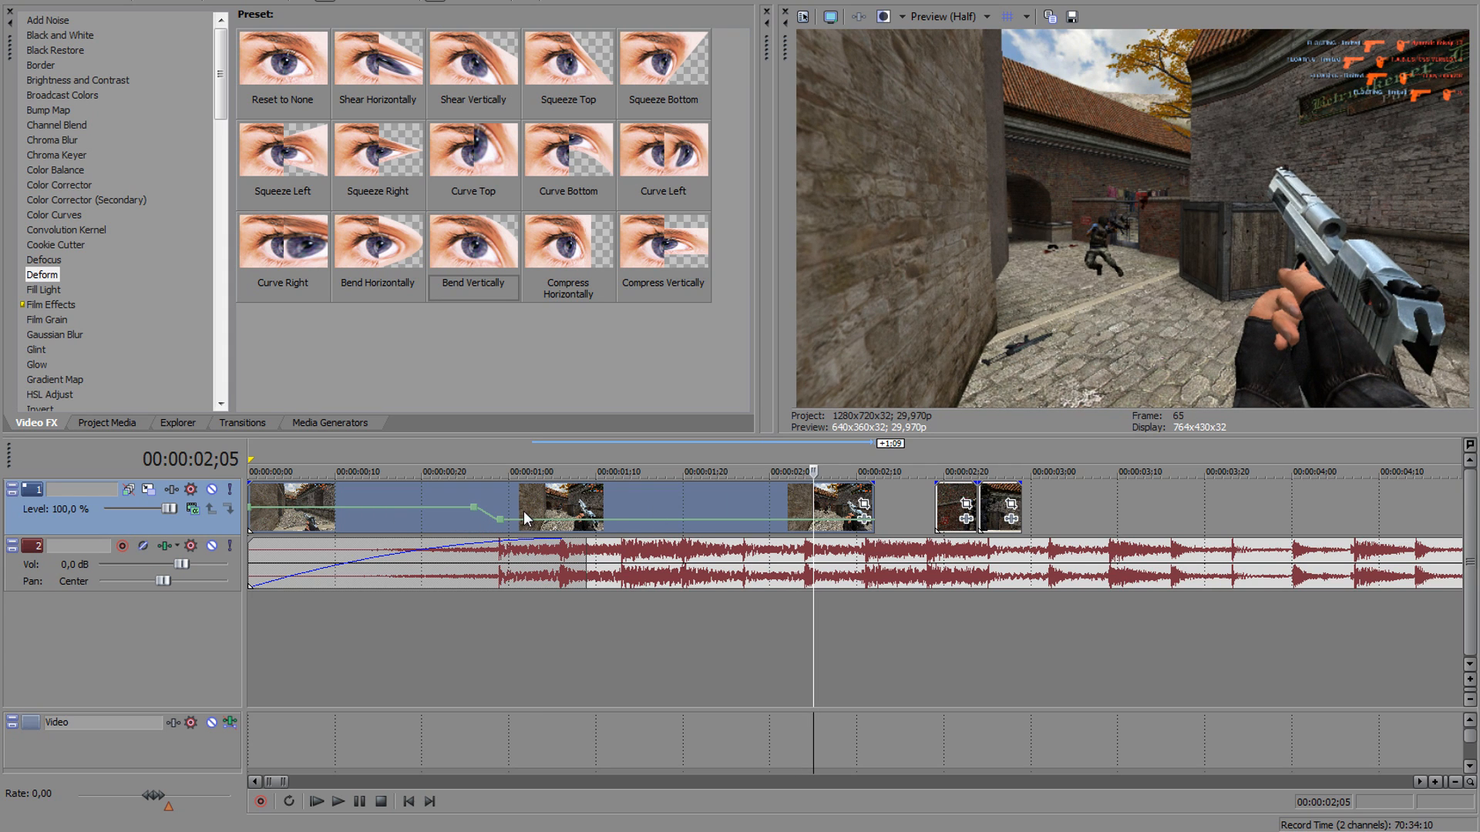
click(510, 471)
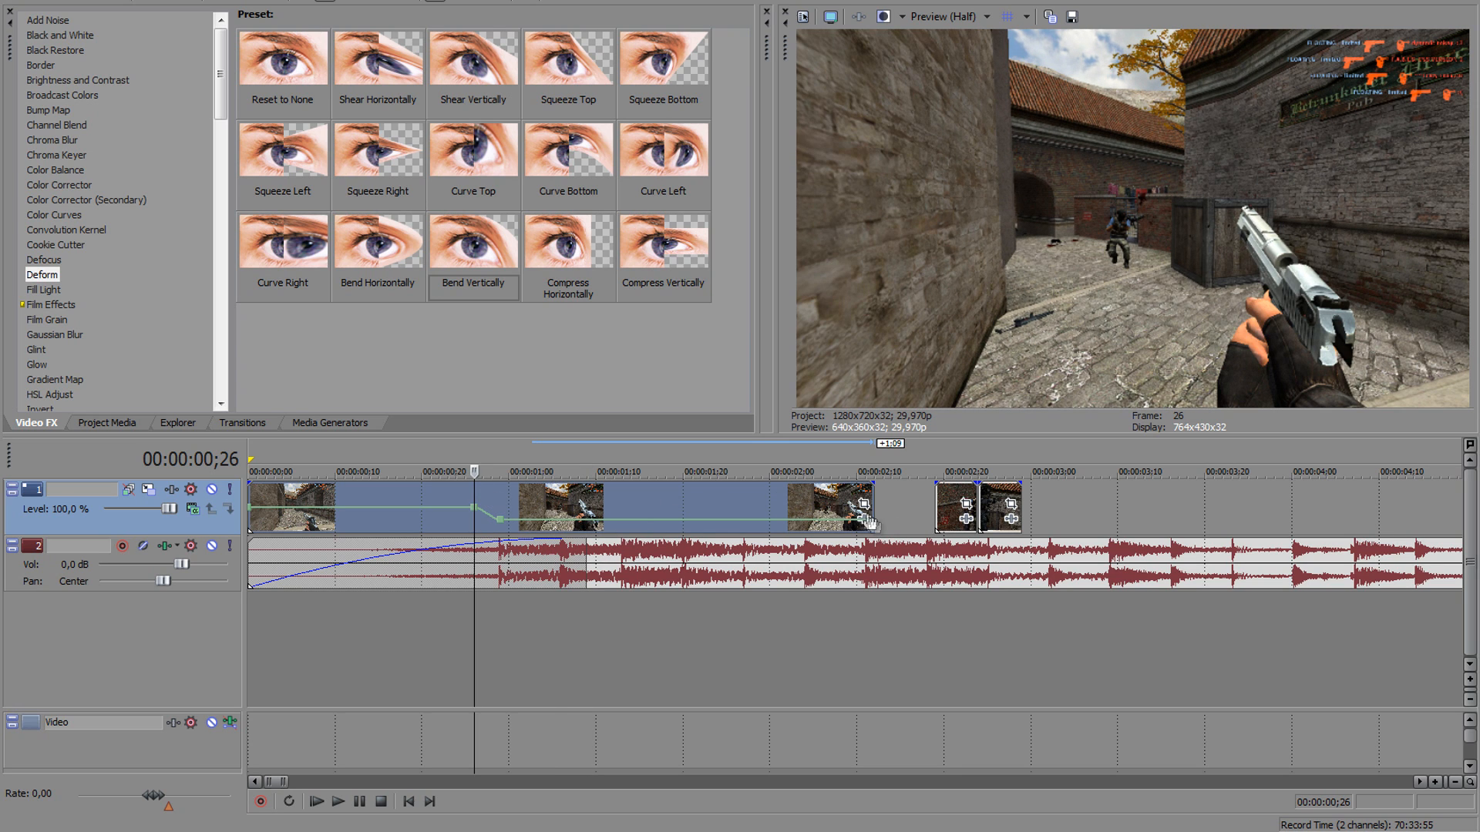
mouse_move(862, 510)
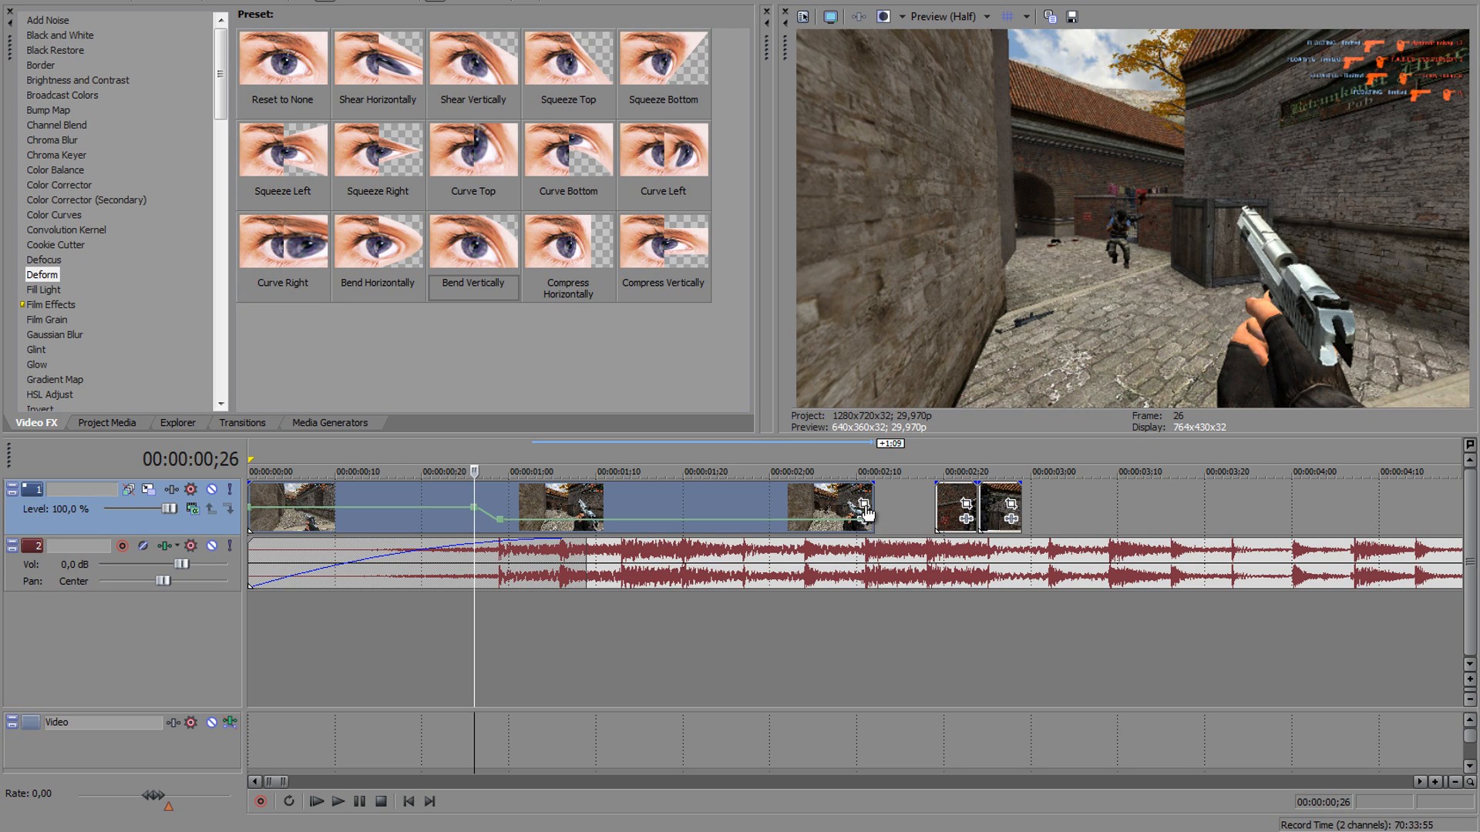
mouse_move(863, 510)
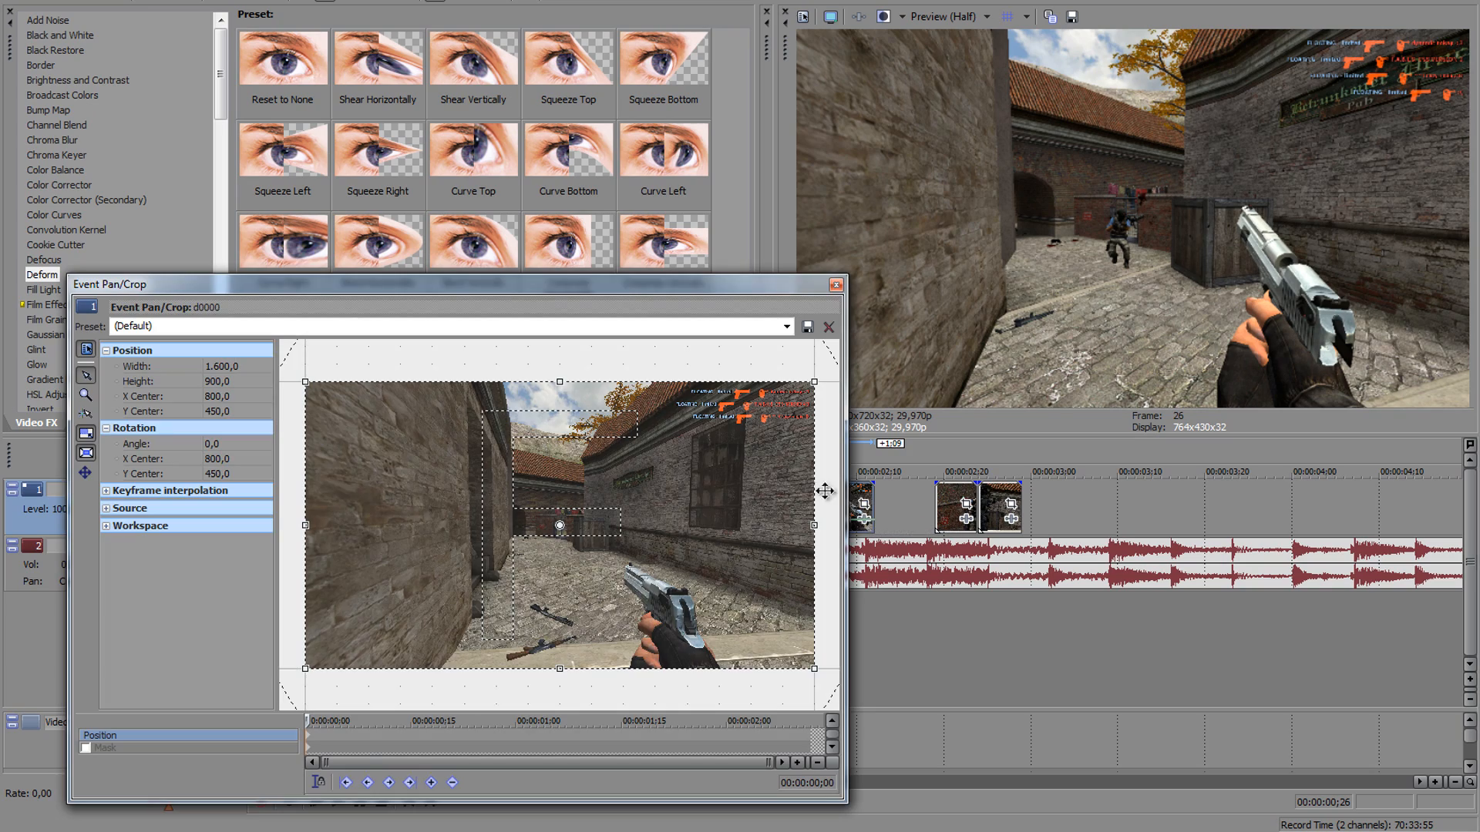
Step: Crop the pan/crop keyframe to about 1456 by 819 for a slight zoom and close the editor
drag(472, 284, 764, 124)
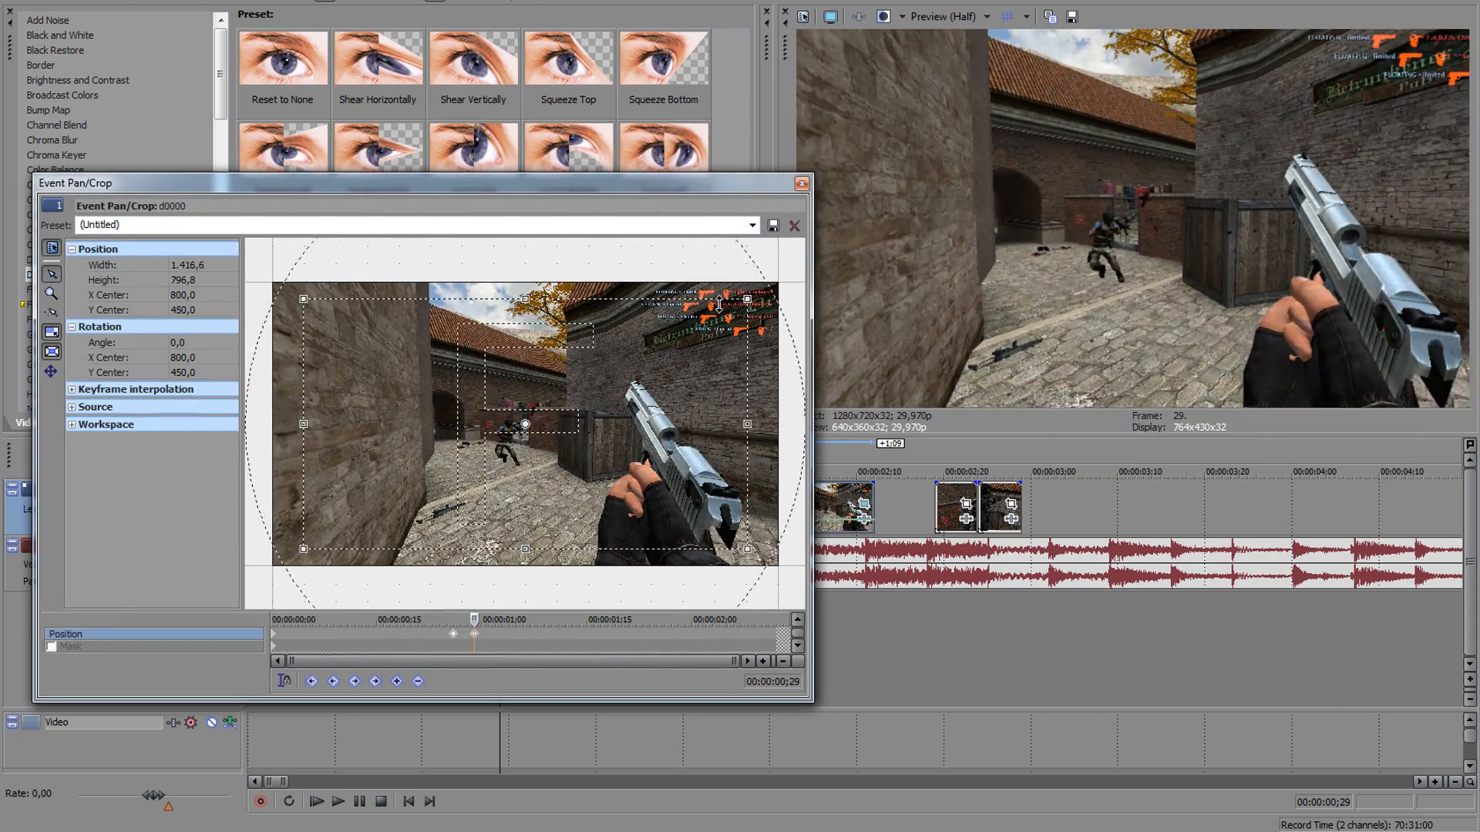
drag(747, 300, 785, 276)
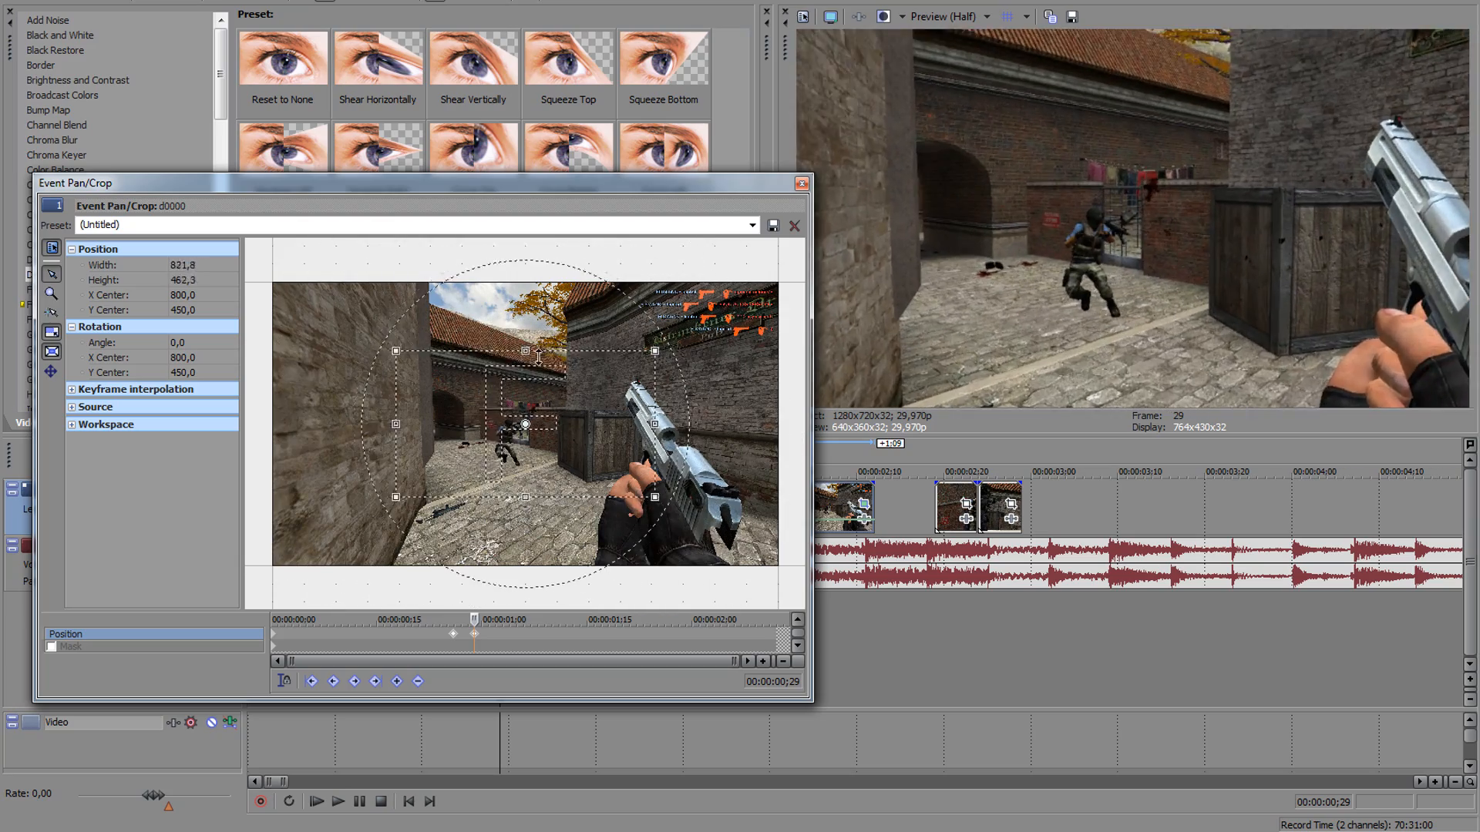
drag(524, 357, 524, 261)
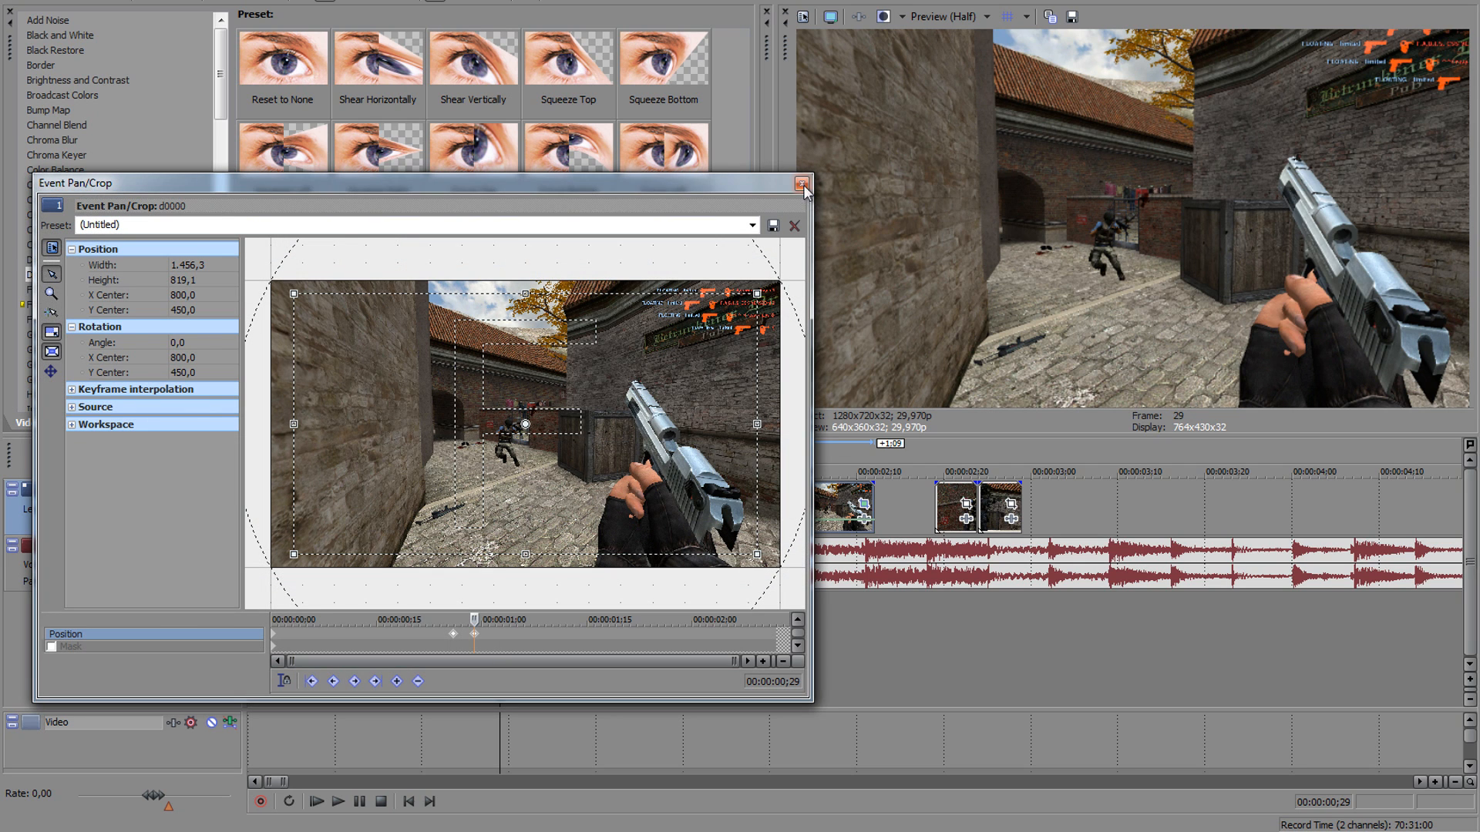
click(803, 183)
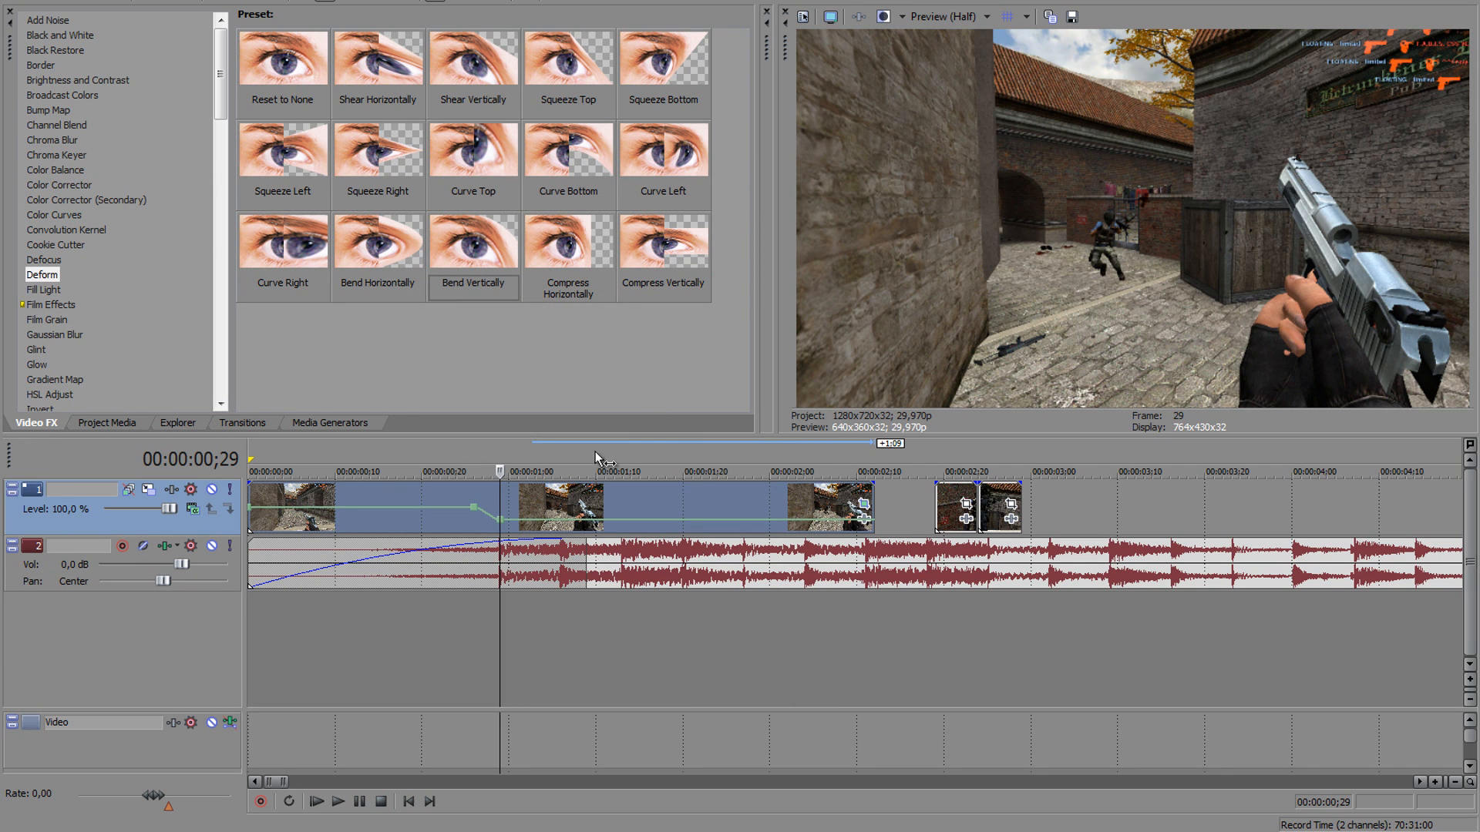
mouse_move(609, 446)
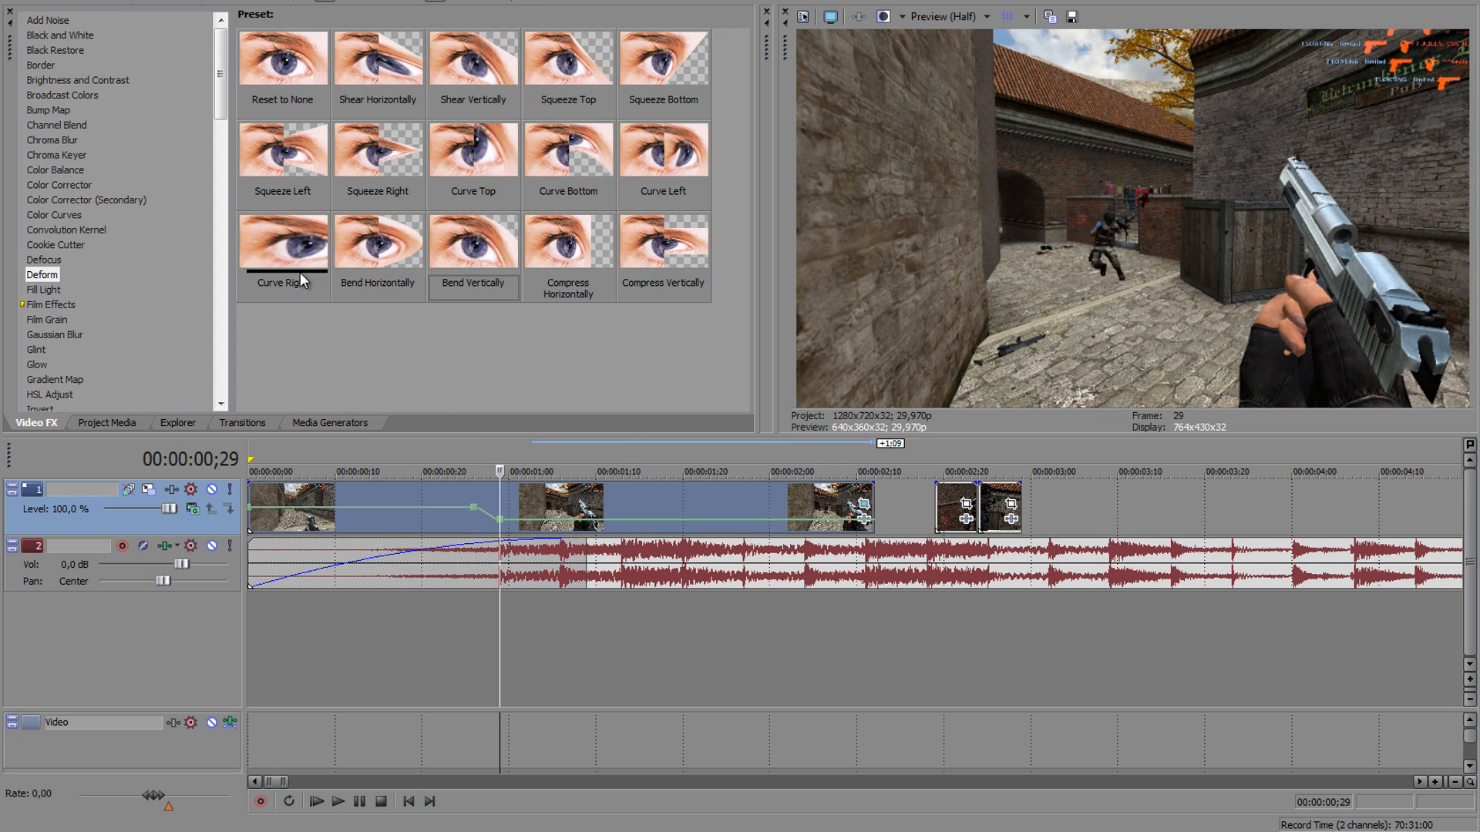
mouse_move(262, 250)
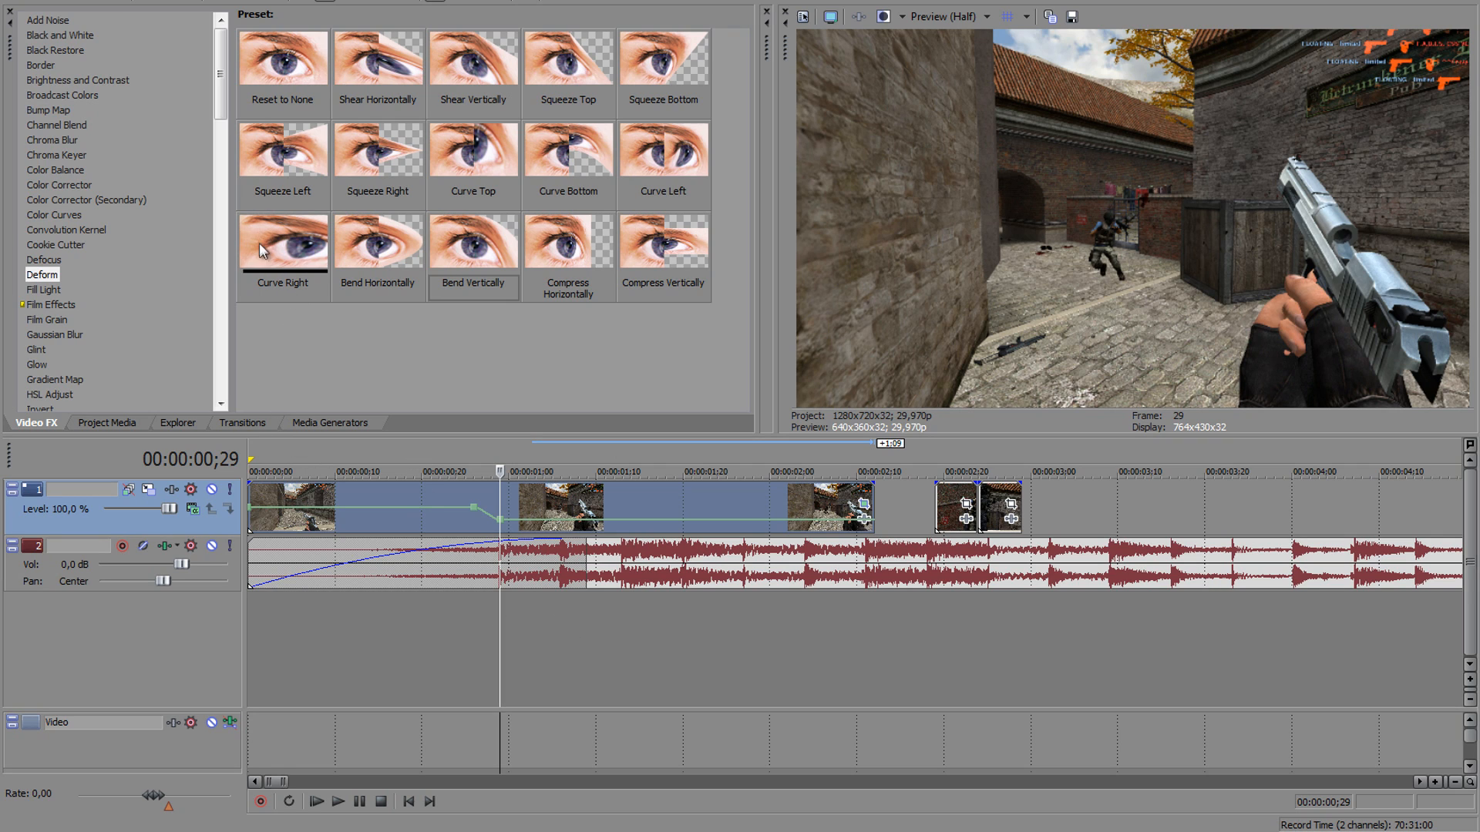